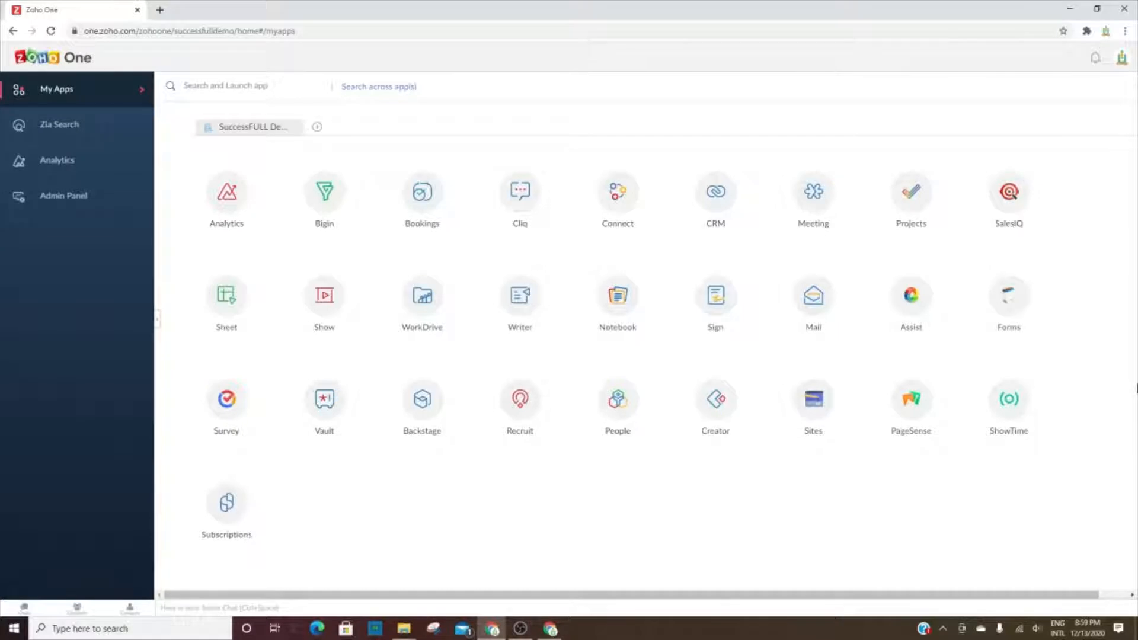
Launch Forms from Zoho One and open the Contact Us form
click(1007, 294)
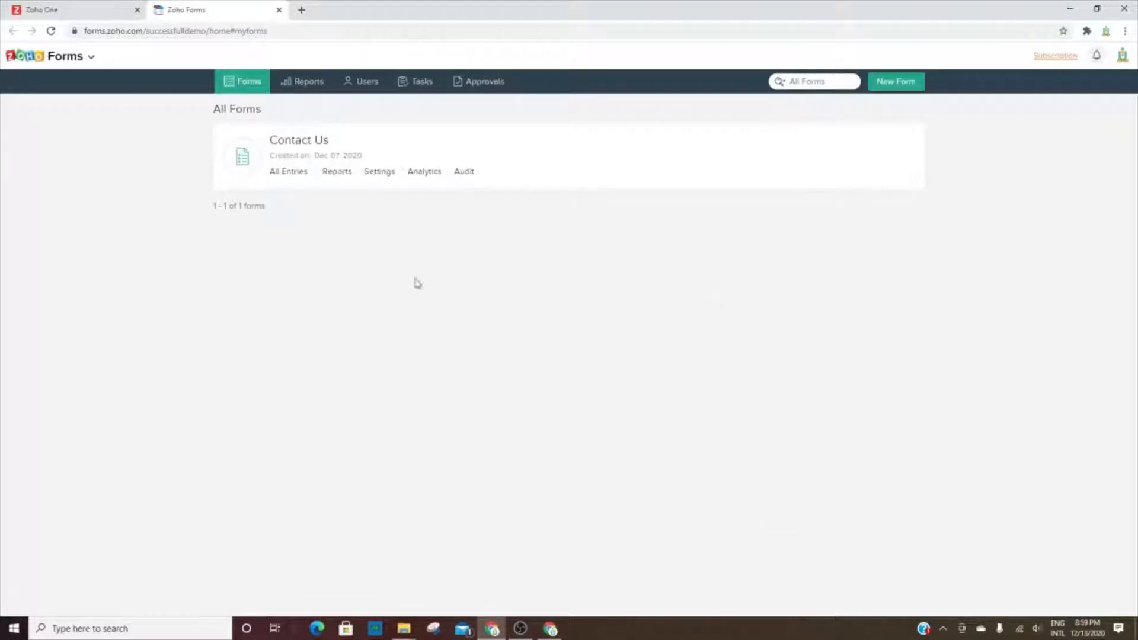
mouse_move(526, 260)
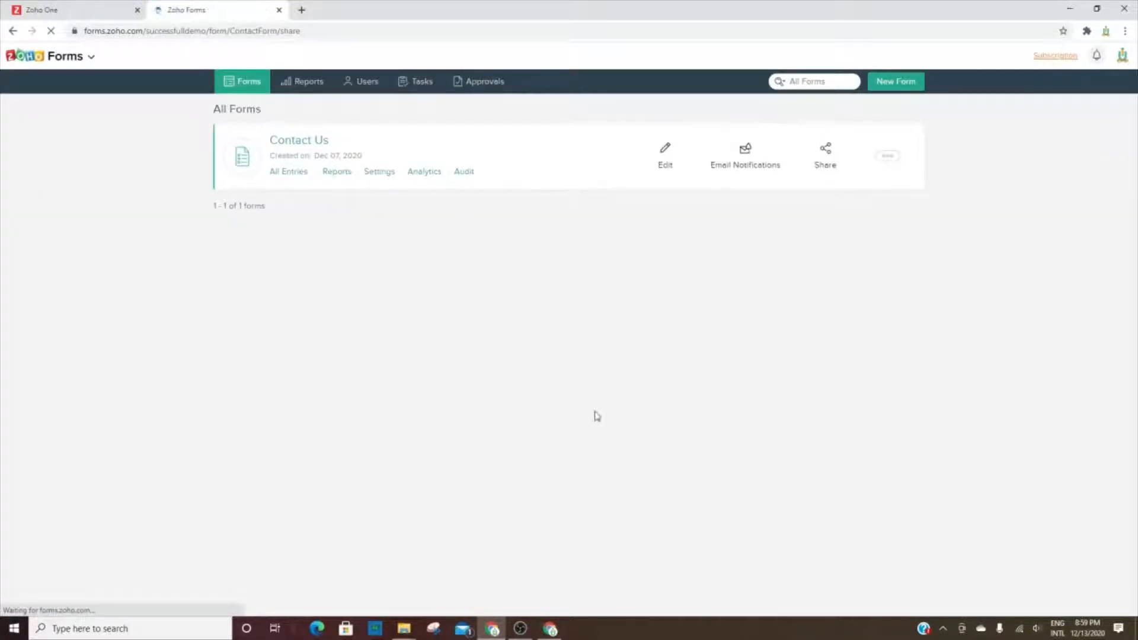
click(825, 154)
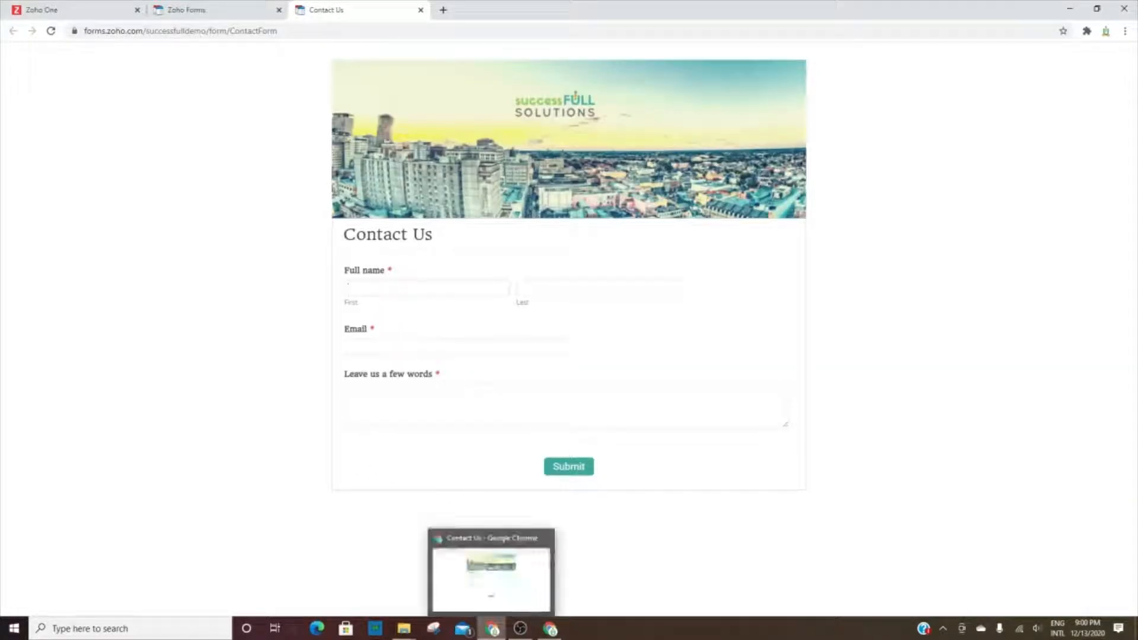
mouse_move(218, 10)
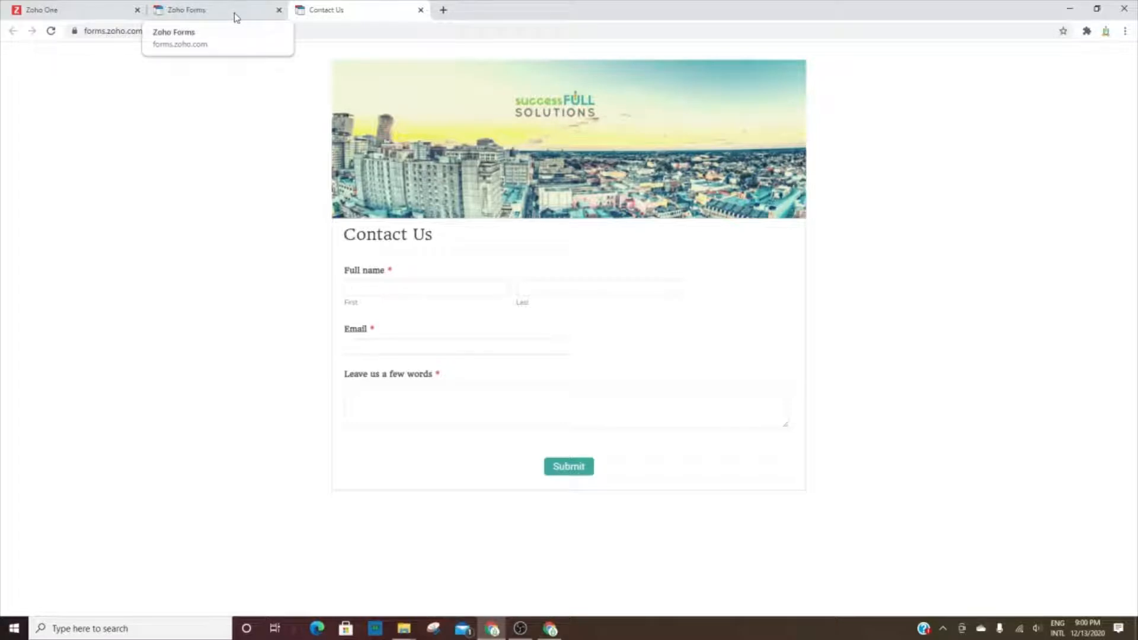
Return to the builder and show the Full name field's properties
click(185, 10)
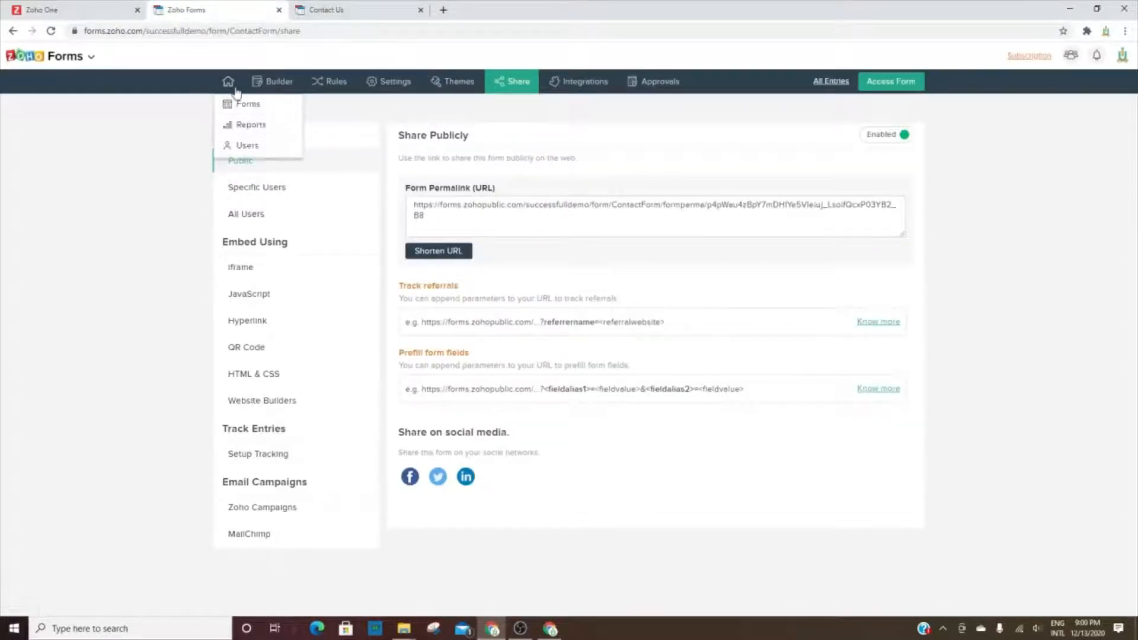
click(278, 81)
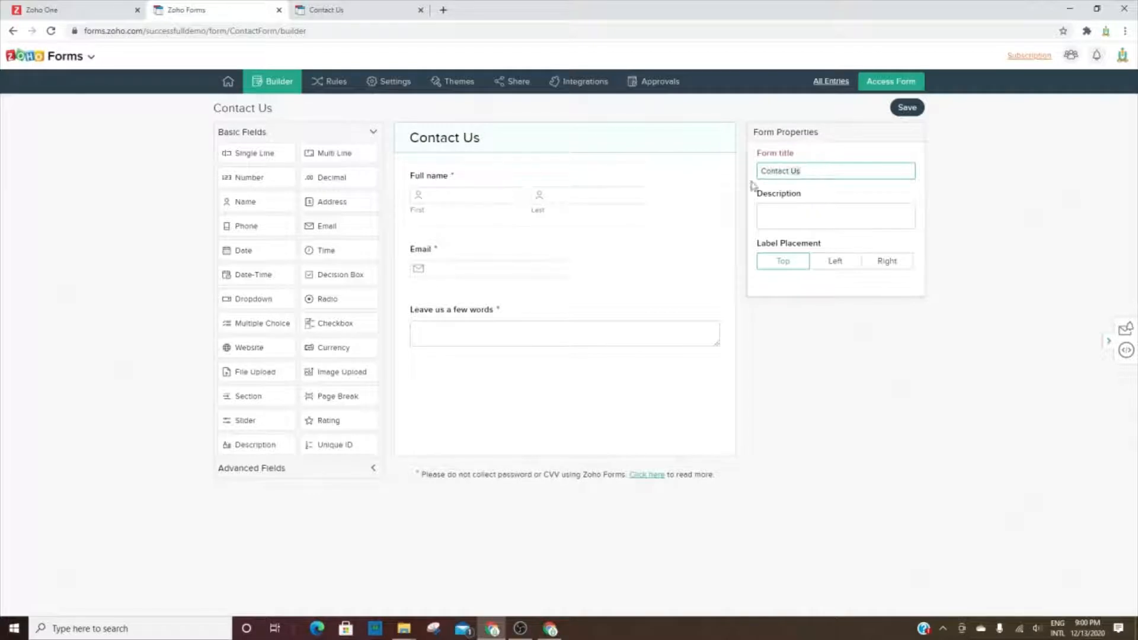
click(834, 216)
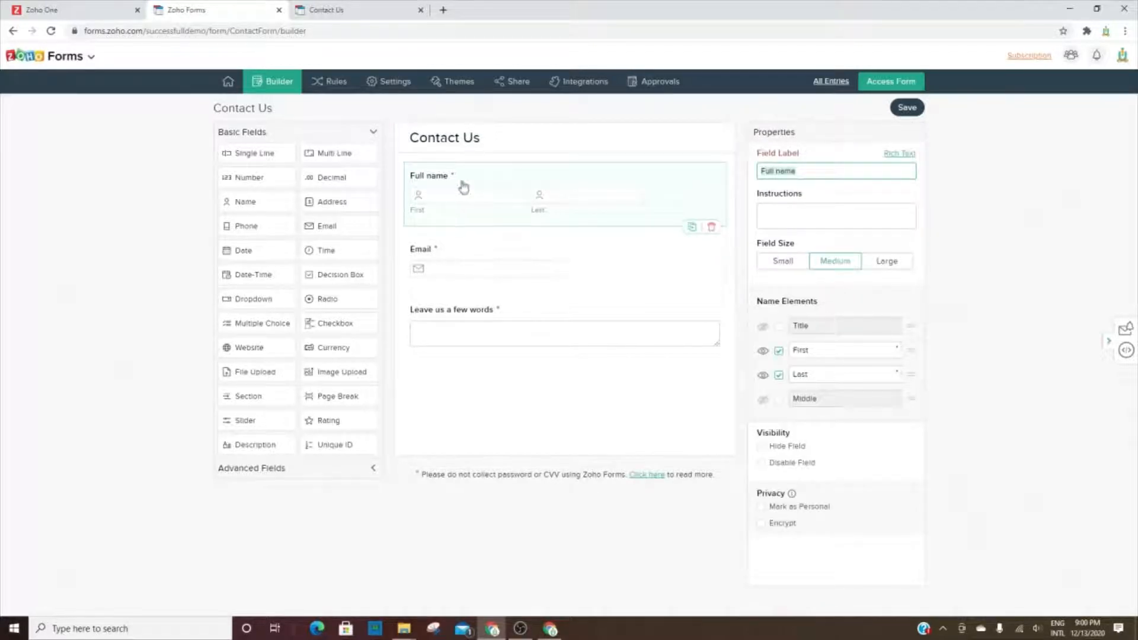
mouse_move(838, 327)
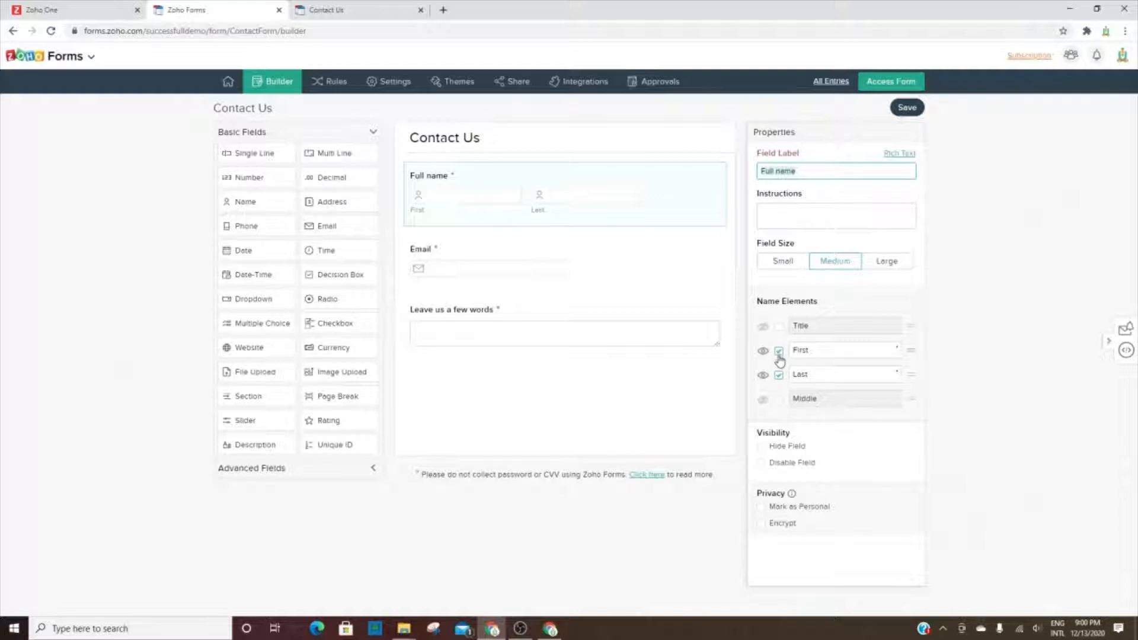
click(779, 375)
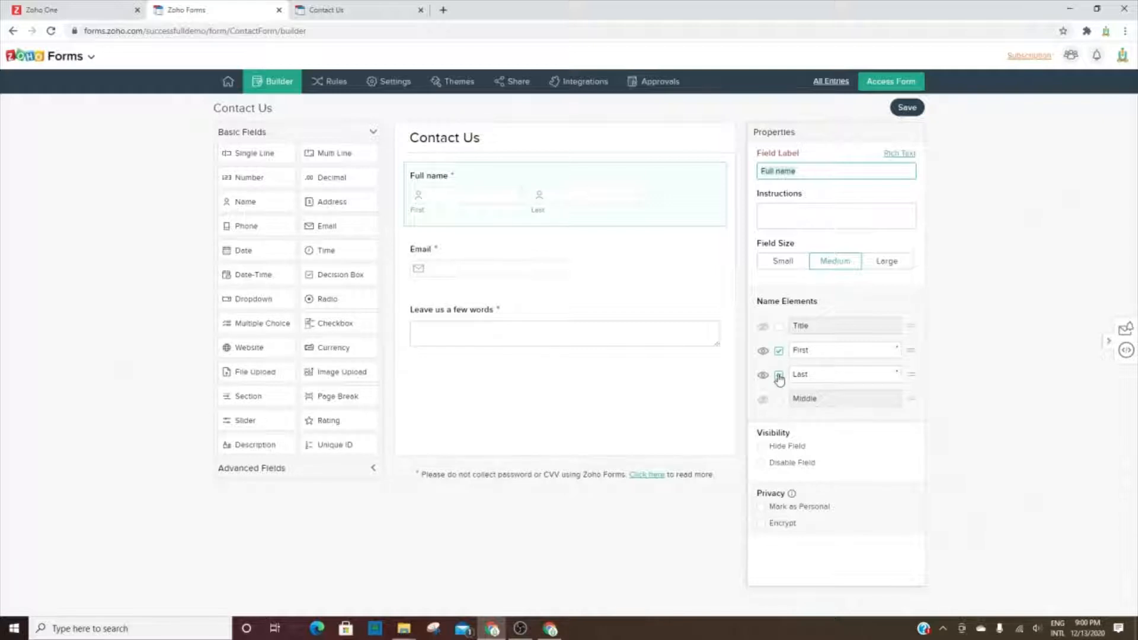
click(779, 374)
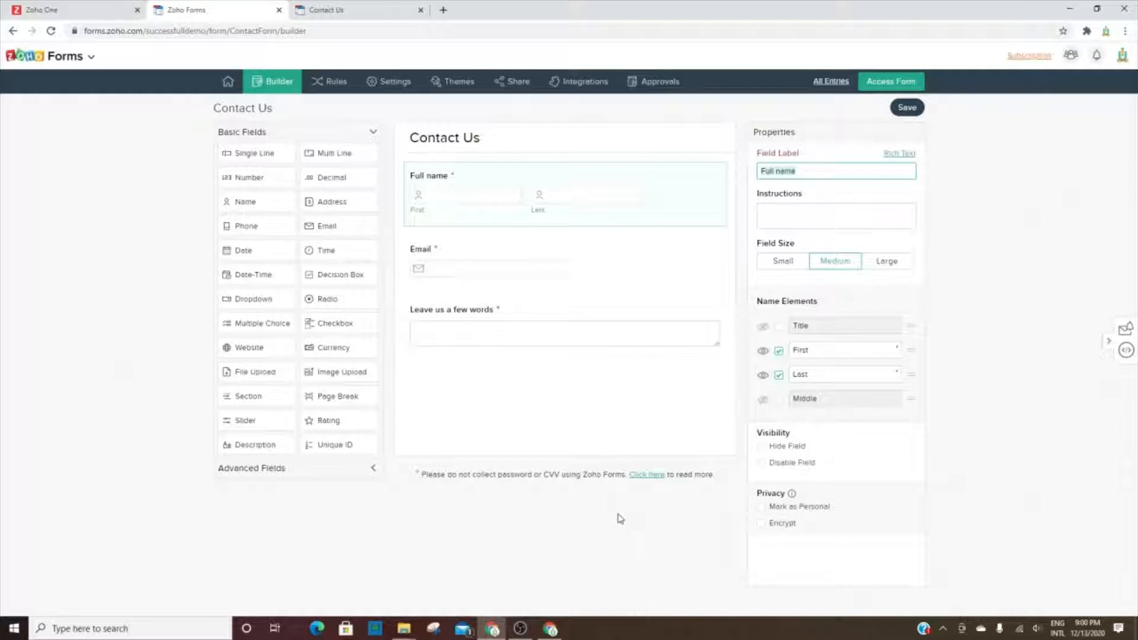
mouse_move(638, 529)
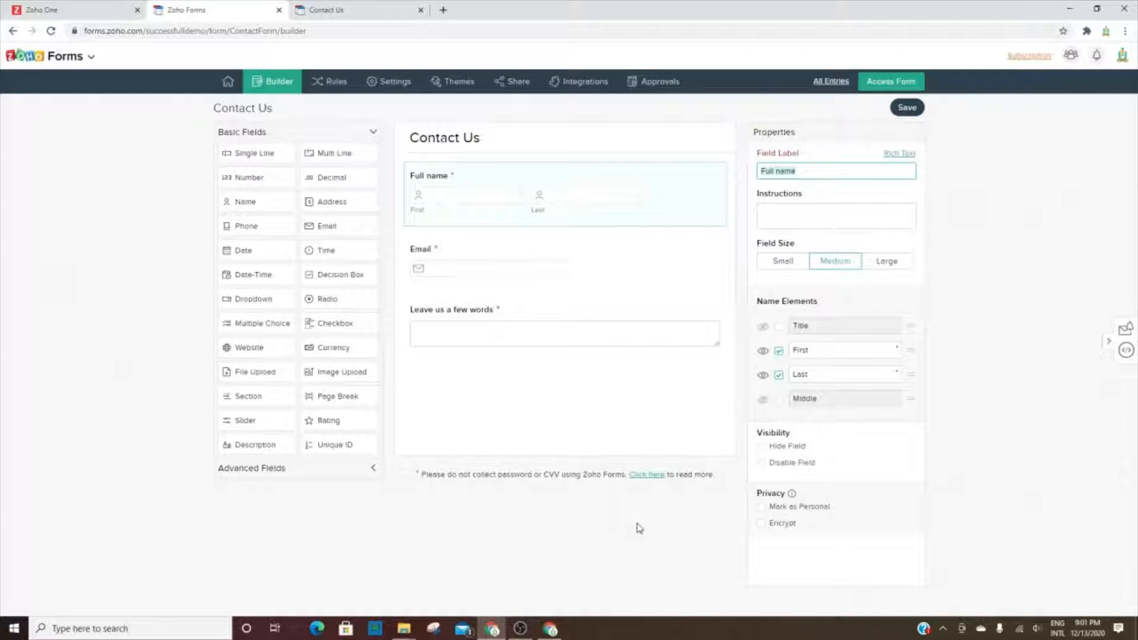
mouse_move(635, 383)
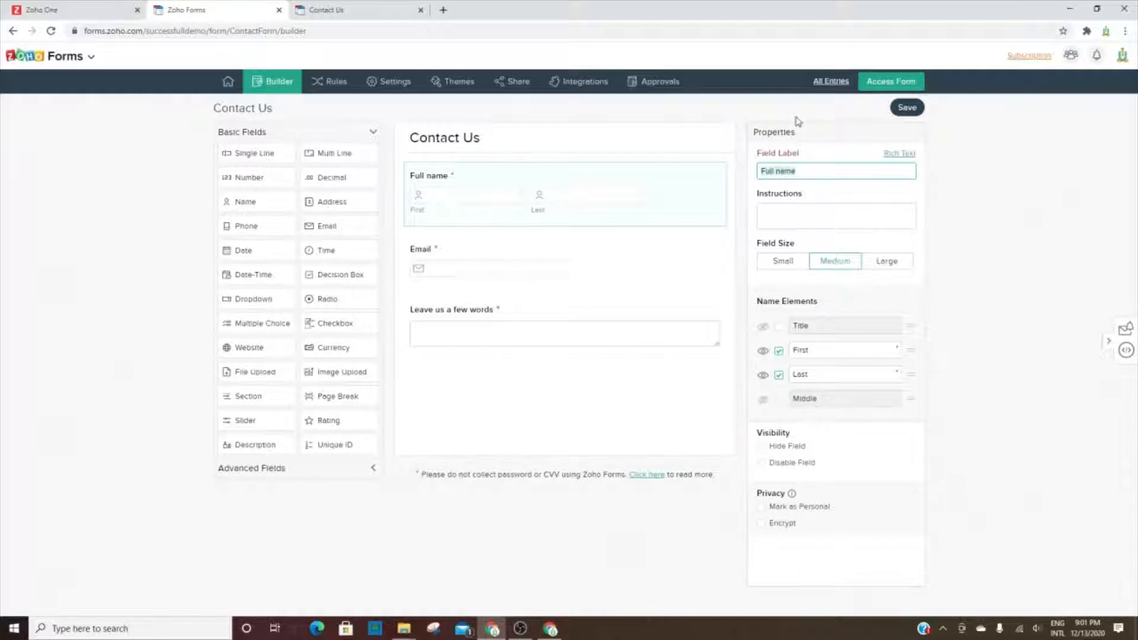
mouse_move(335, 82)
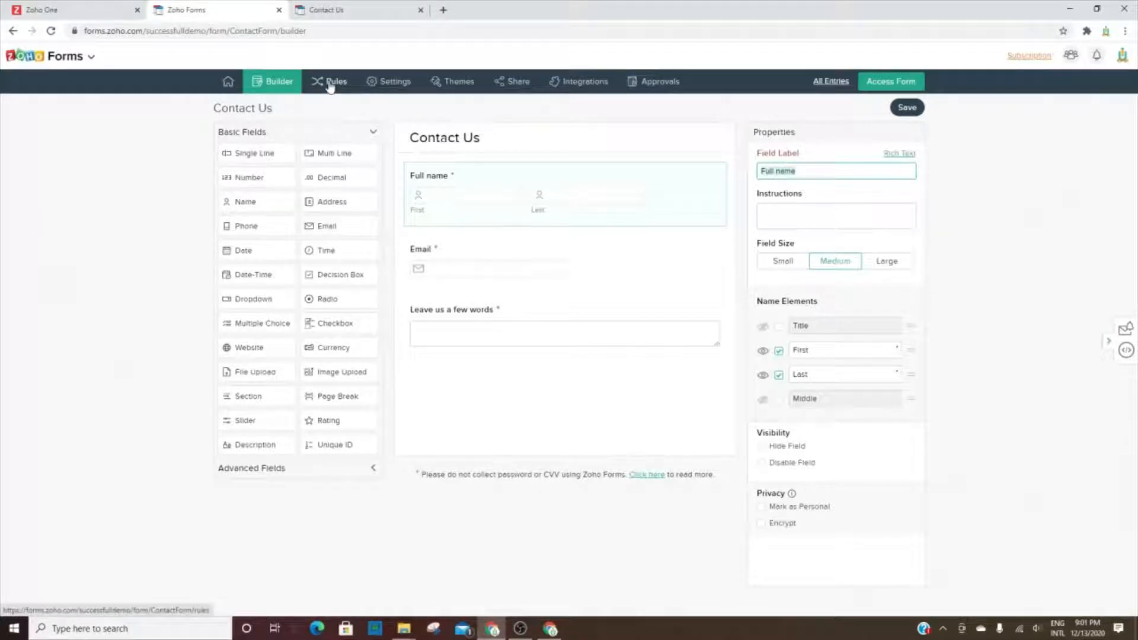
Review Field Rules and Form Rules, starting then cancelling a new form rule
click(335, 81)
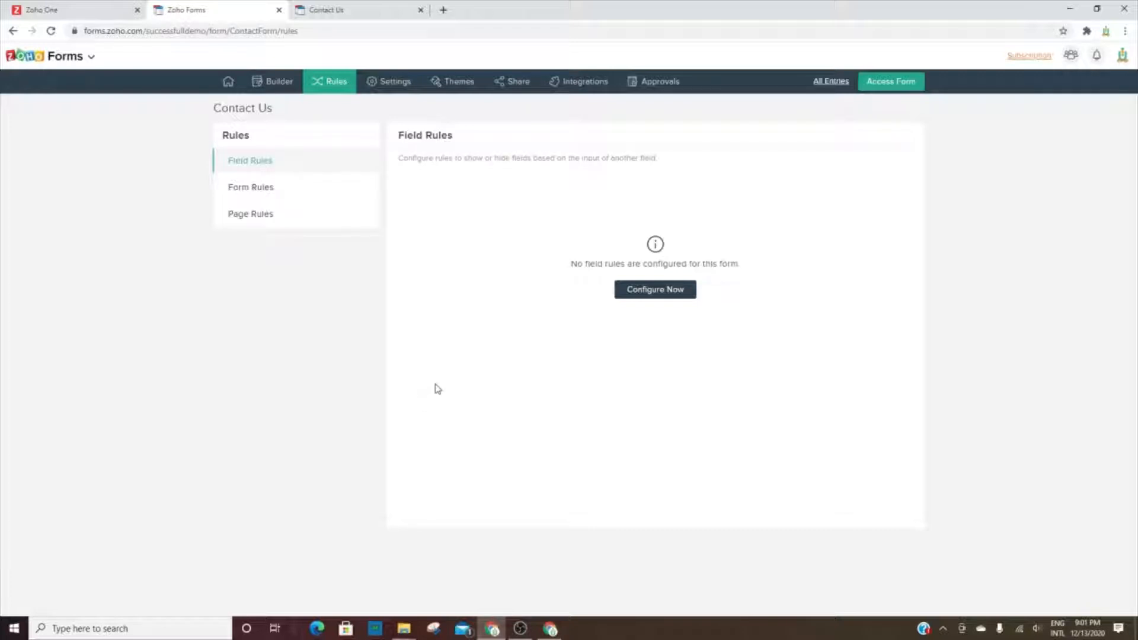
mouse_move(304, 216)
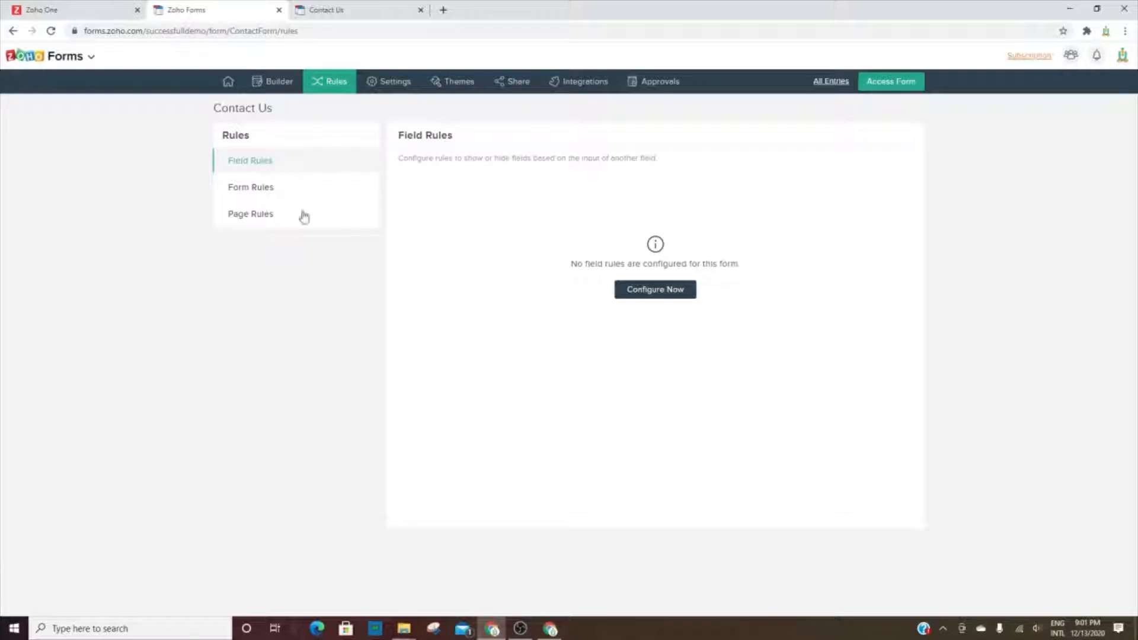
mouse_move(405, 225)
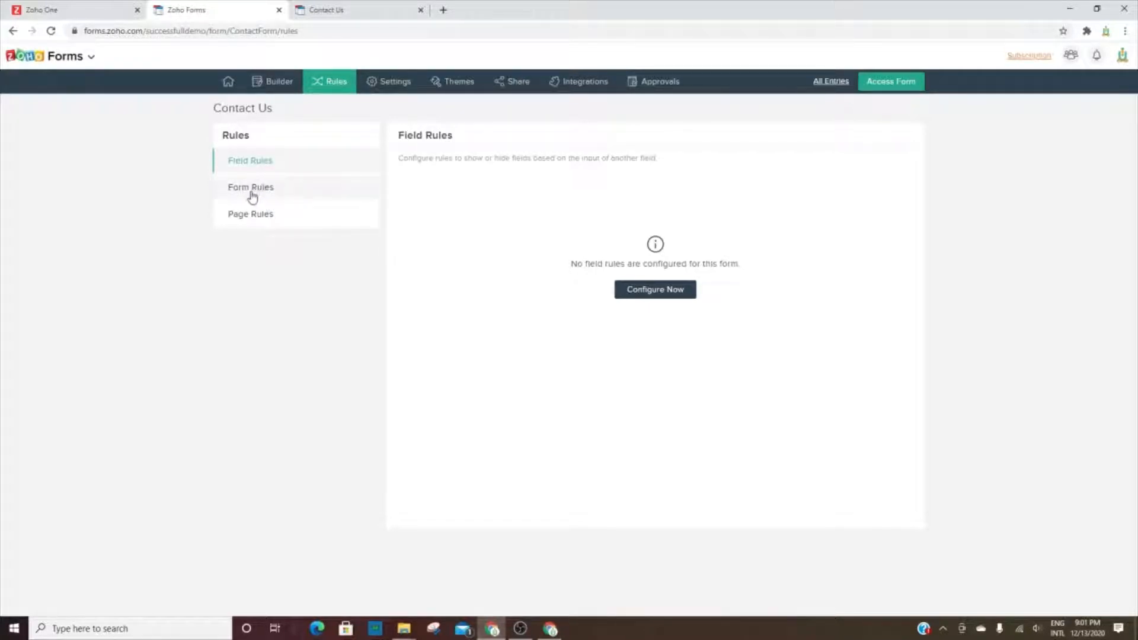
click(250, 186)
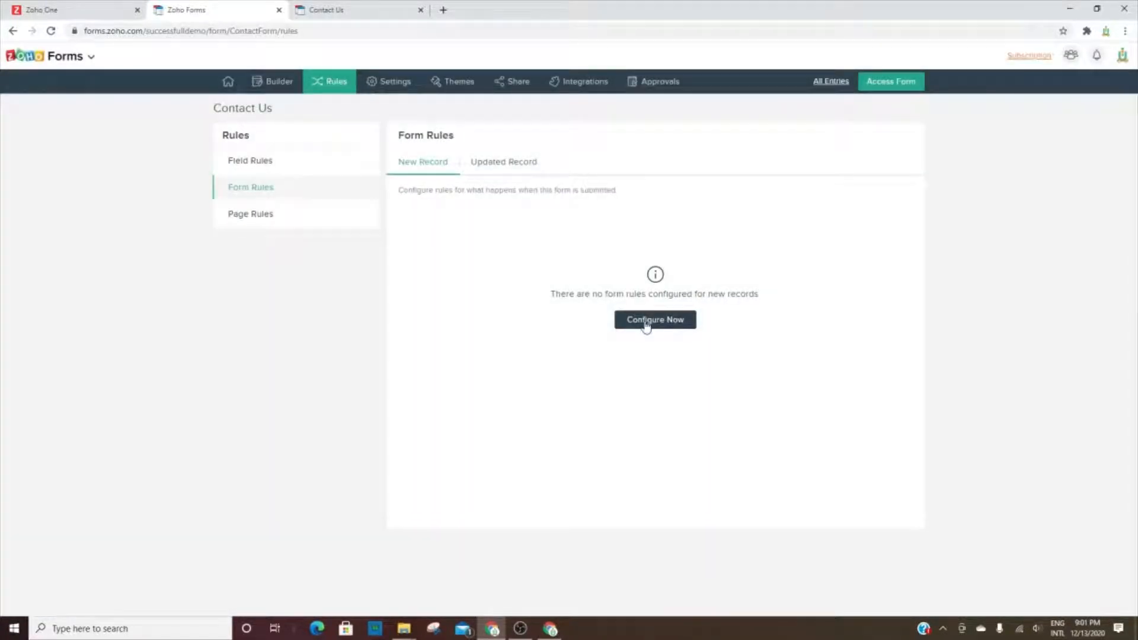
click(655, 319)
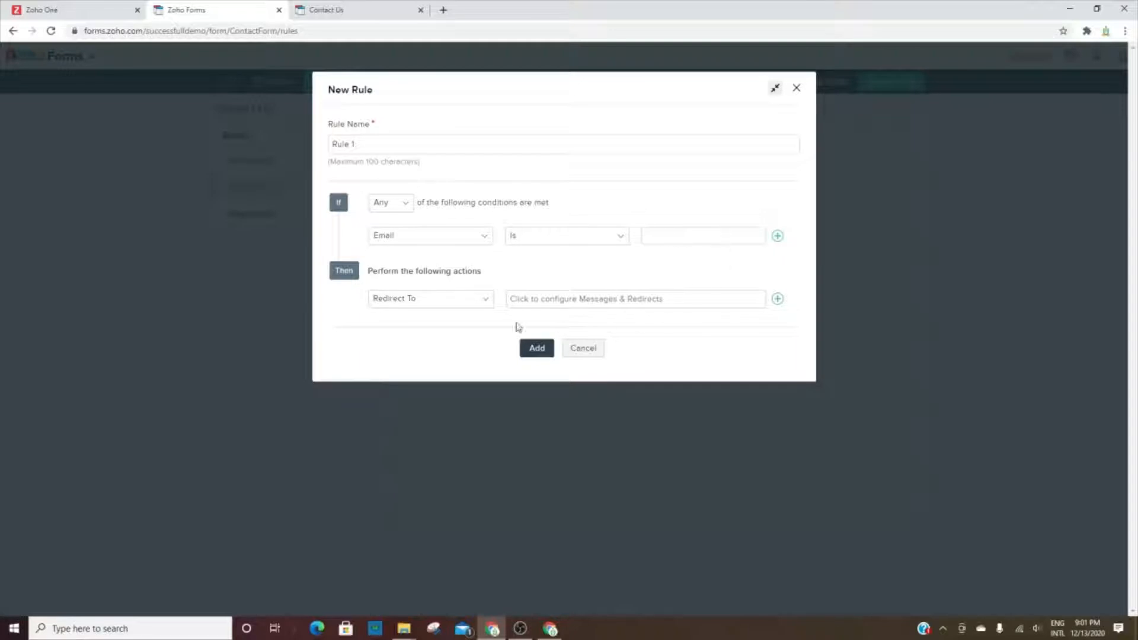
mouse_move(597, 523)
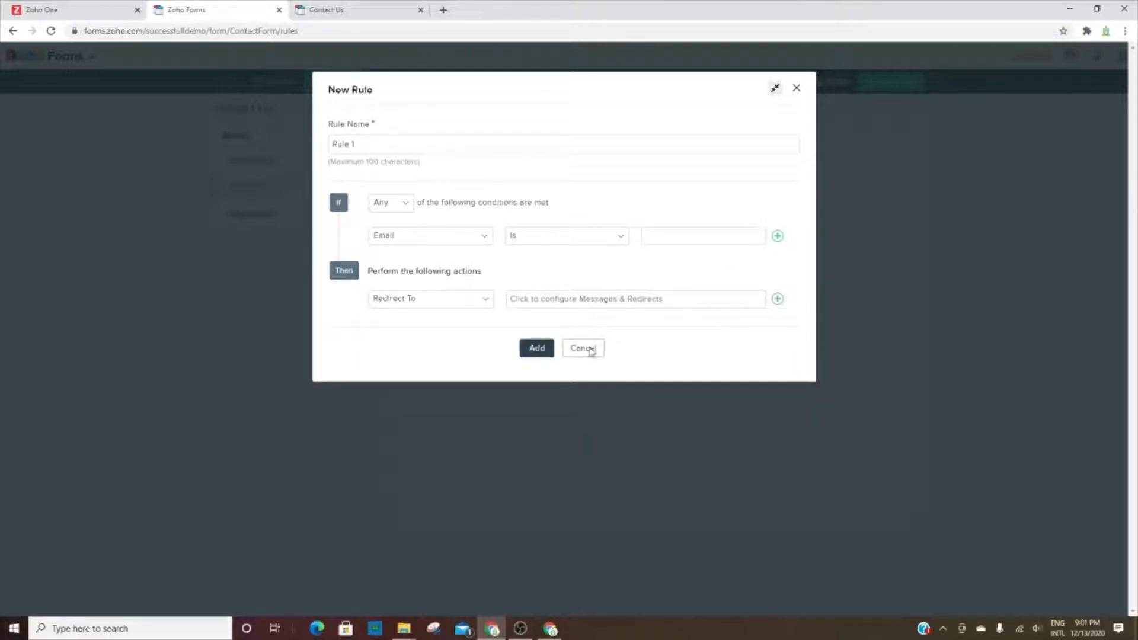
click(582, 347)
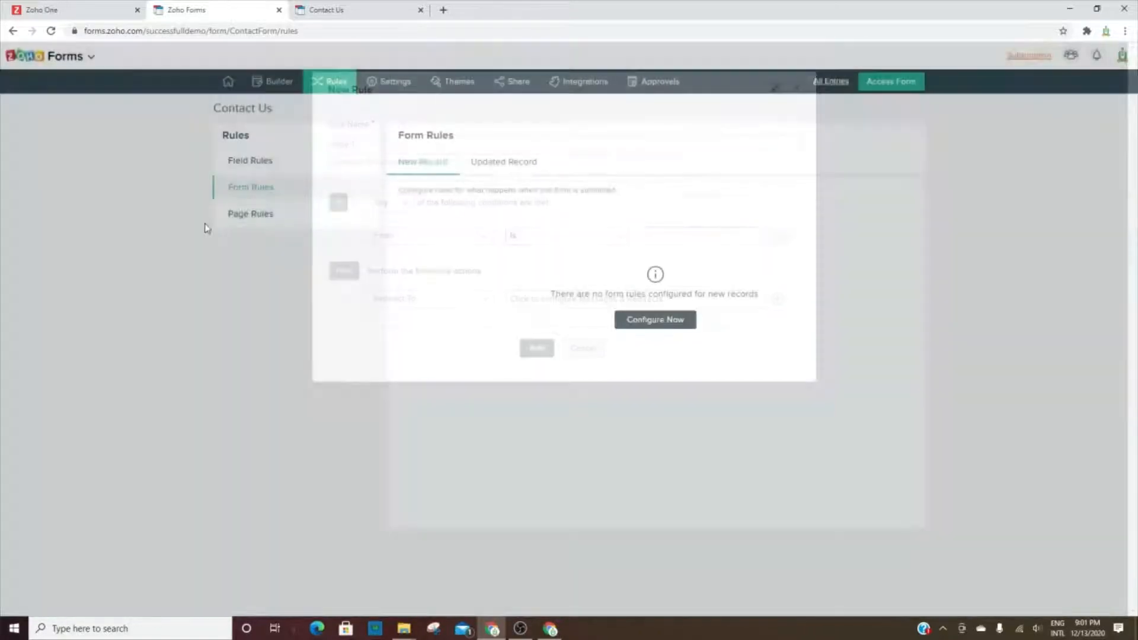
Check Page Rules' three-page minimum message, then return to Field Rules
click(250, 213)
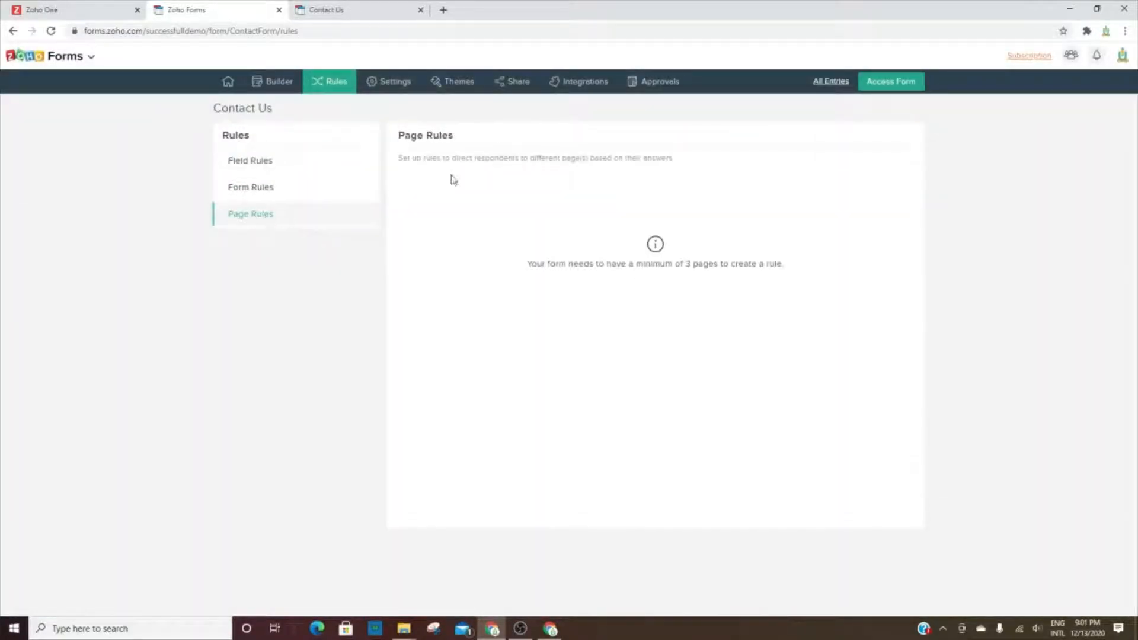
mouse_move(629, 264)
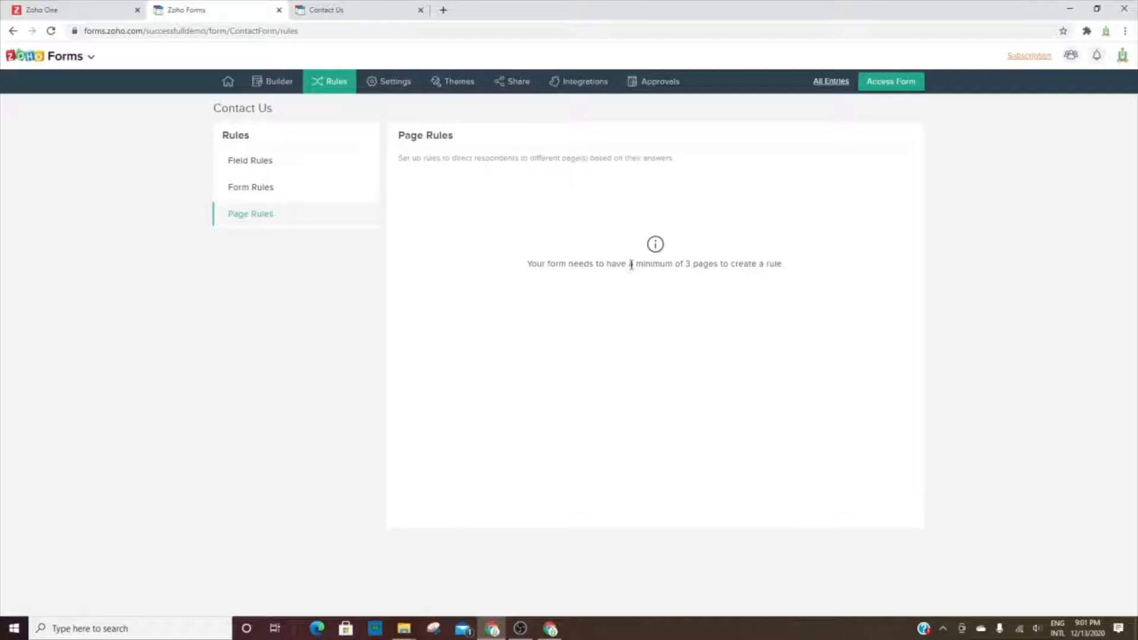
drag(636, 263, 782, 263)
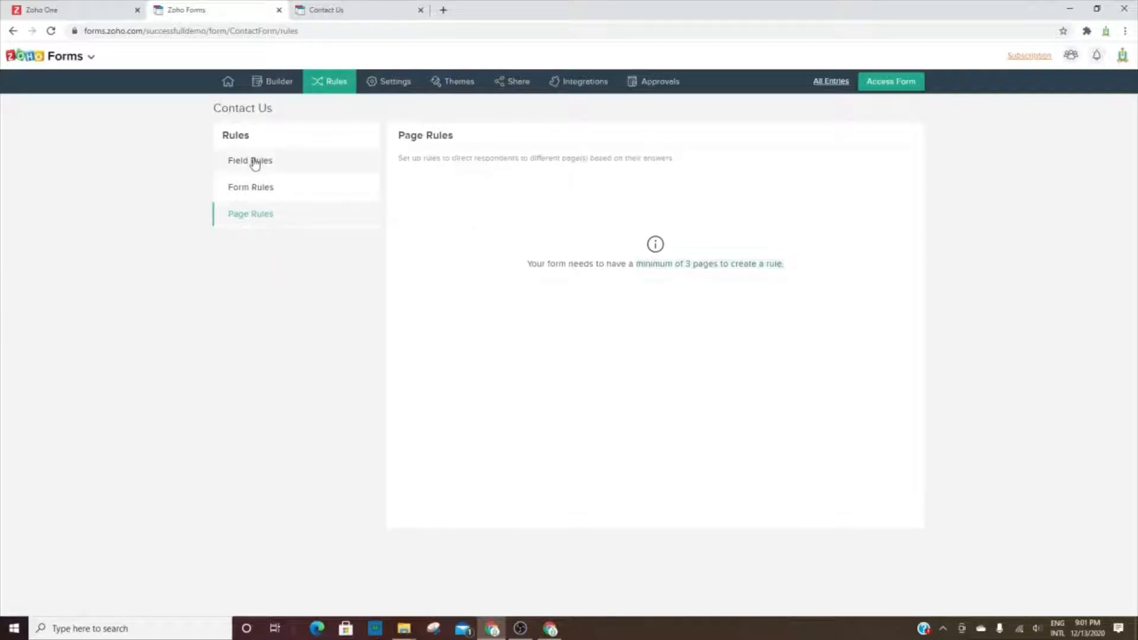
click(250, 160)
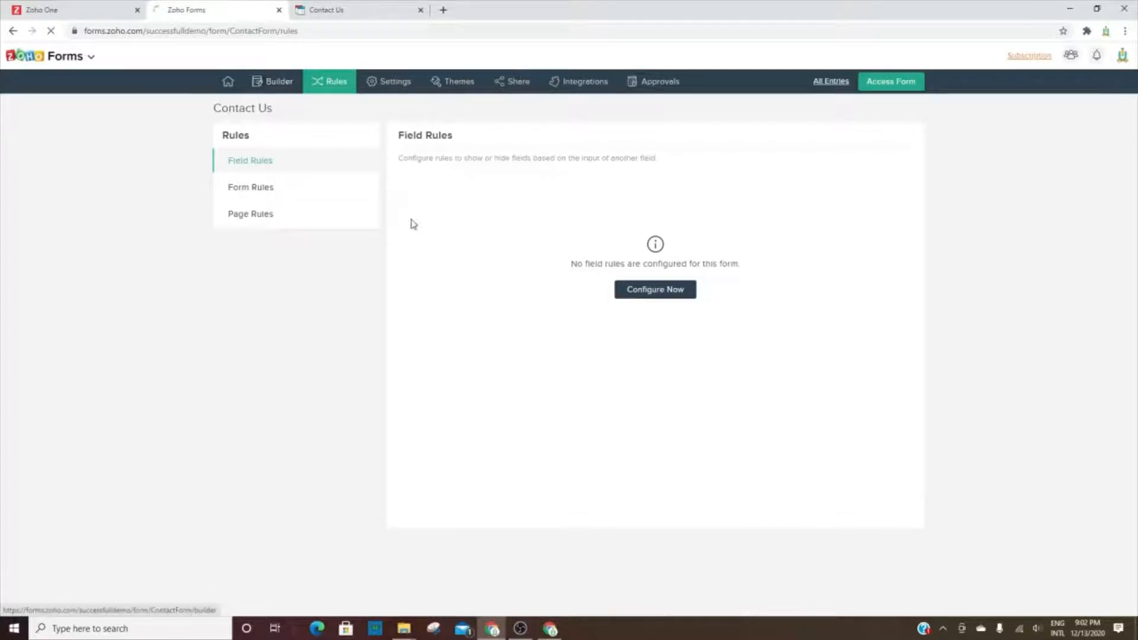
Add a Preferred Method of Contact dropdown with Email, Text and Phone call choices
click(273, 80)
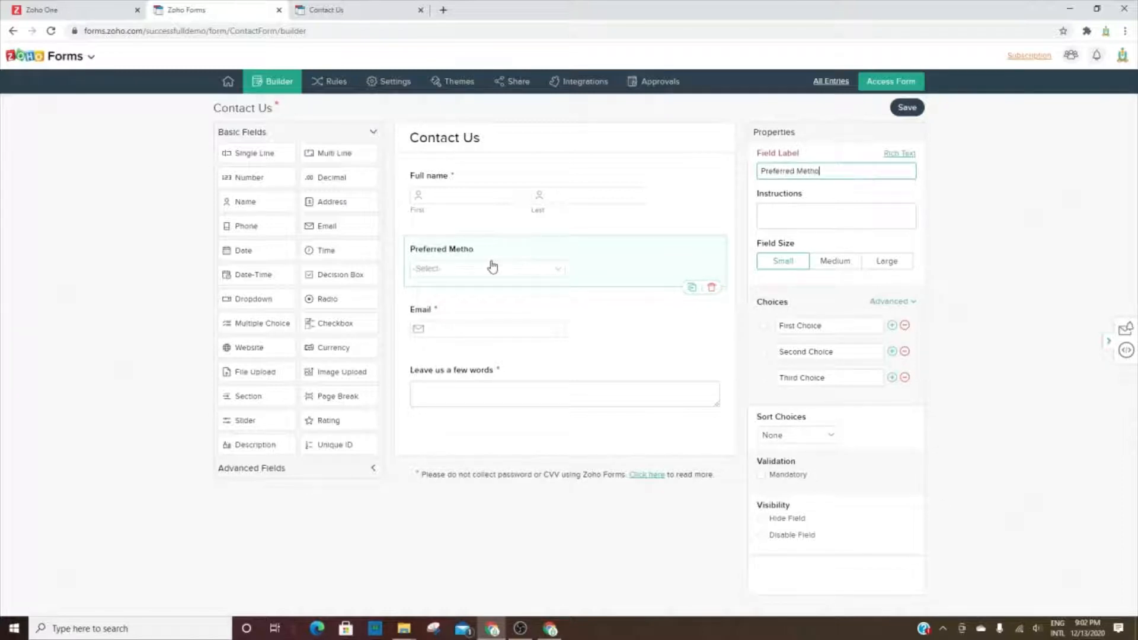
text(d of Contact)
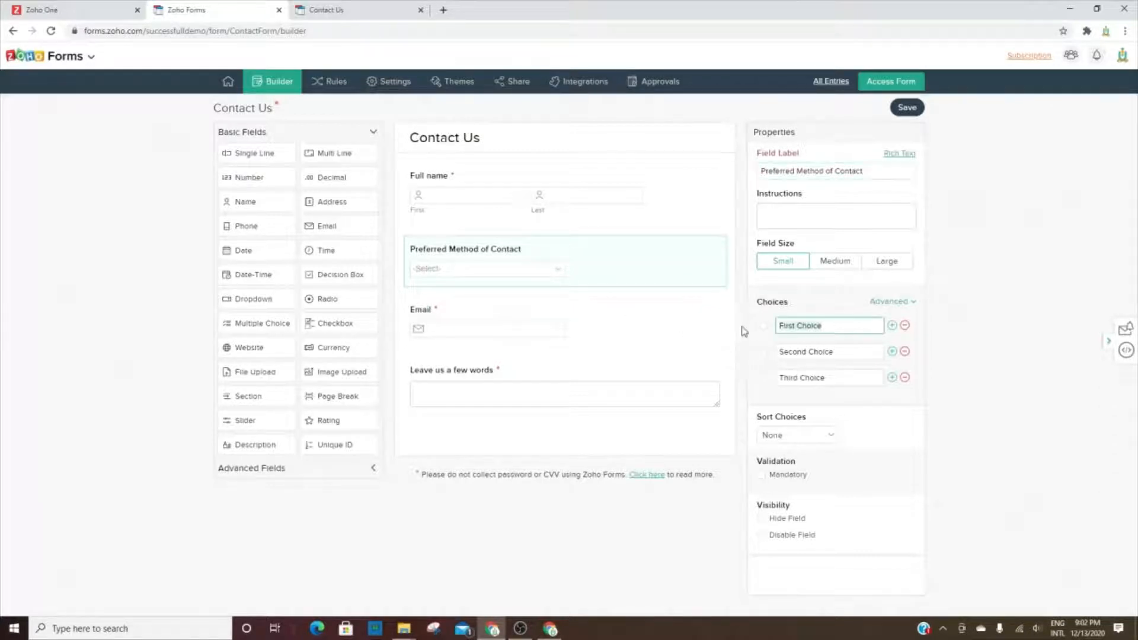
text(Email)
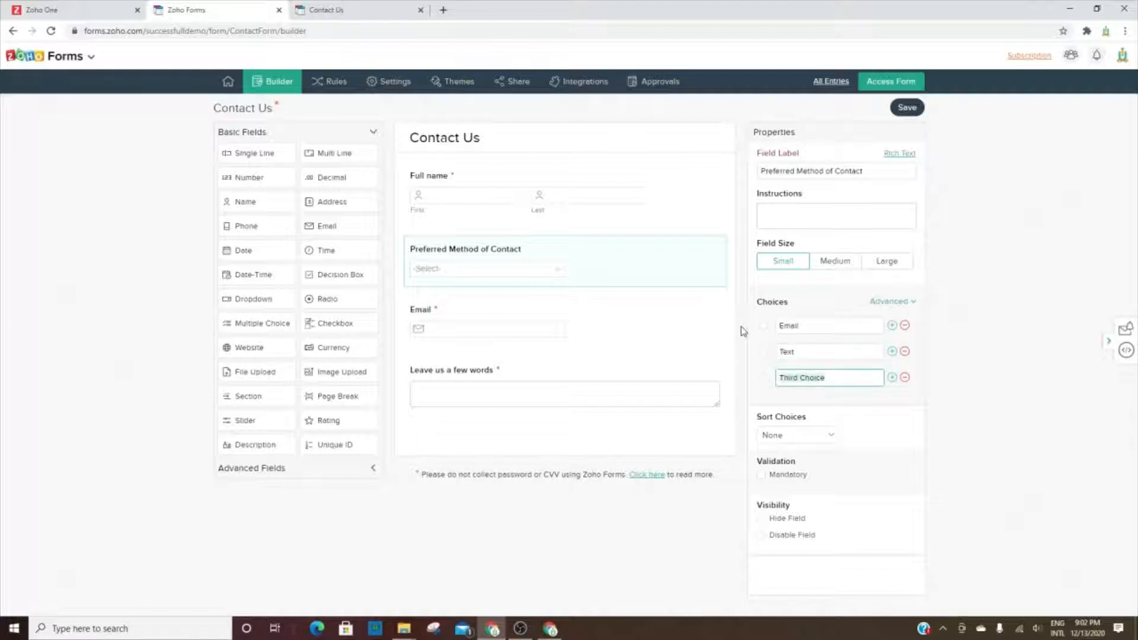
text(Phone call)
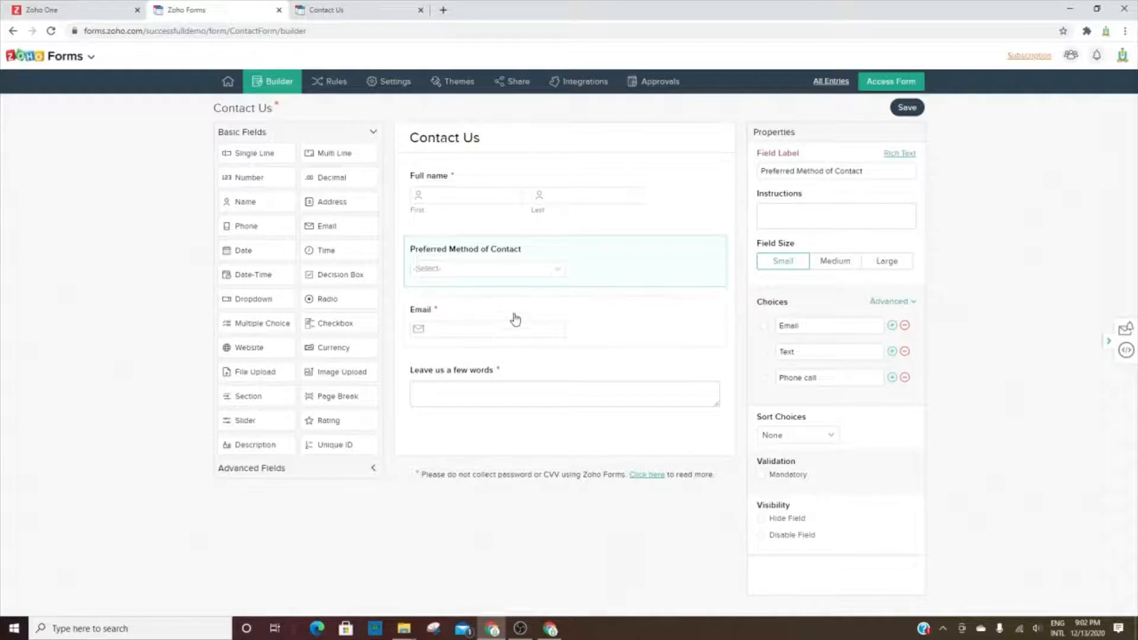
mouse_move(249, 181)
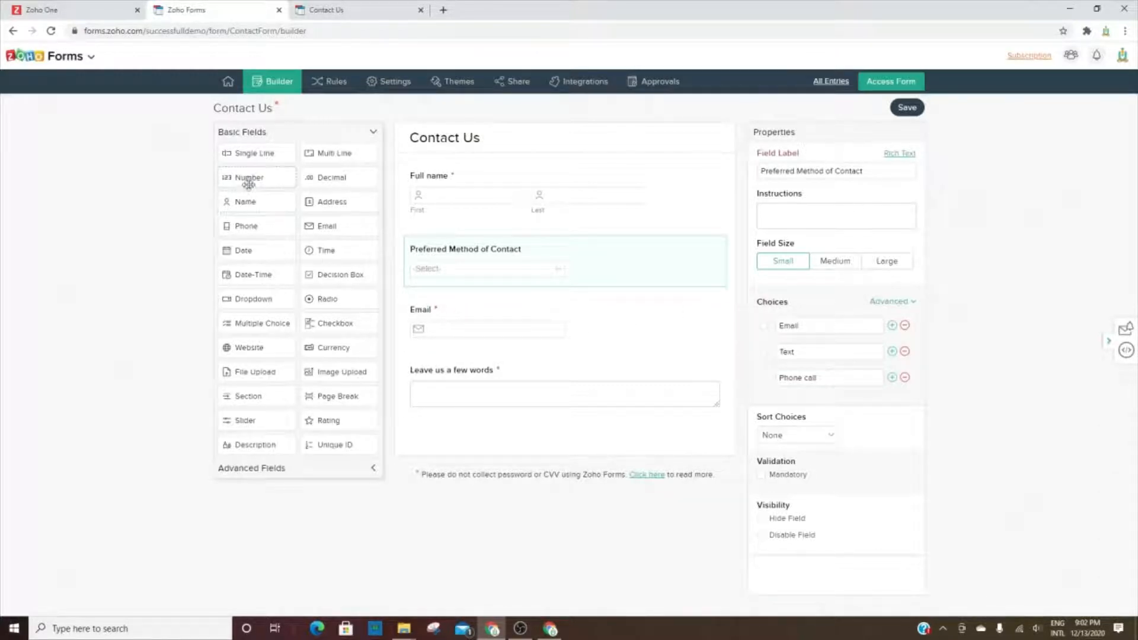
mouse_move(279, 221)
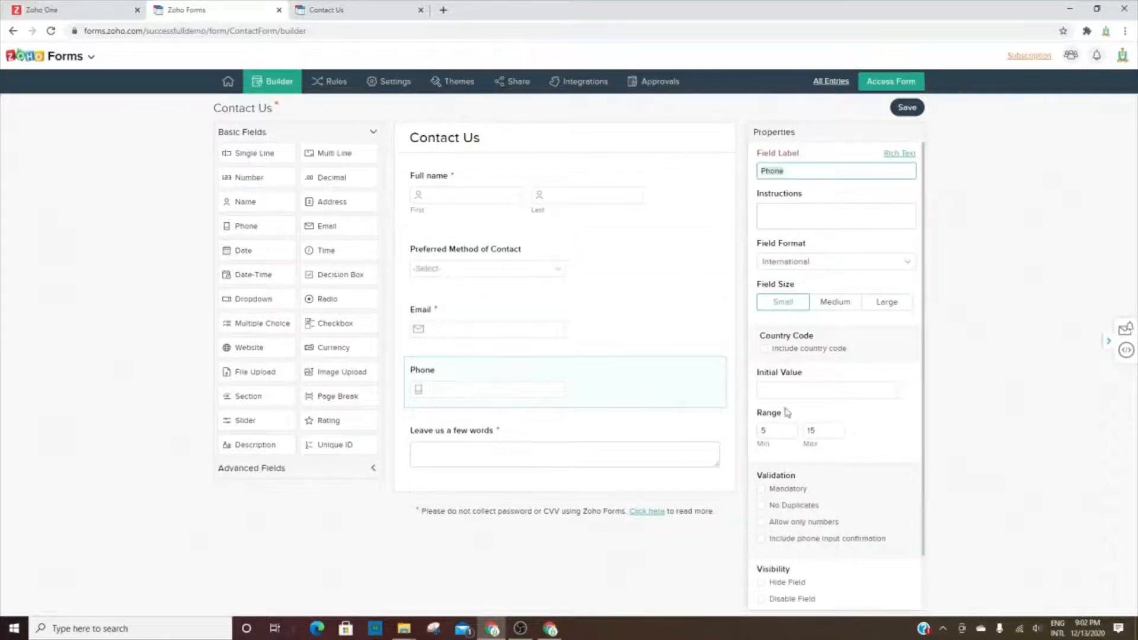
Make the Phone field mandatory and save the form
click(761, 488)
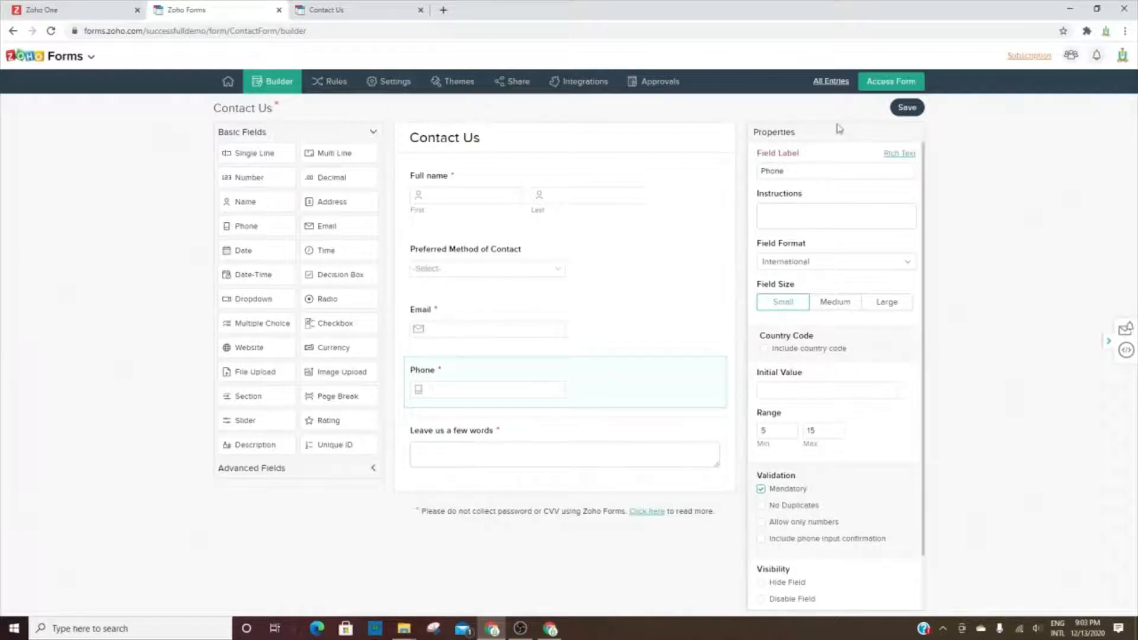
click(905, 108)
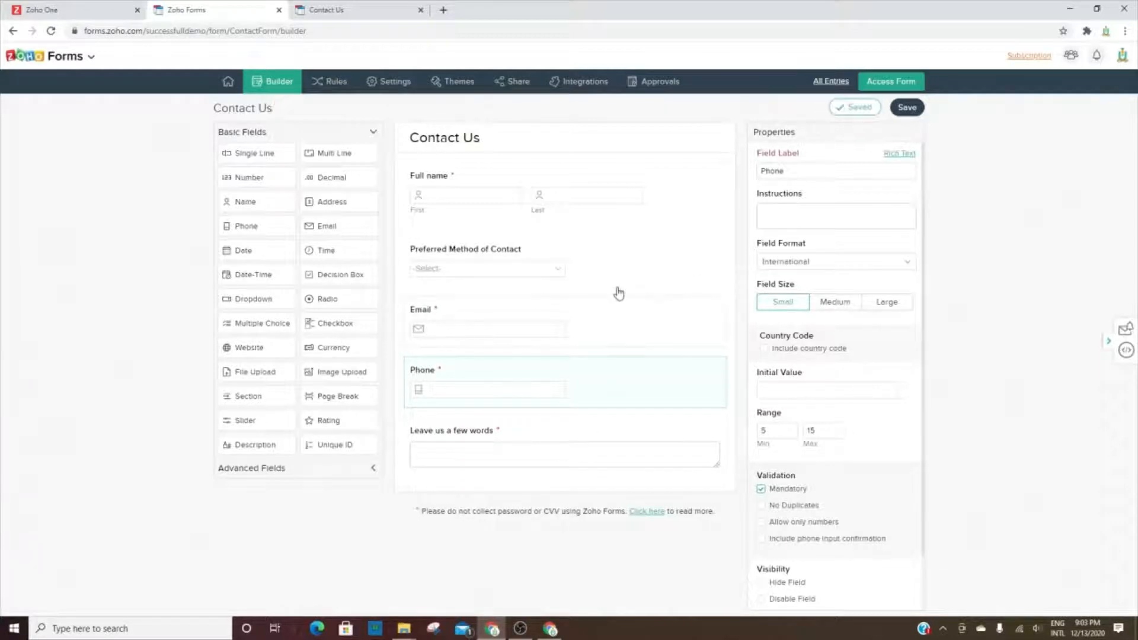
click(334, 81)
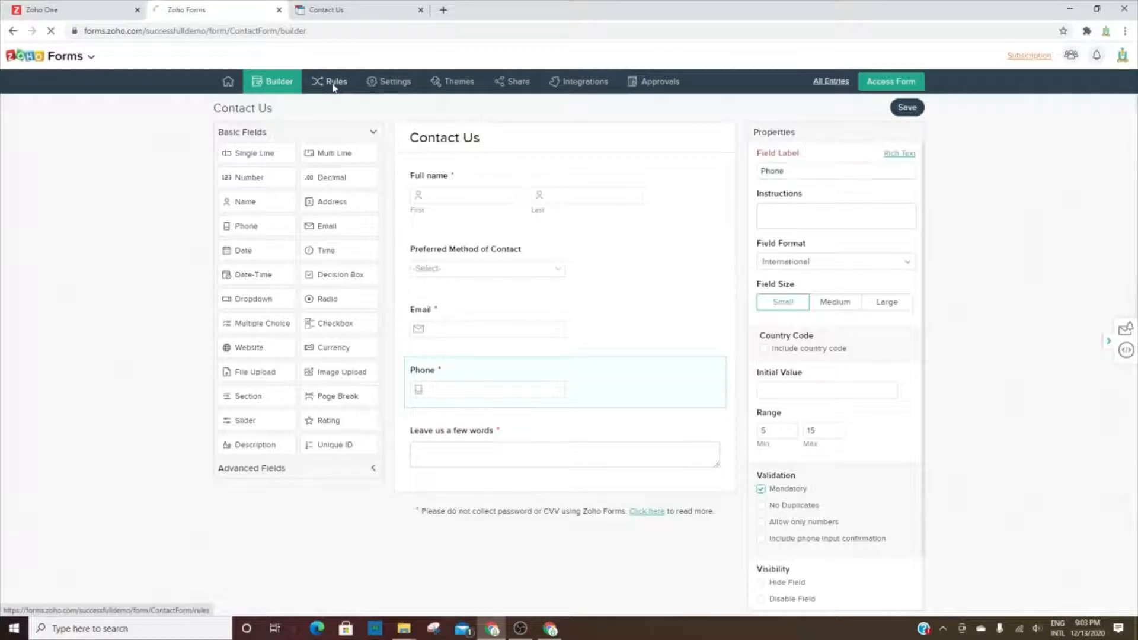
Add rule: Preferred Method of Contact Is Email shows the Email field
click(335, 81)
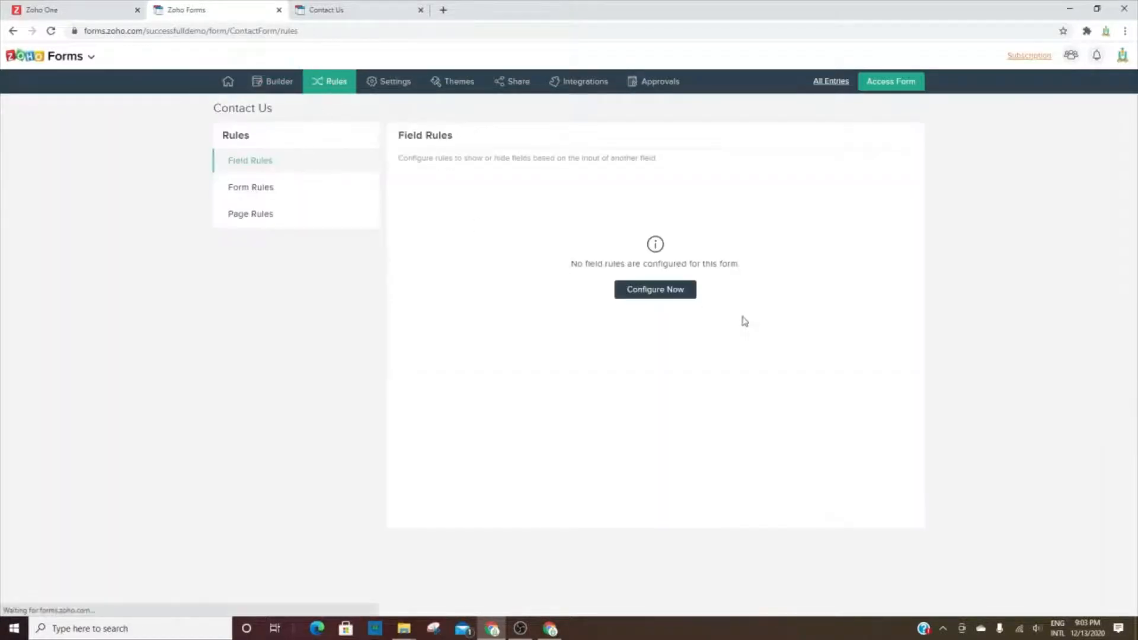
click(654, 290)
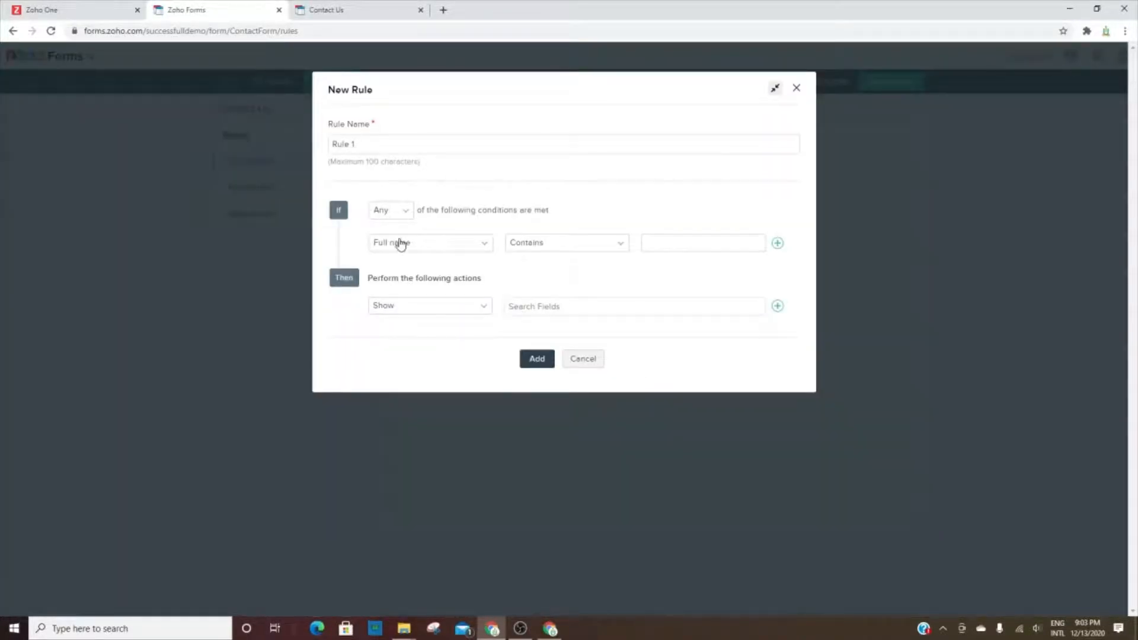
click(429, 242)
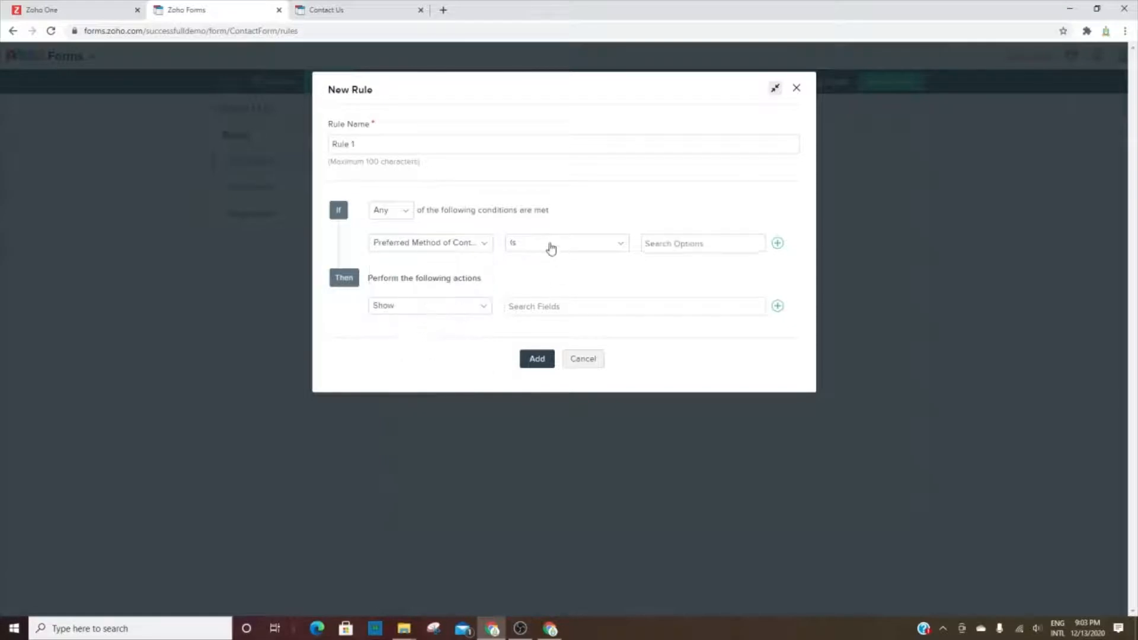
click(701, 243)
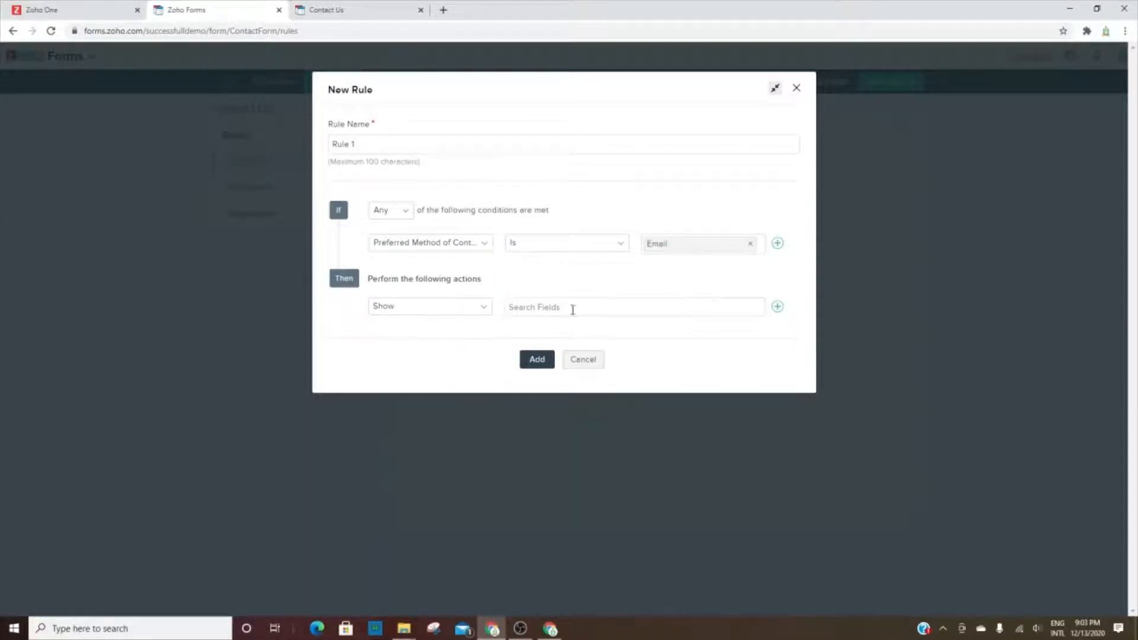
click(429, 306)
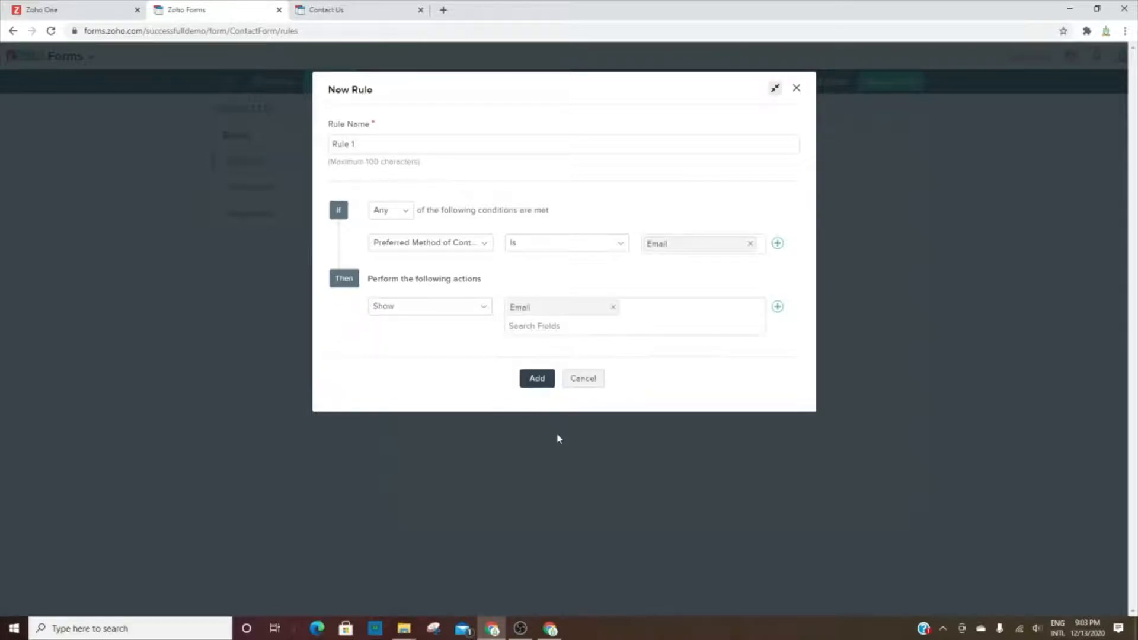
click(536, 378)
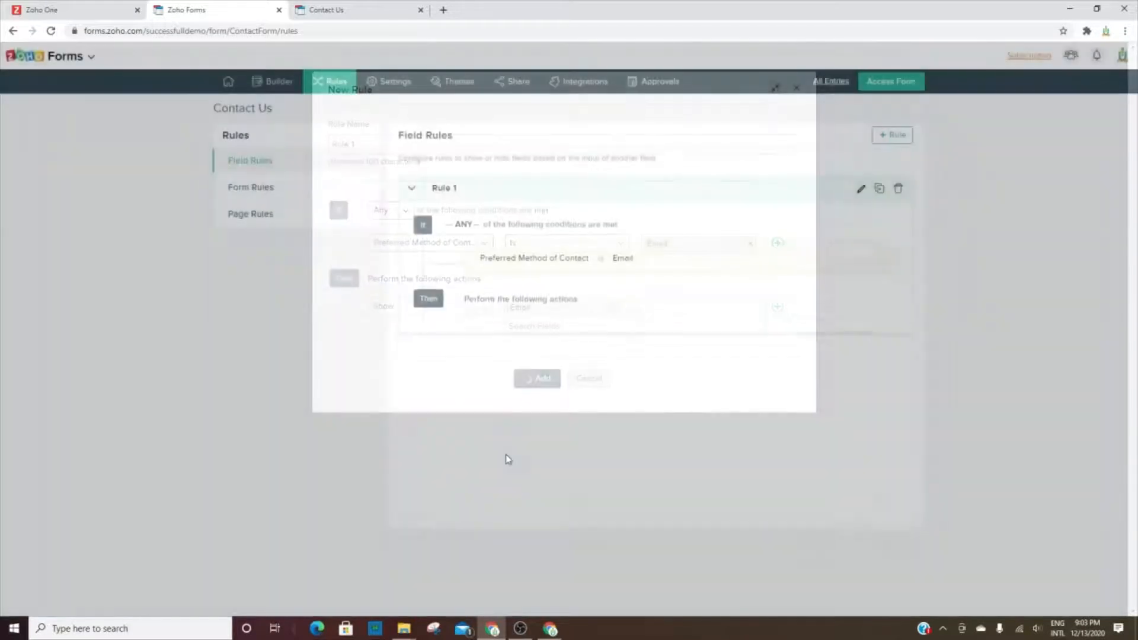
click(536, 378)
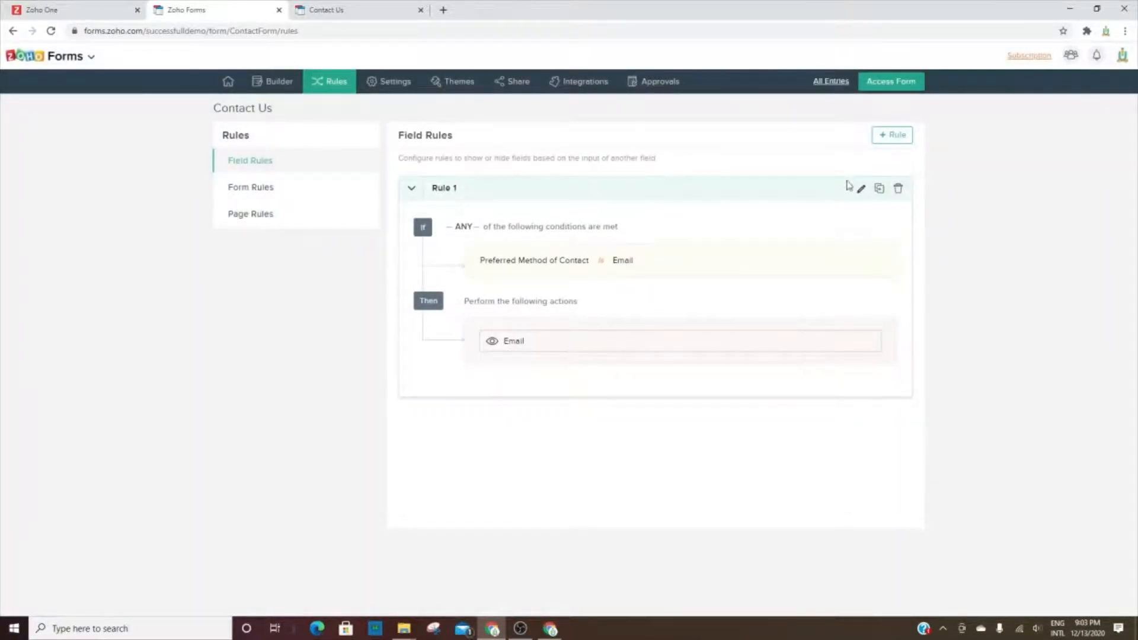
Start a second rule with conditions Preferred Method of Contact Is Text or Is Phone call
click(891, 135)
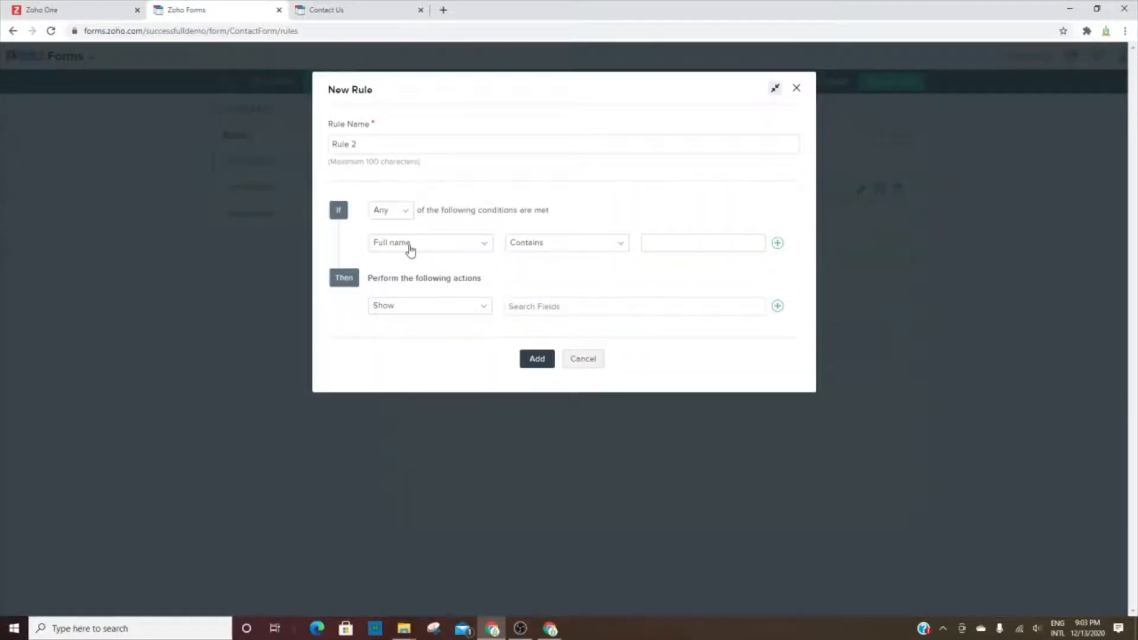
click(566, 241)
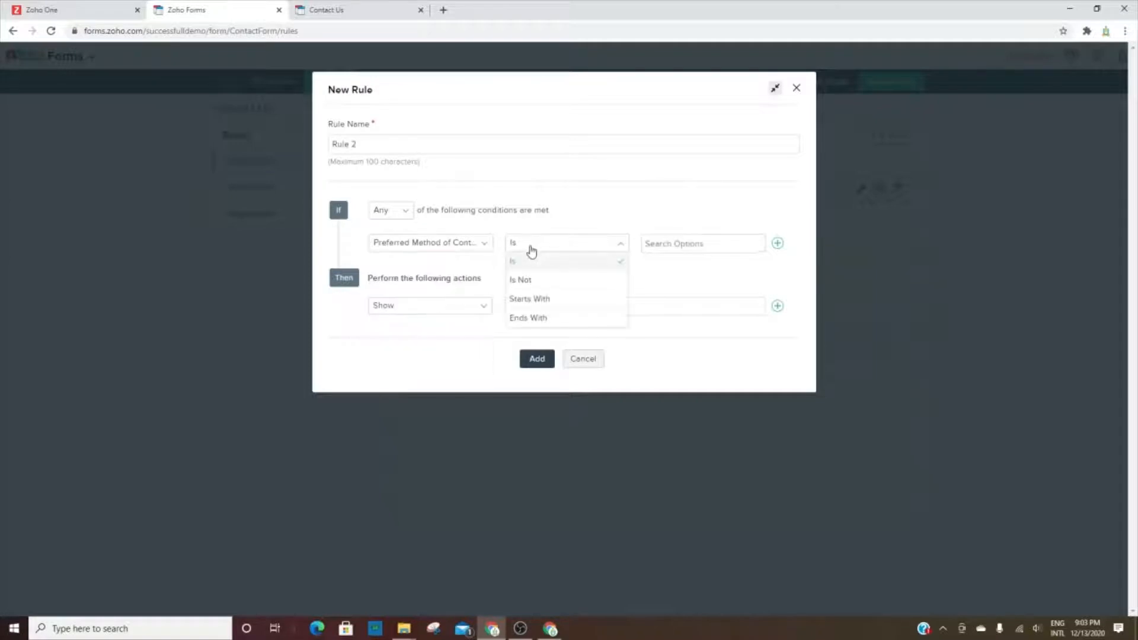
mouse_move(622, 266)
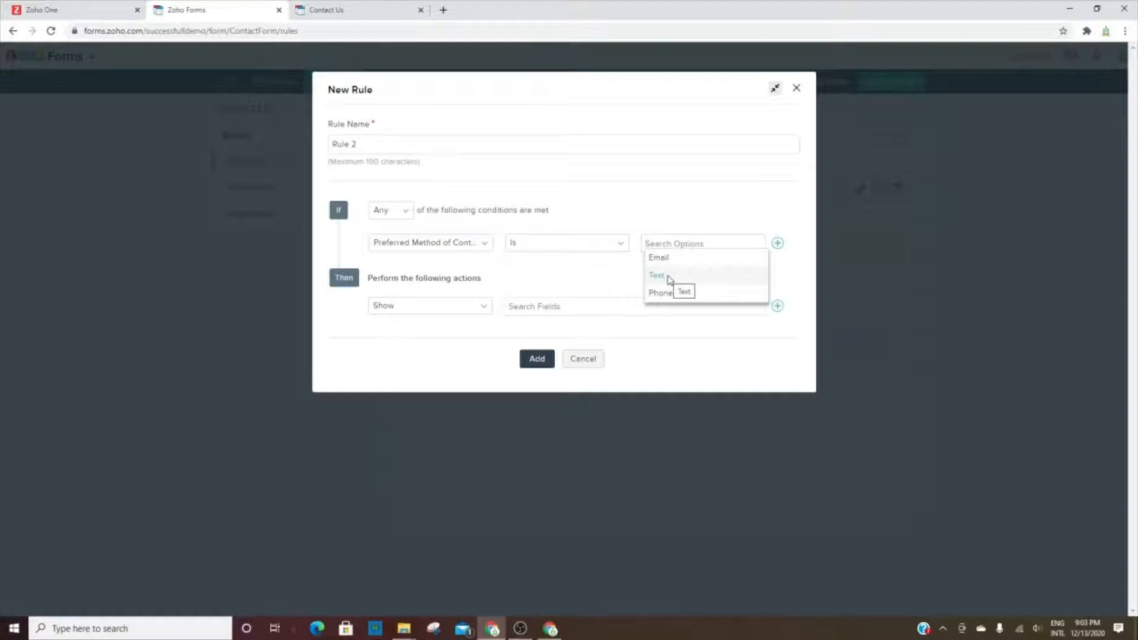
click(657, 274)
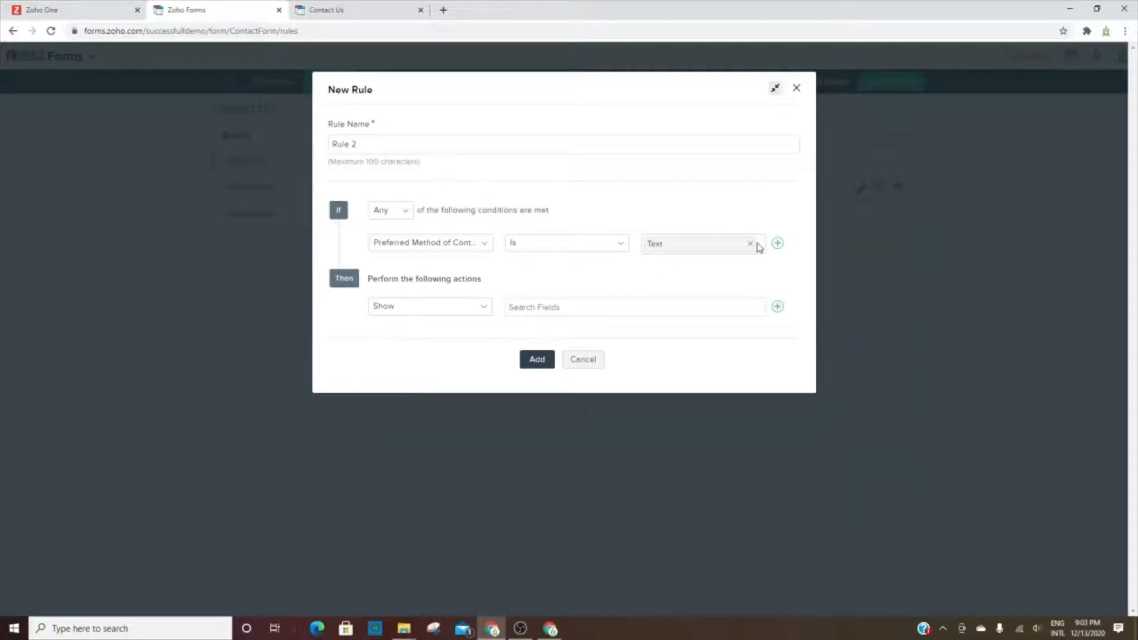
click(776, 242)
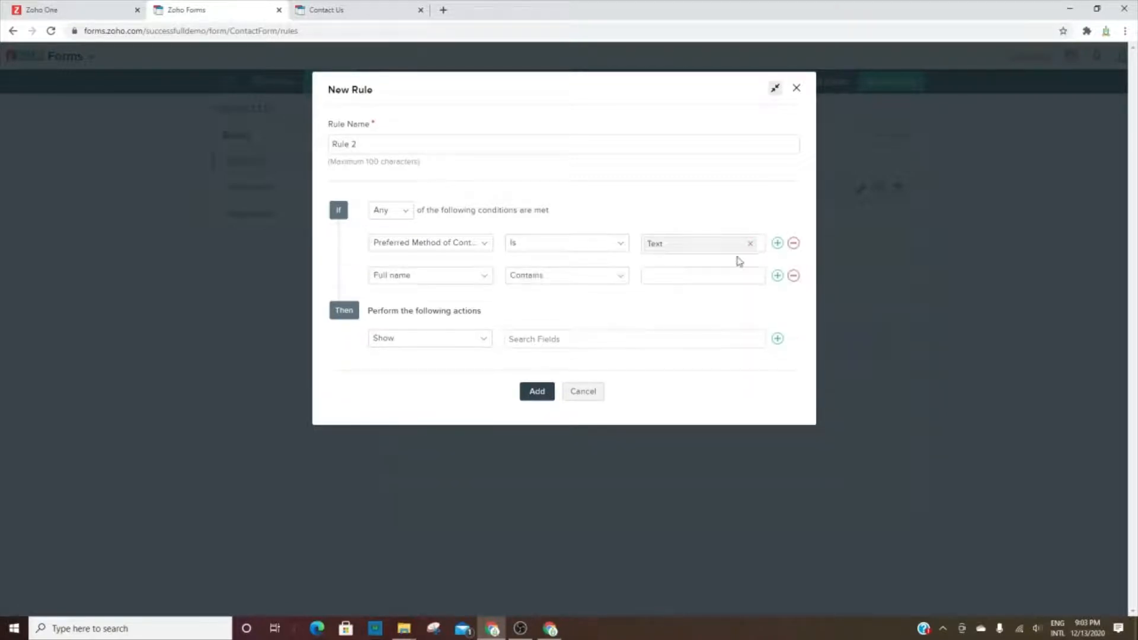
click(429, 274)
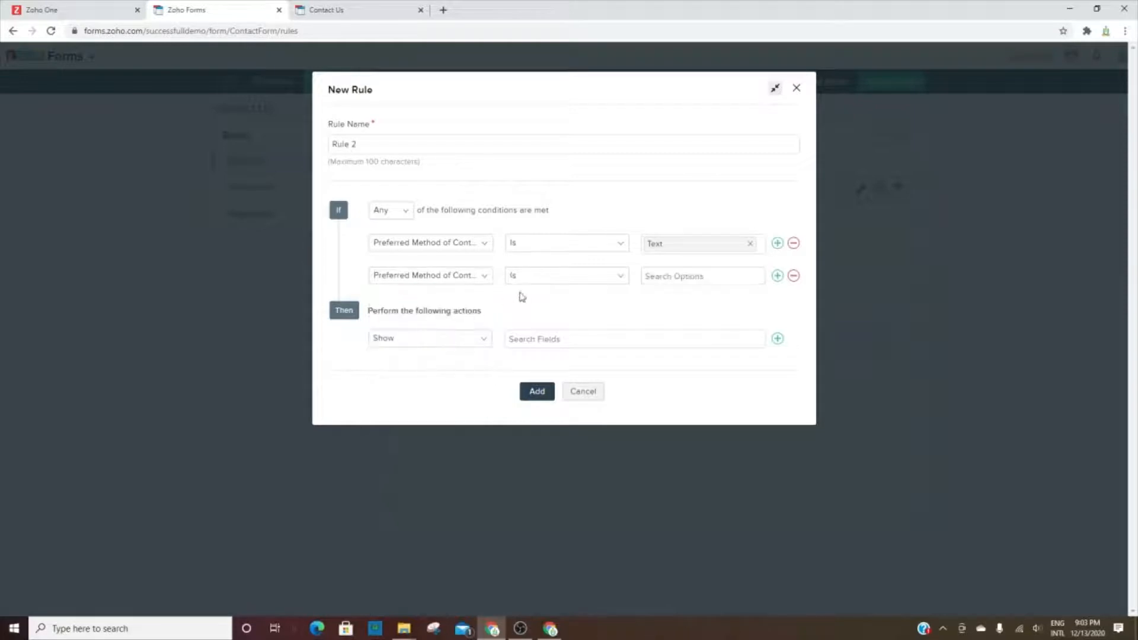
click(697, 277)
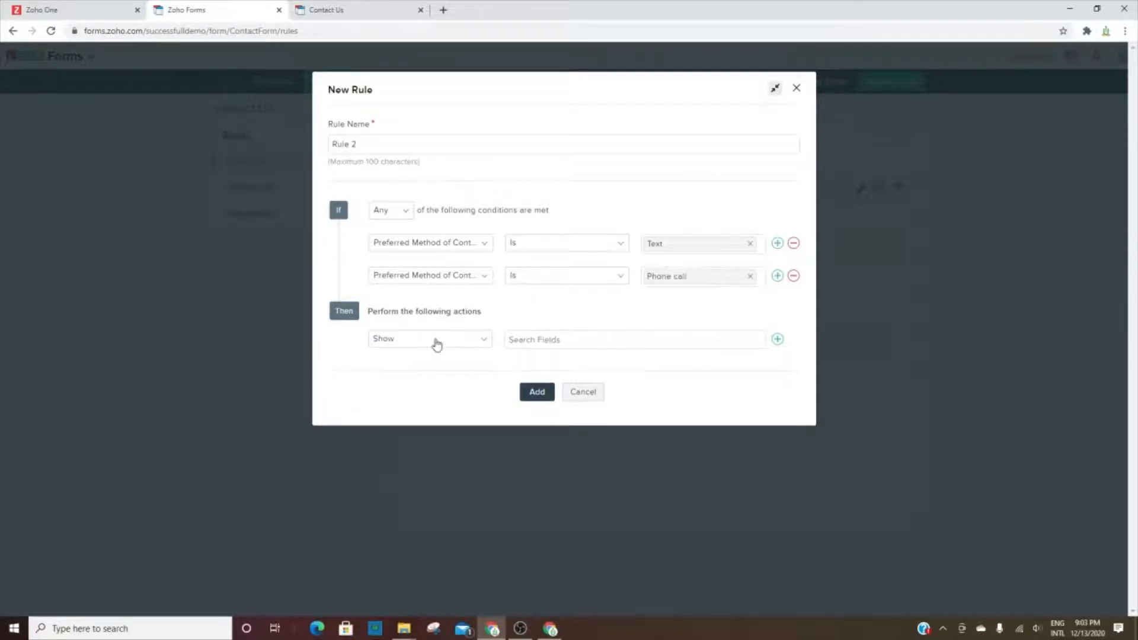
Set the rule to show the Phone field and add it
click(632, 339)
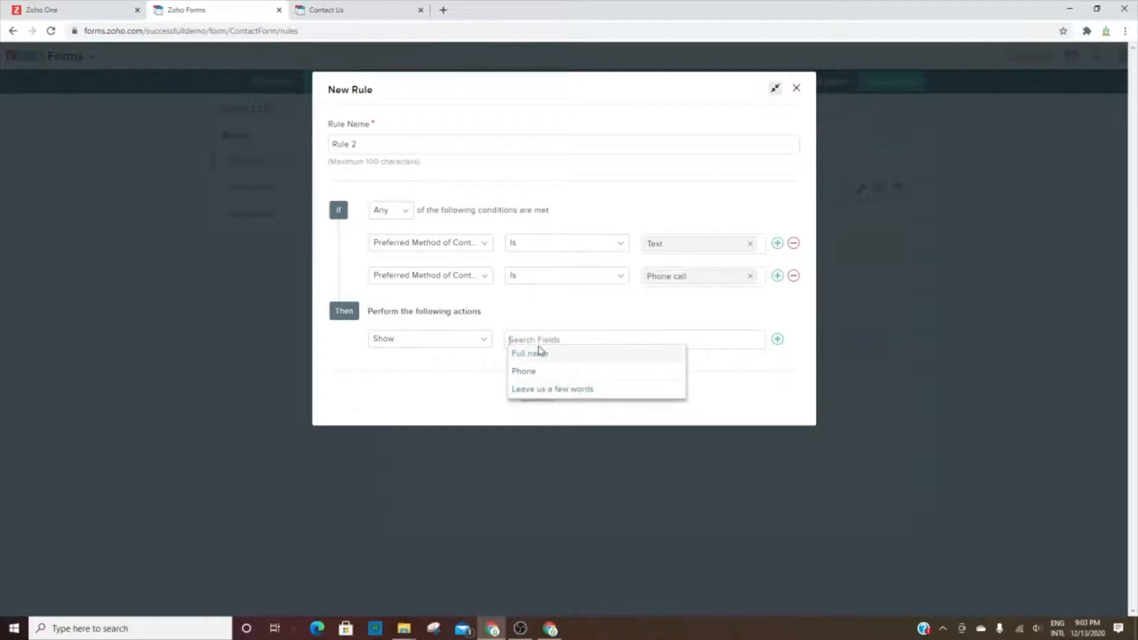
click(522, 371)
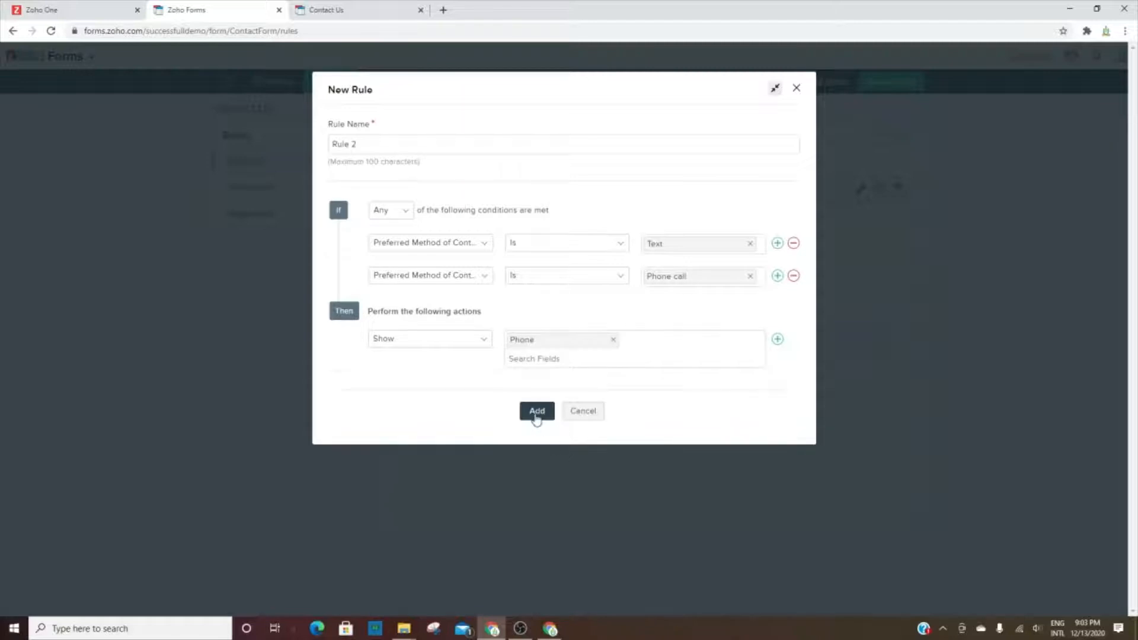
click(536, 411)
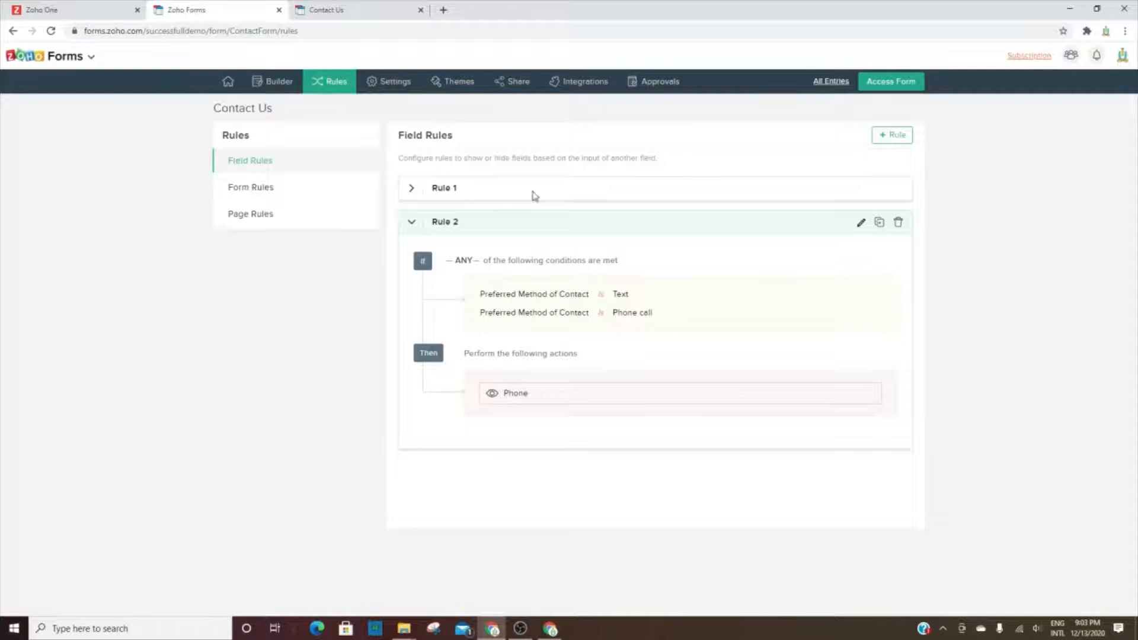
Review General settings, including the date format and respondent location options
click(395, 80)
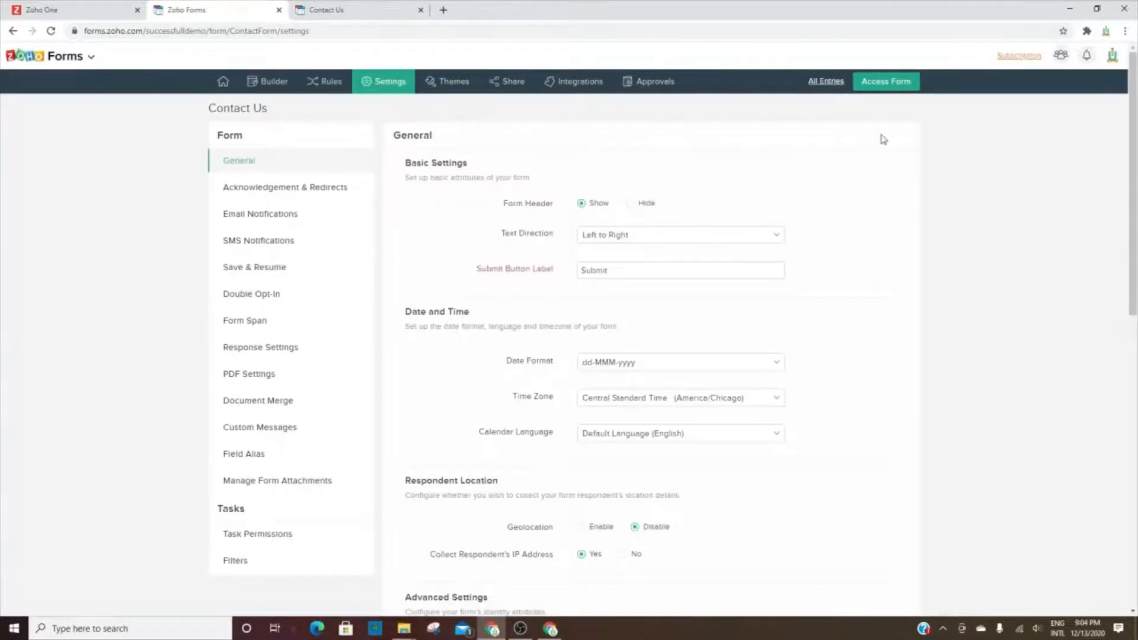
mouse_move(532, 249)
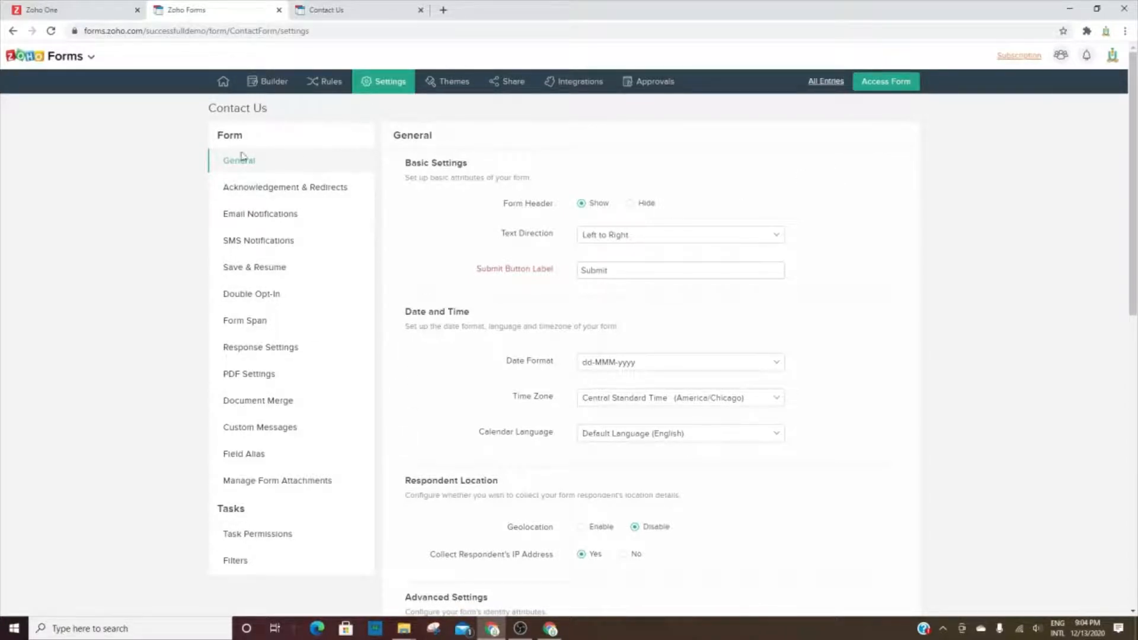
mouse_move(541, 198)
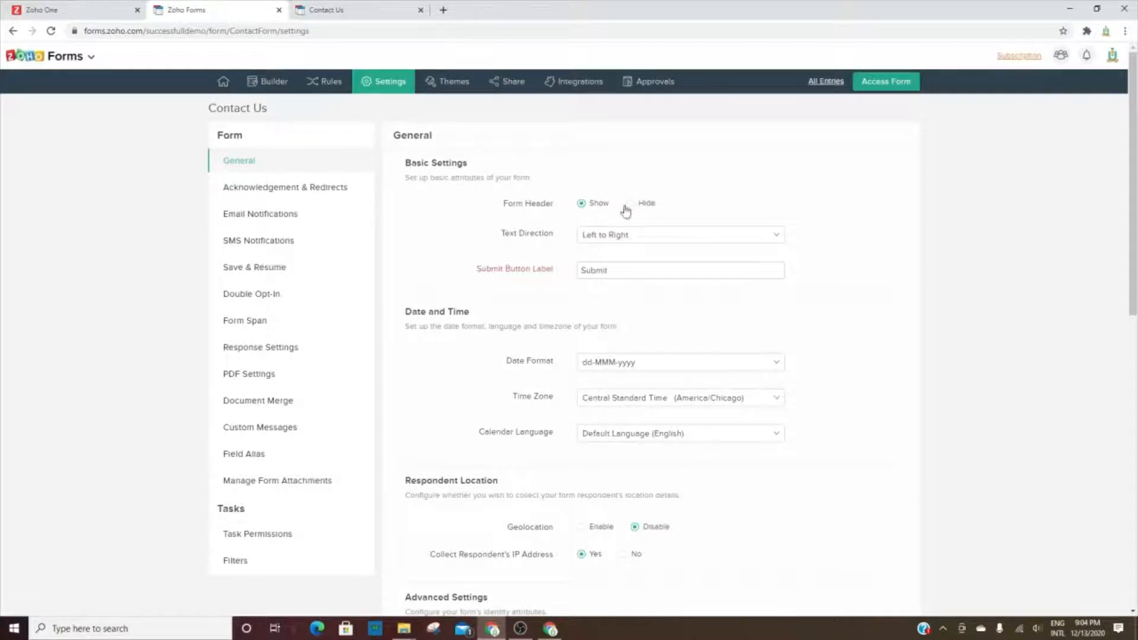
scroll(down, 3)
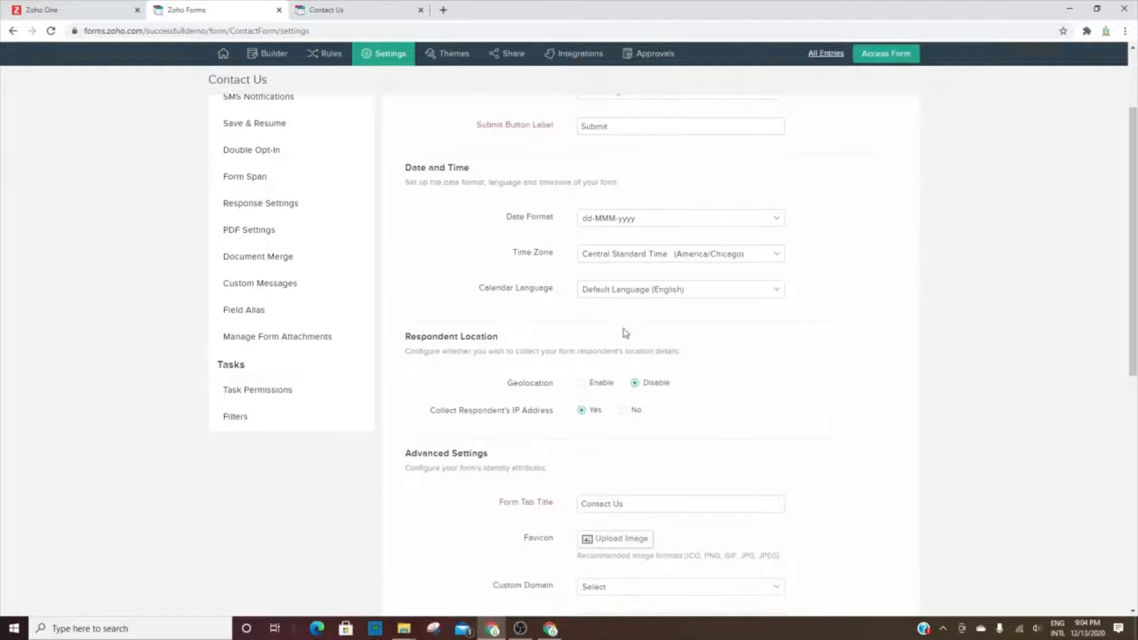
click(679, 125)
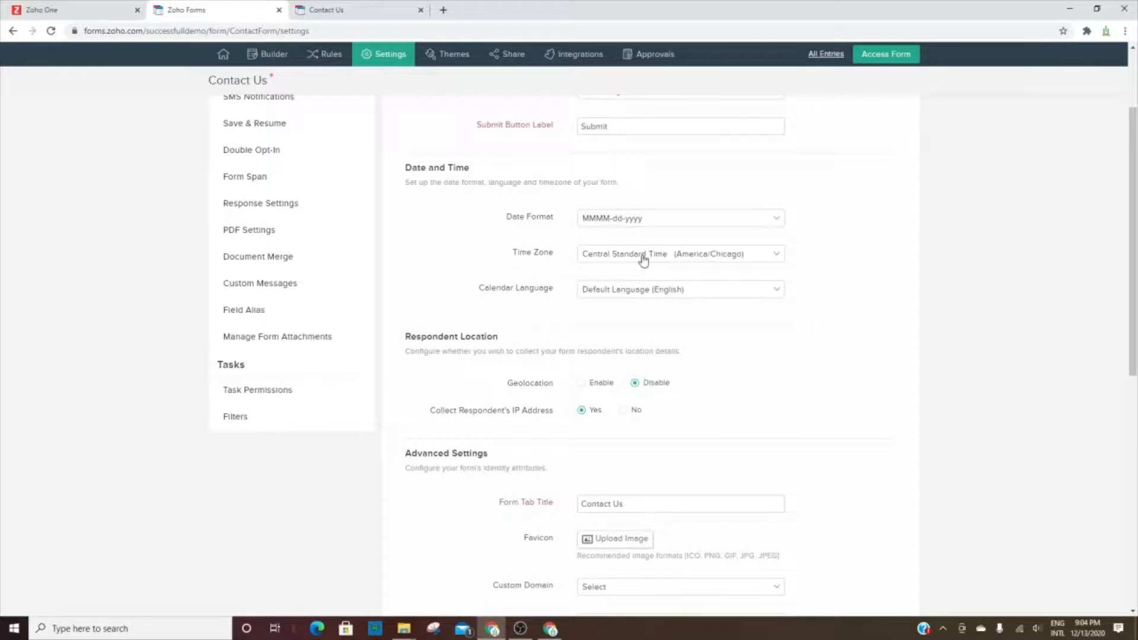
scroll(down, 3)
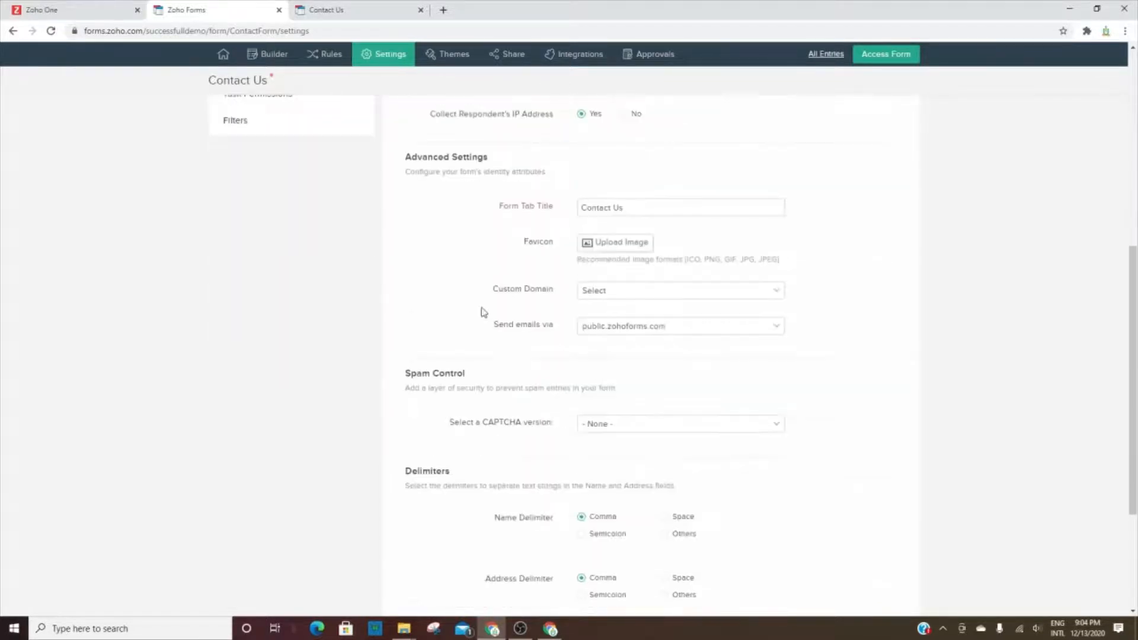
scroll(down, 3)
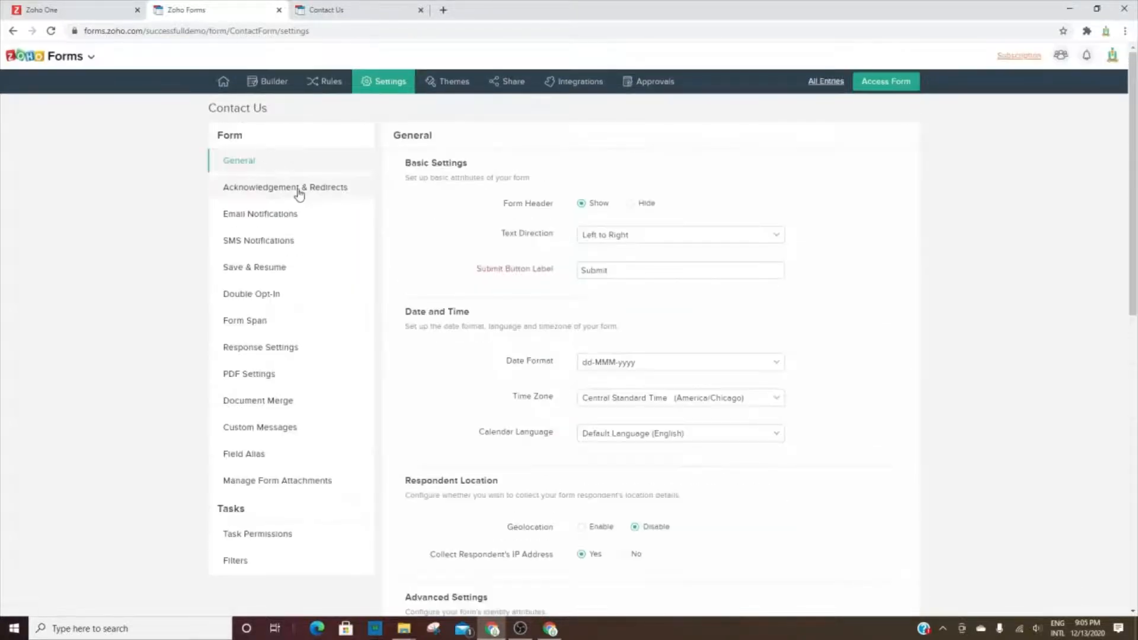
Set Acknowledgement & Redirects to Redirect To Website, after trying Same Form and Another Form
click(284, 187)
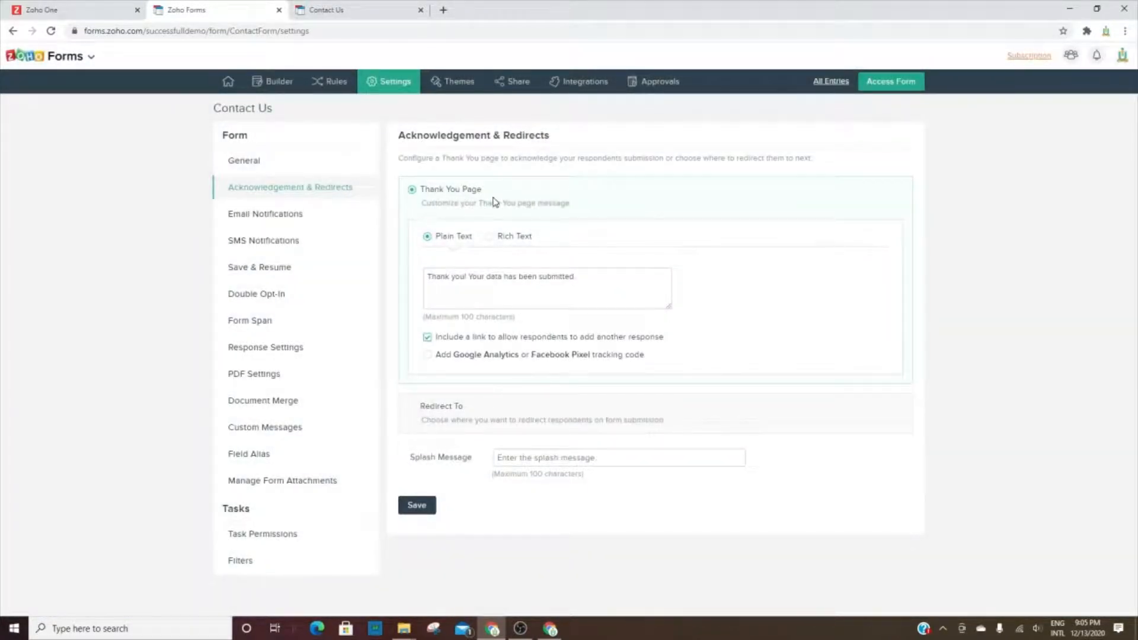
mouse_move(468, 261)
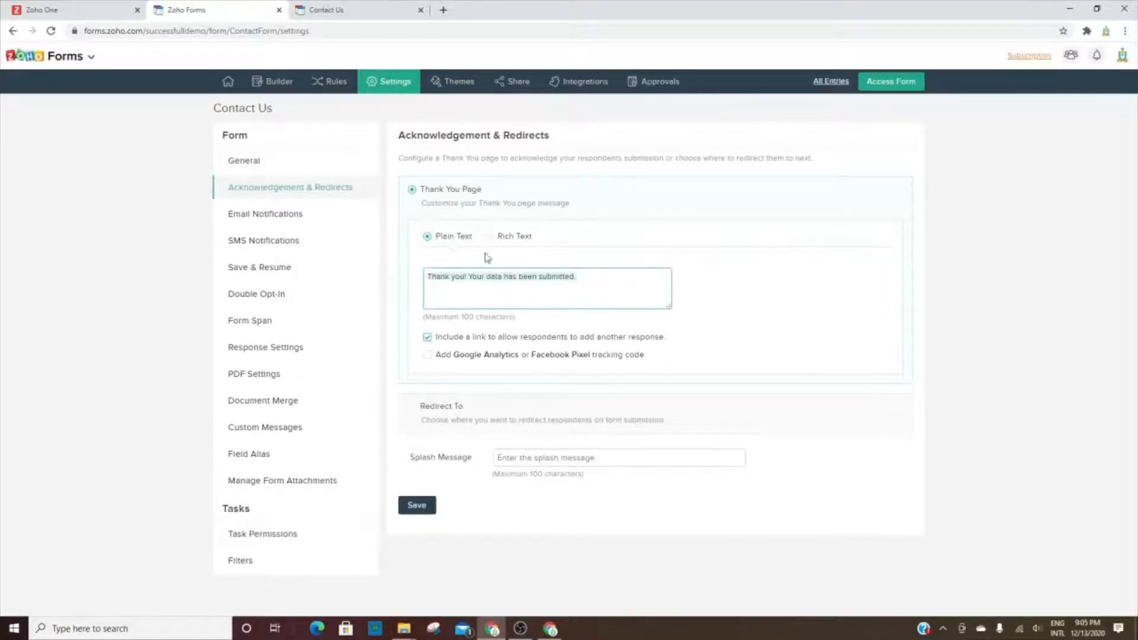
click(490, 236)
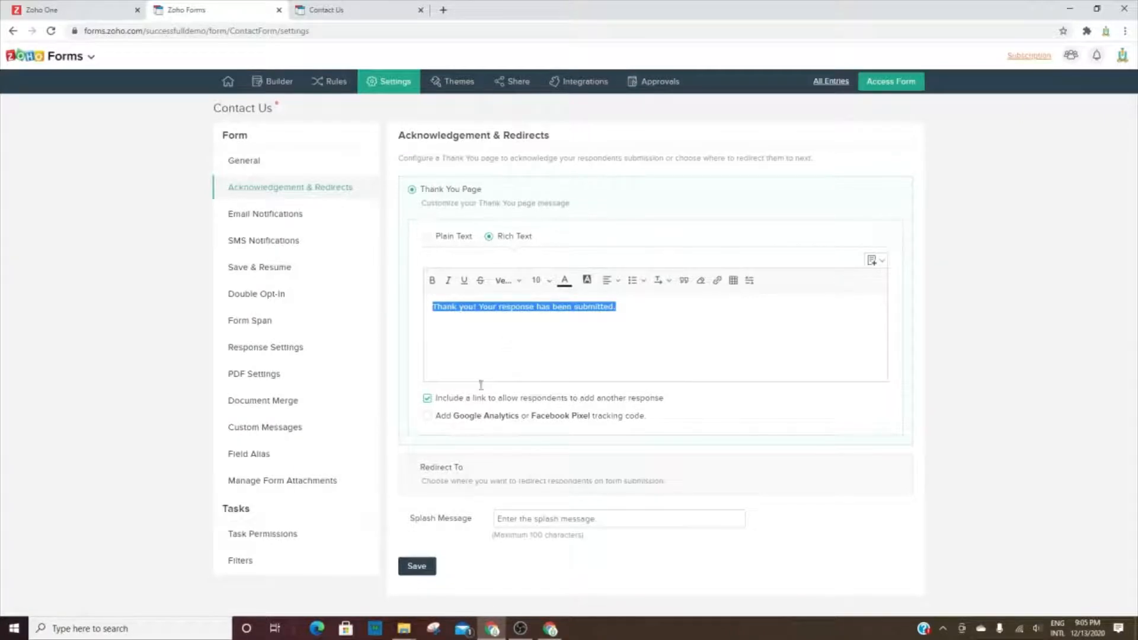
click(411, 242)
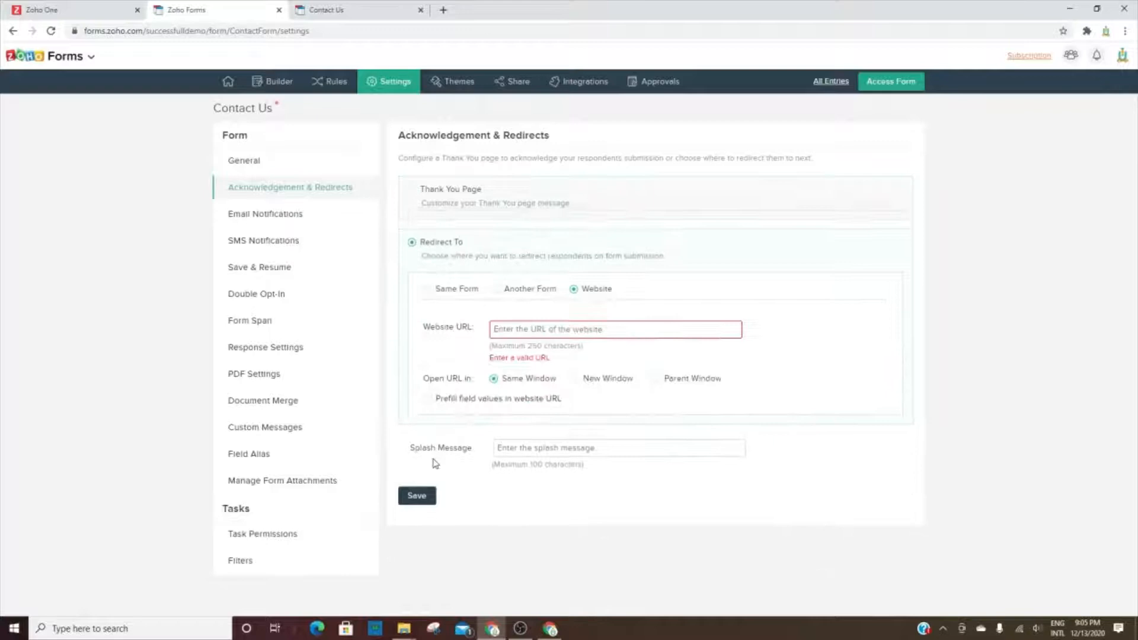
click(427, 285)
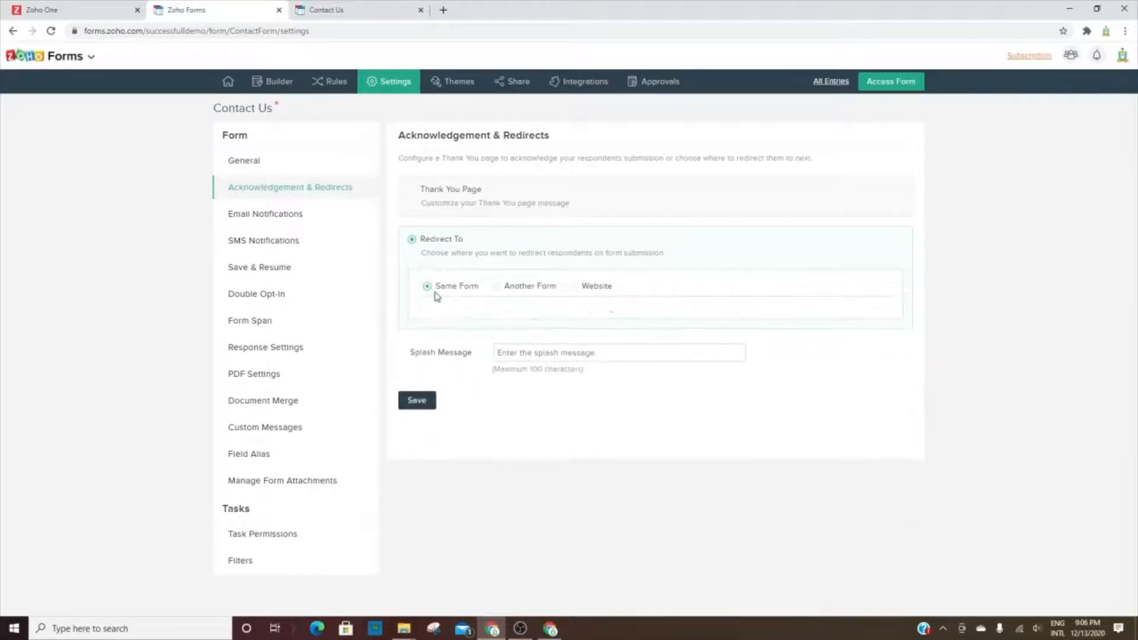
click(495, 286)
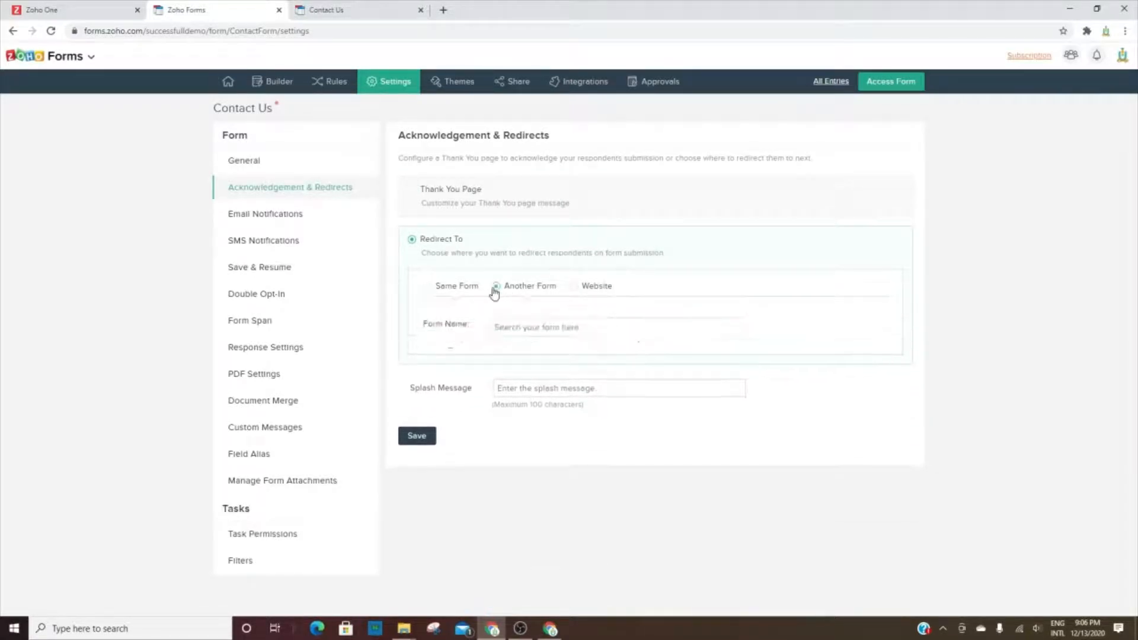
click(573, 285)
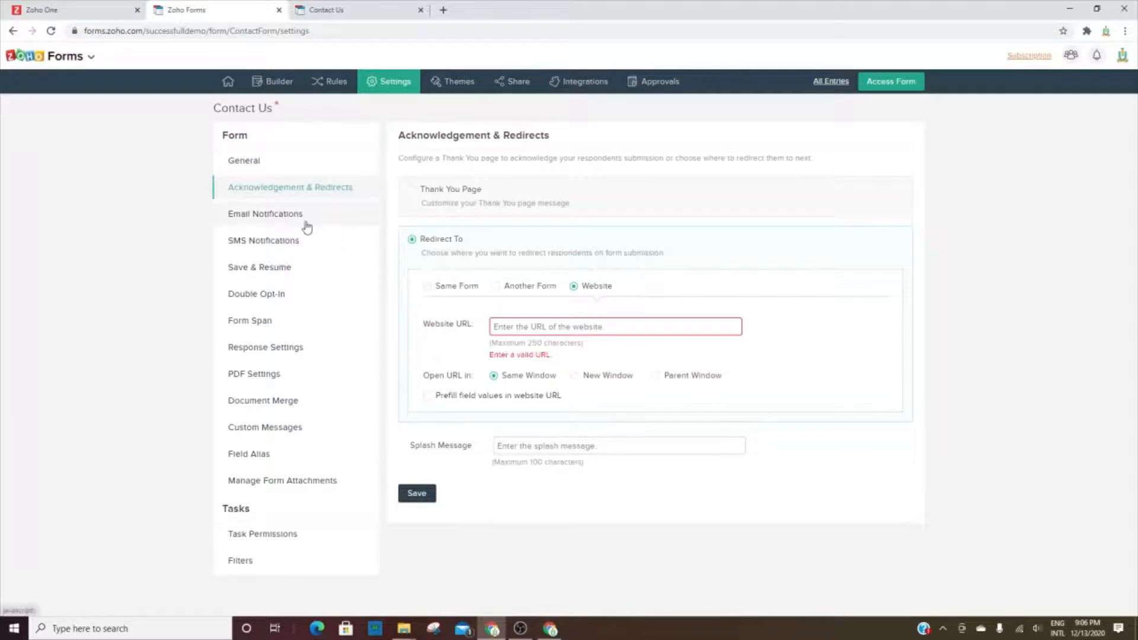
View Email Notifications settings and cancel the new notification popup
click(265, 213)
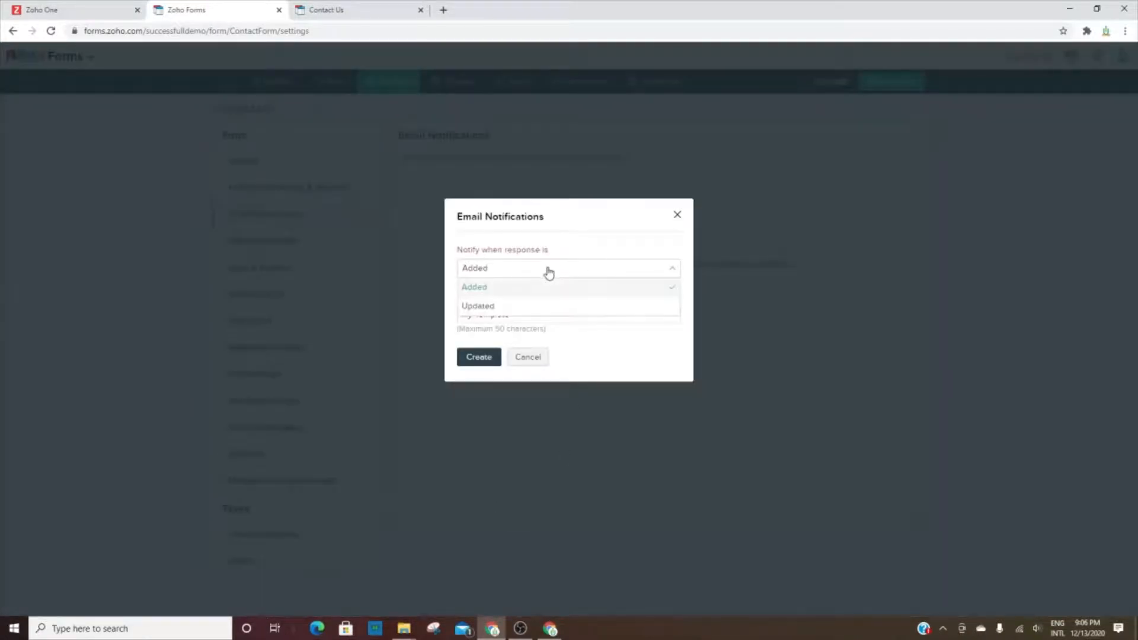
mouse_move(540, 292)
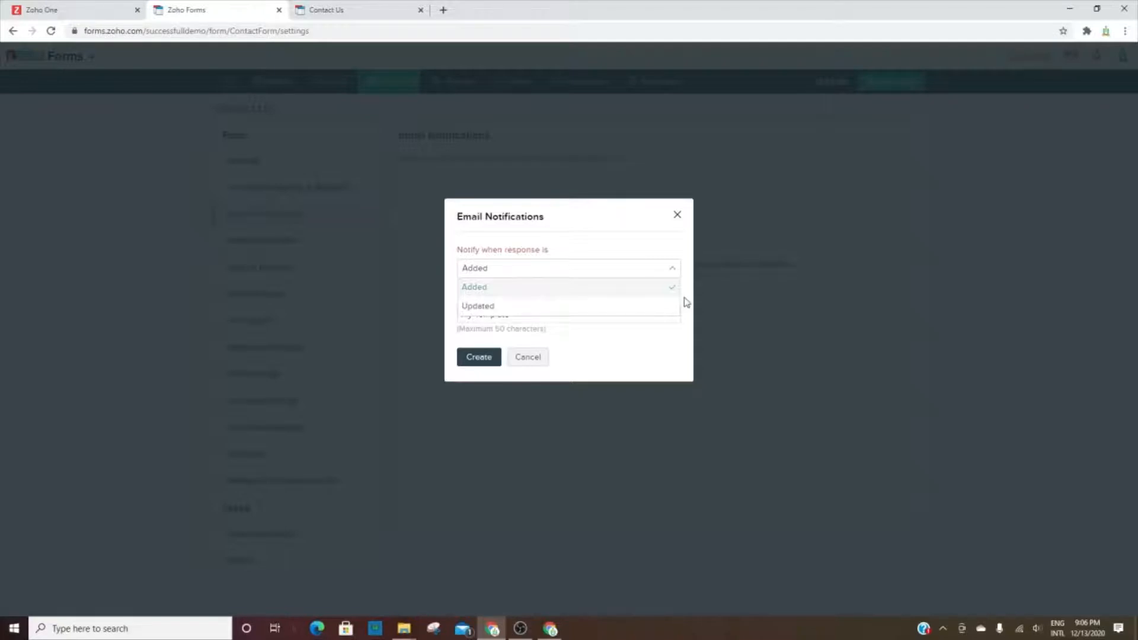
click(528, 357)
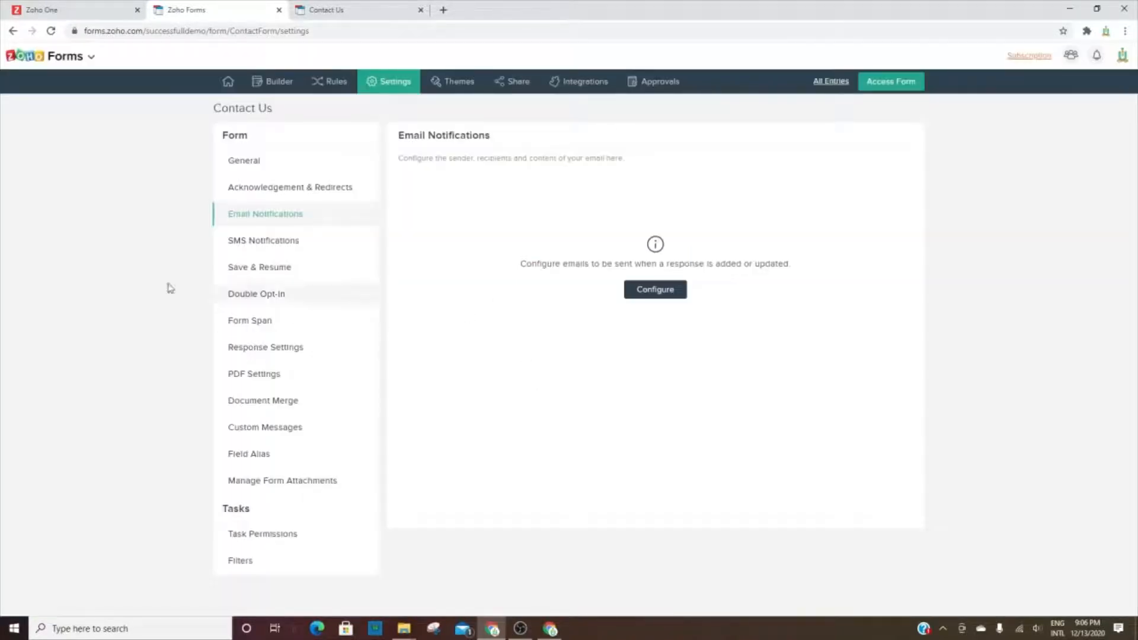
mouse_move(260, 267)
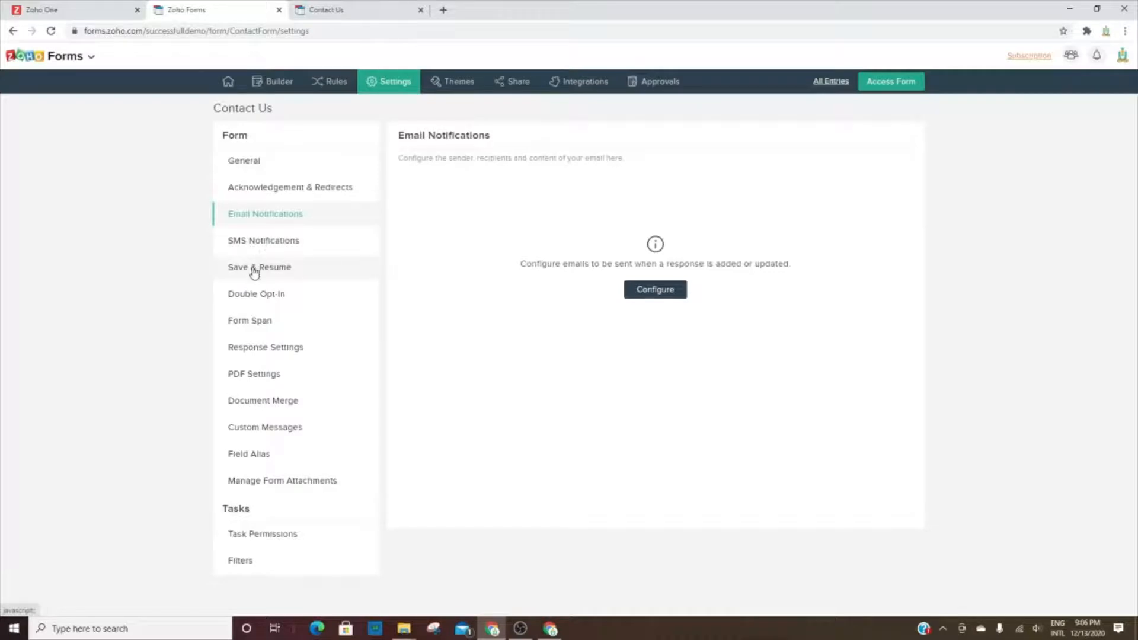
View the Save & Resume settings before Double Opt-In
click(256, 292)
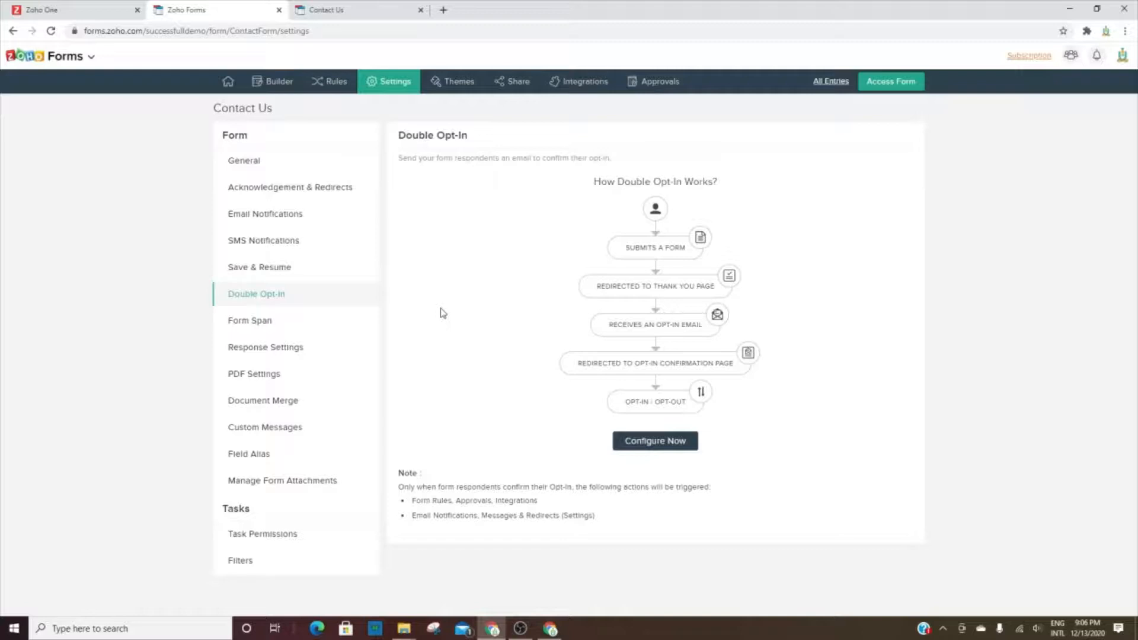
mouse_move(492, 469)
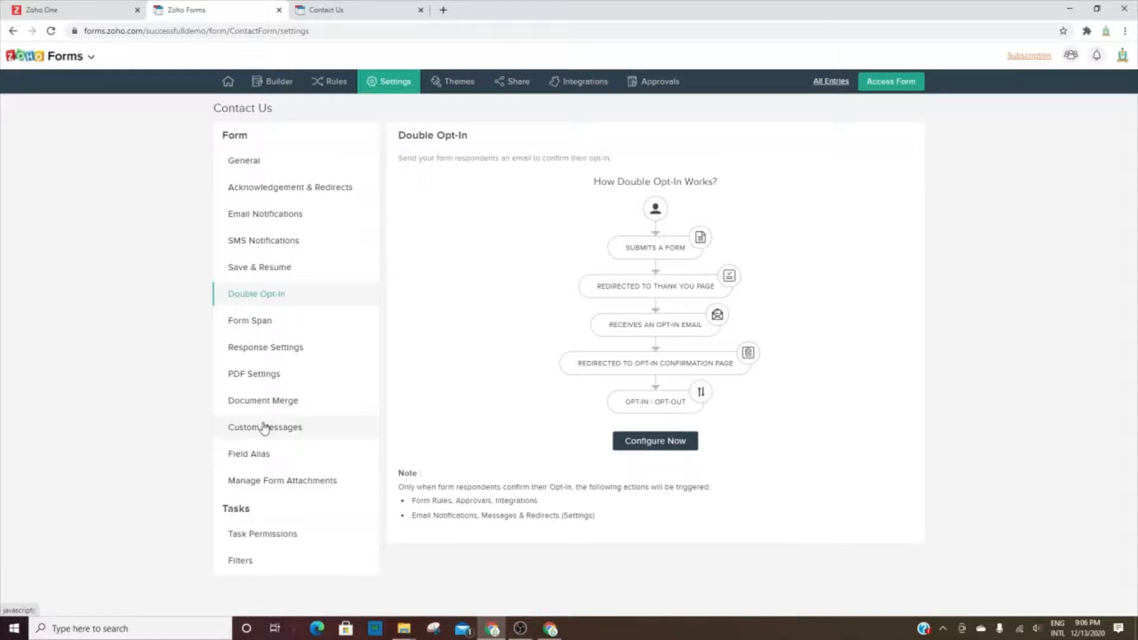
Start customizing Custom Messages and review the Text Input Fields mandatory message
click(264, 427)
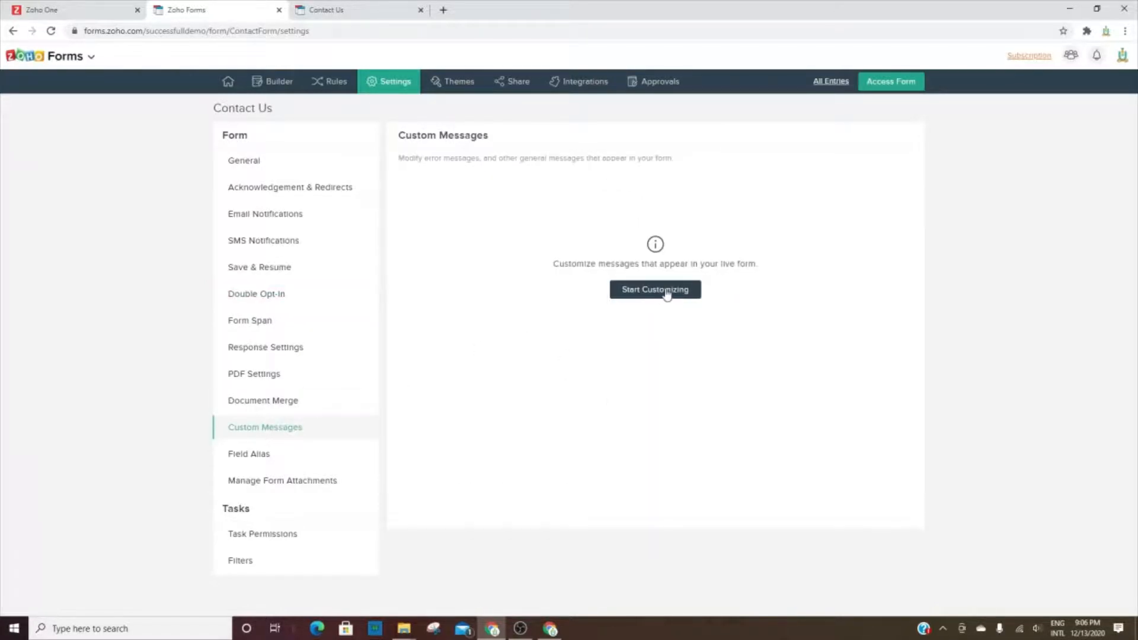
click(655, 289)
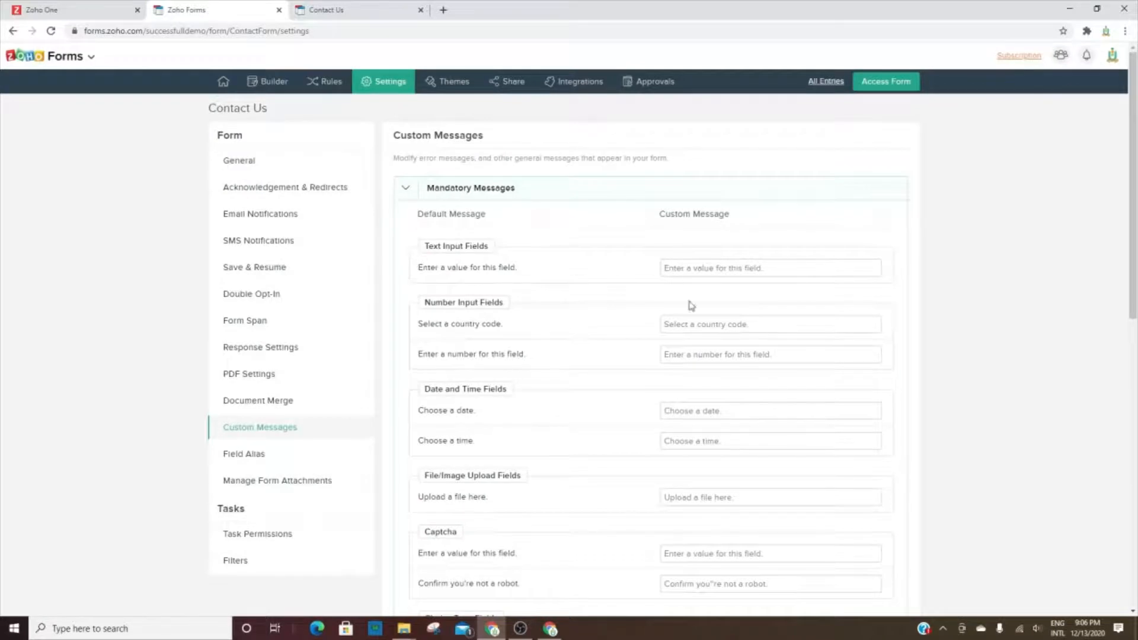
click(769, 268)
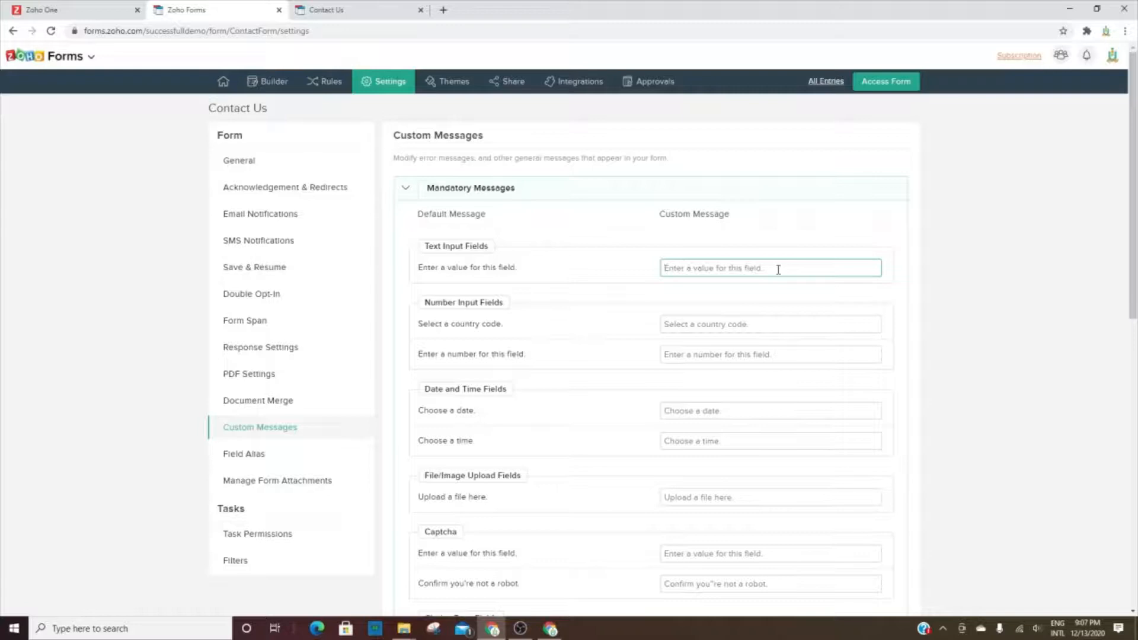
mouse_move(582, 273)
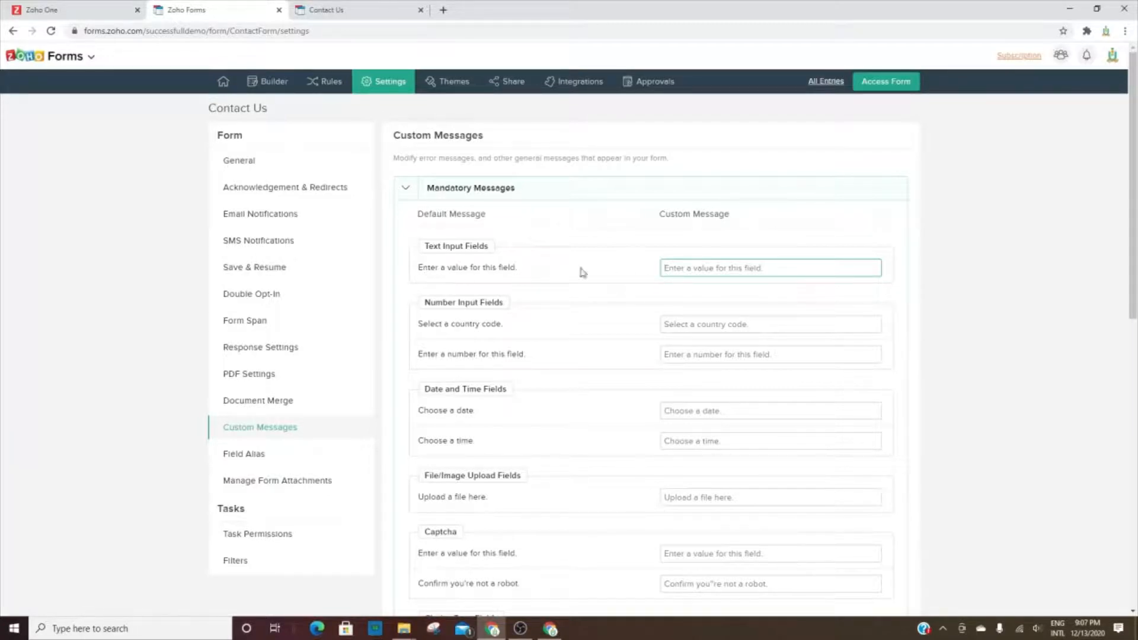
scroll(down, 3)
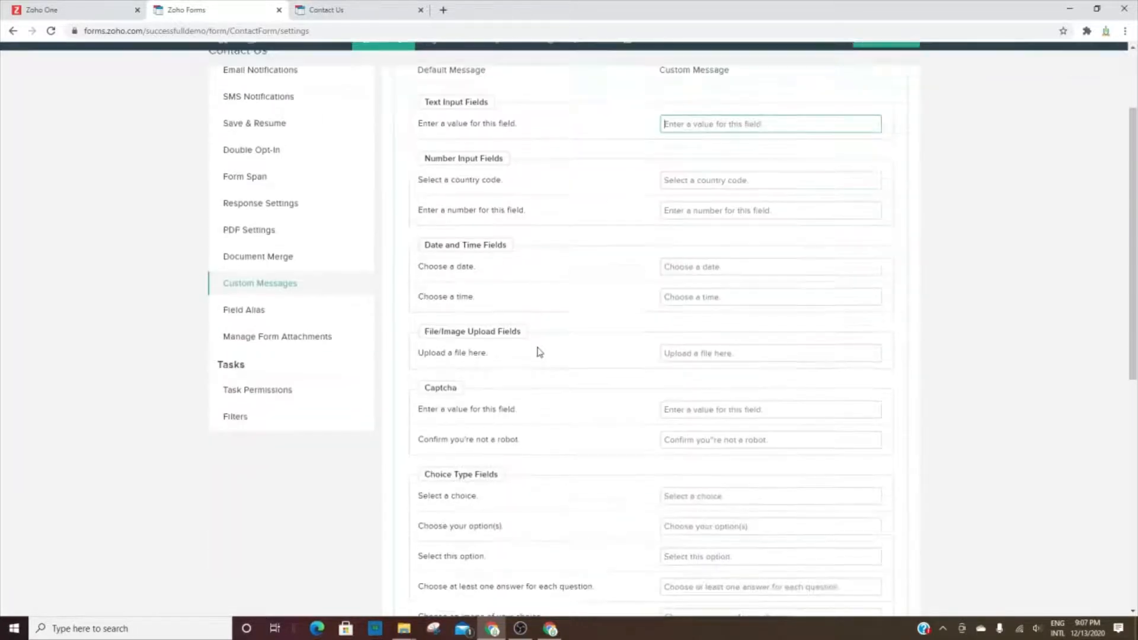
scroll(down, 3)
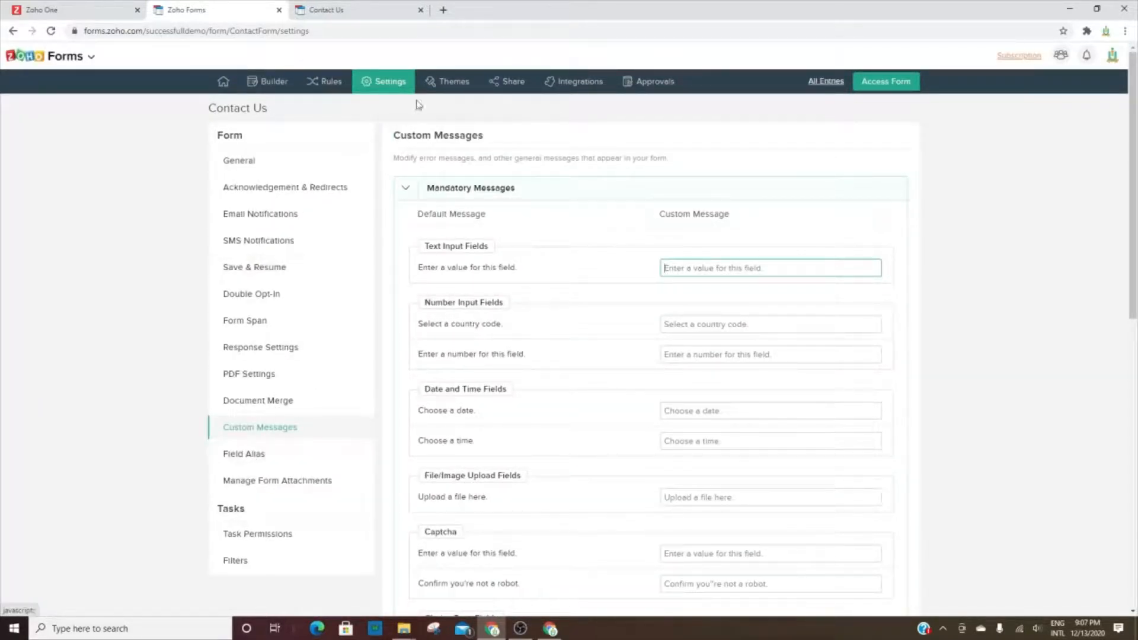
click(454, 82)
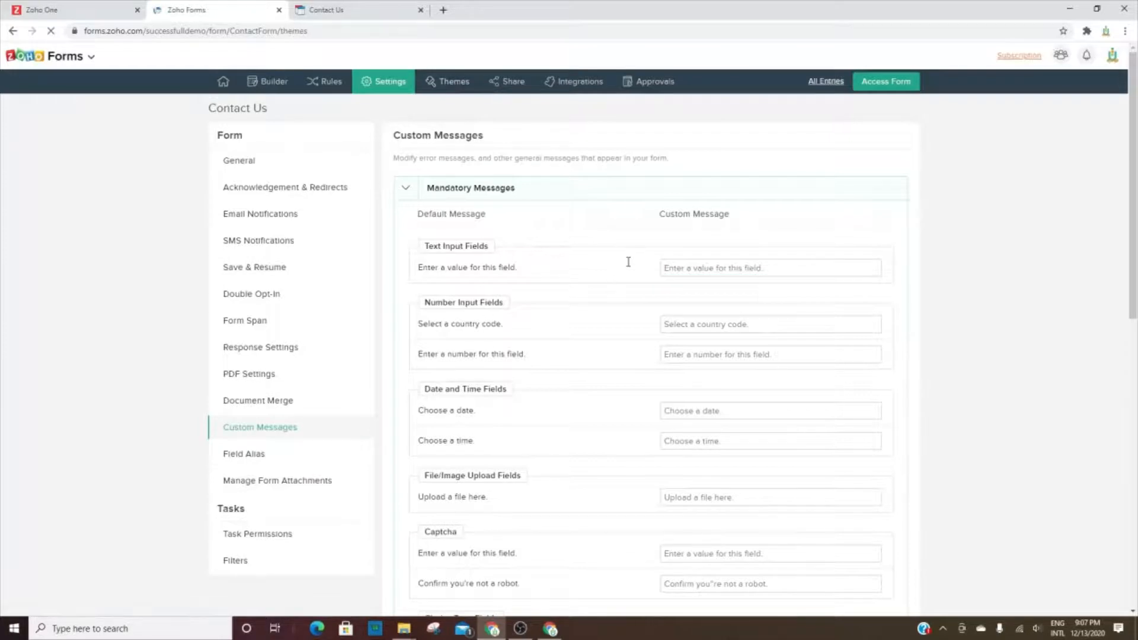
Show My Themes on the Themes page, listing the saved SFS Demo Theme
click(454, 80)
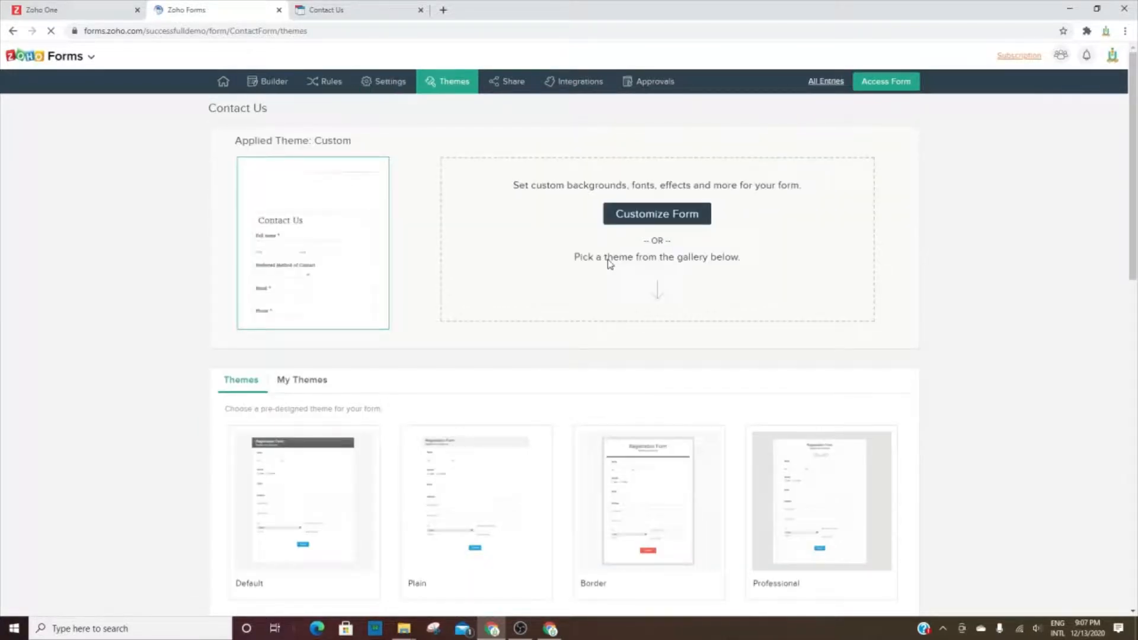
scroll(down, 3)
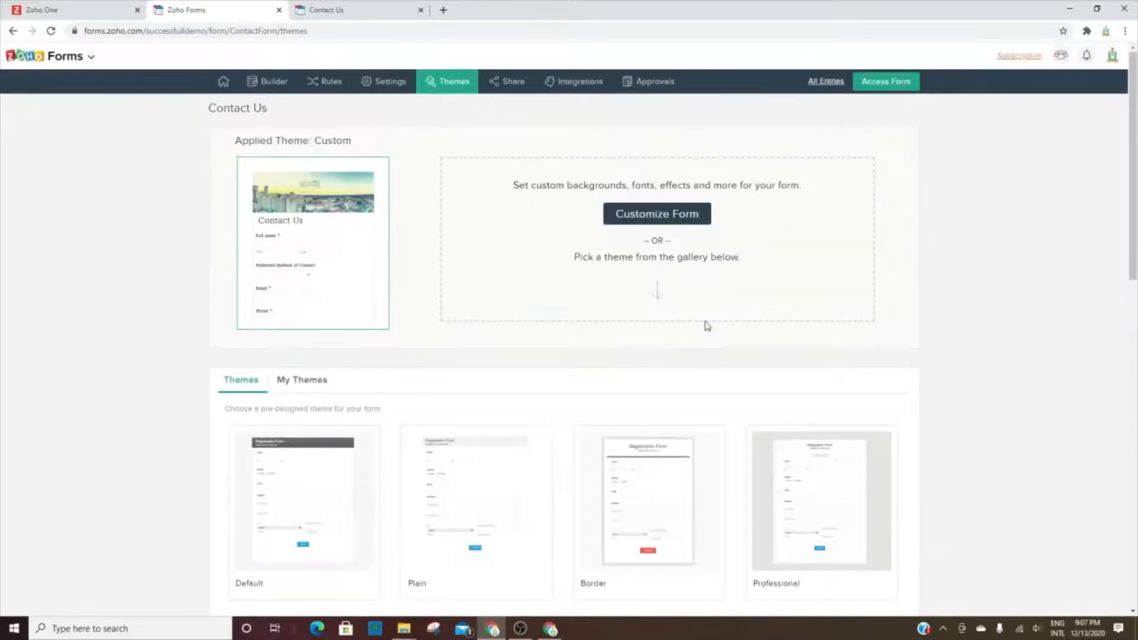
click(303, 380)
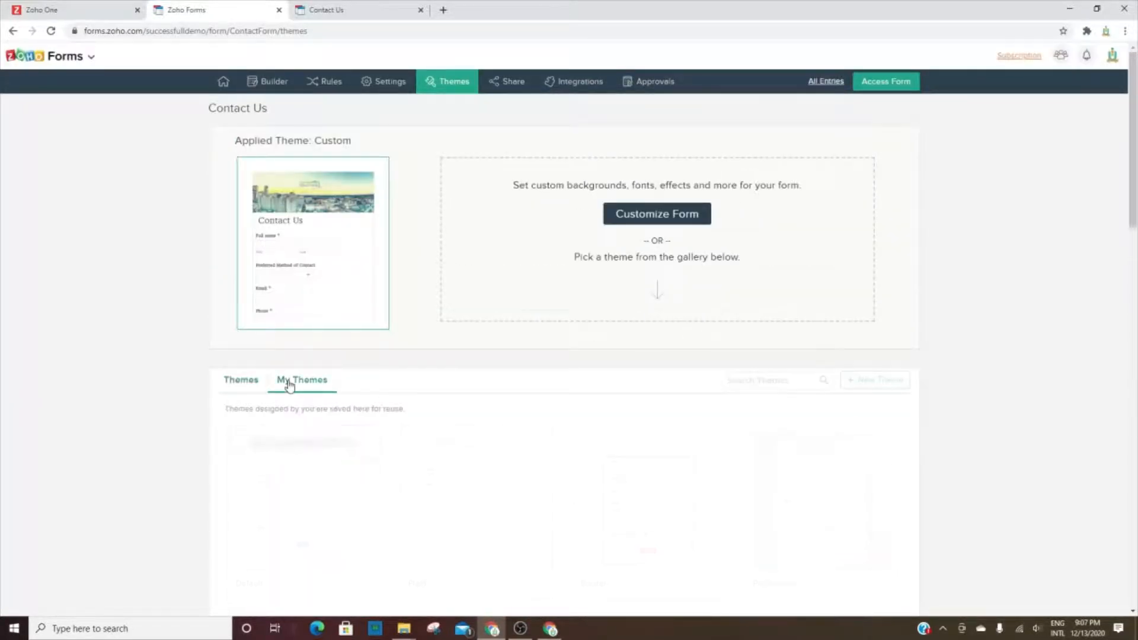
scroll(down, 3)
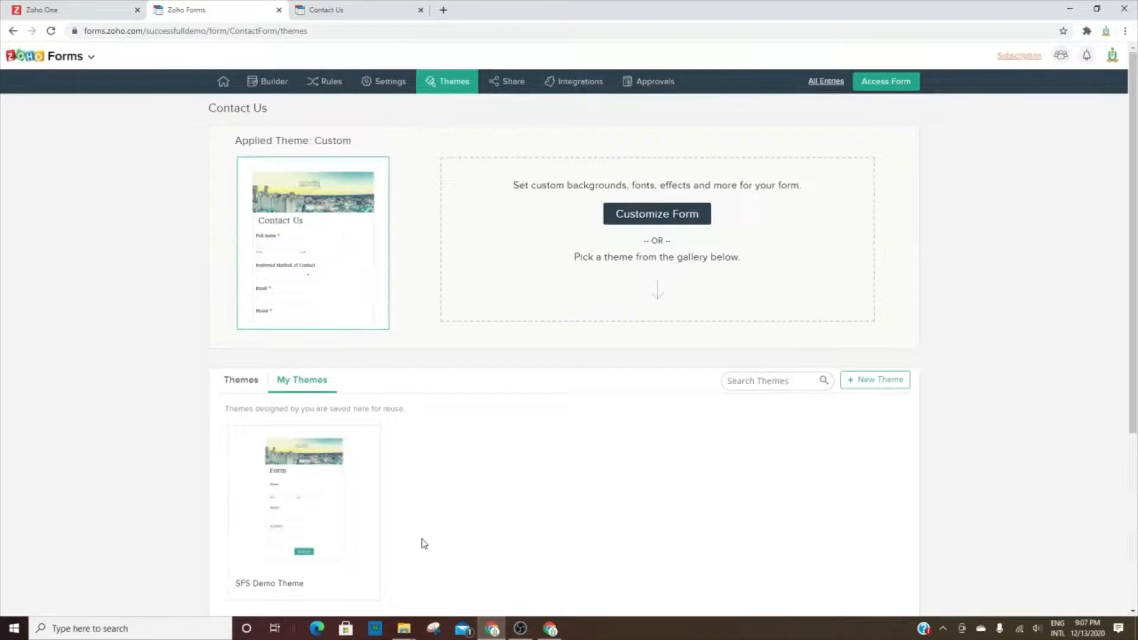
Look over the Customize Form editor with Wallpaper selected, then return to the pre-designed theme gallery
click(655, 213)
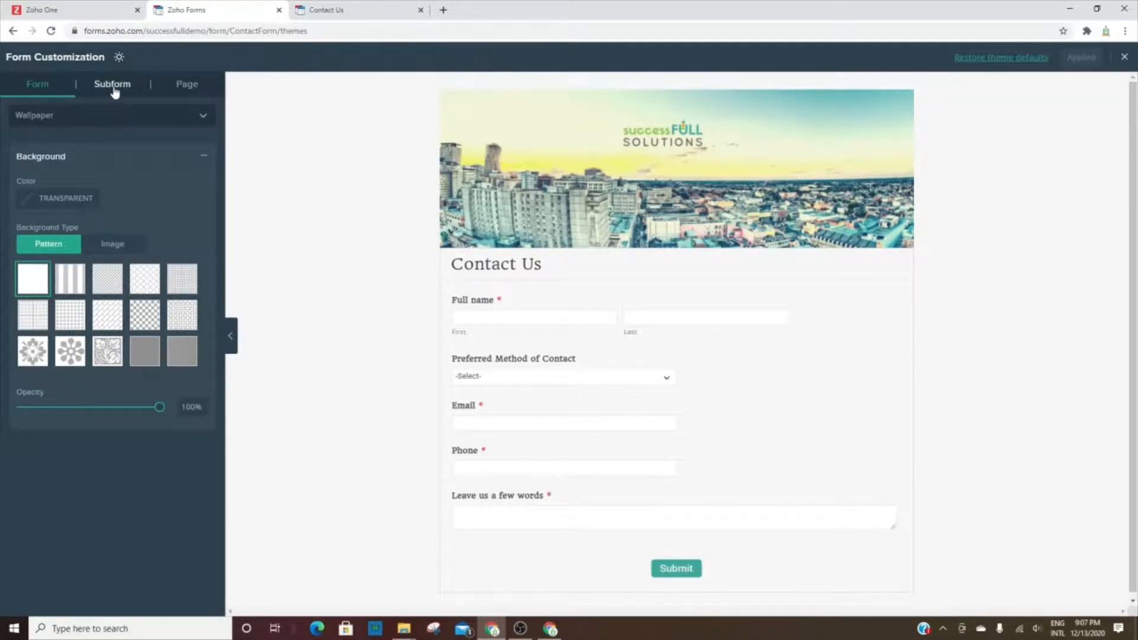
click(109, 115)
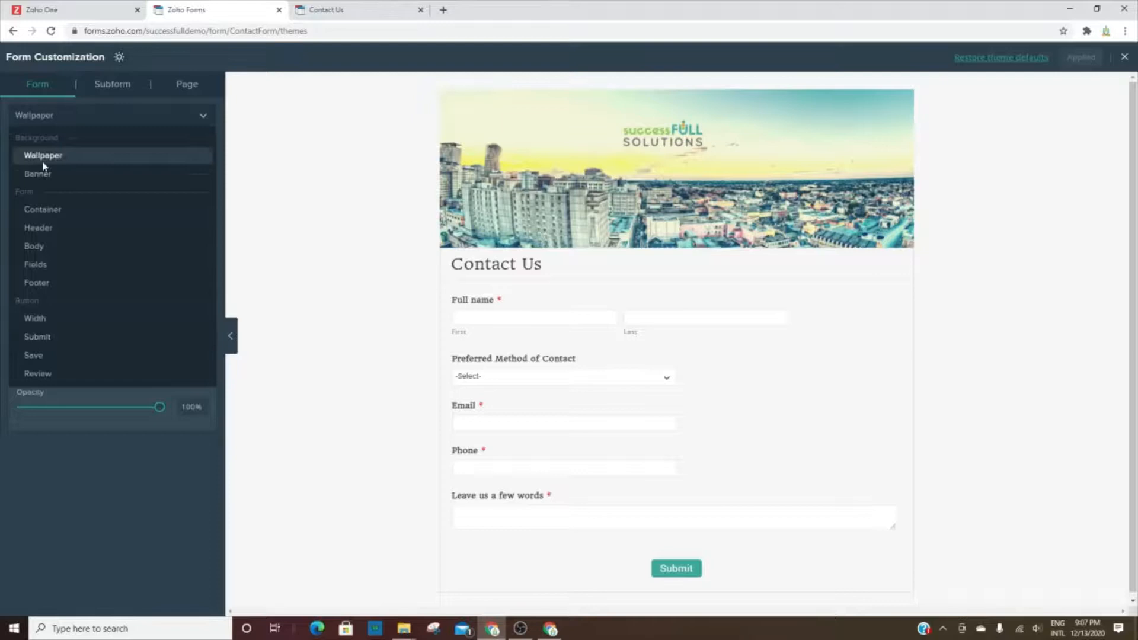
click(35, 115)
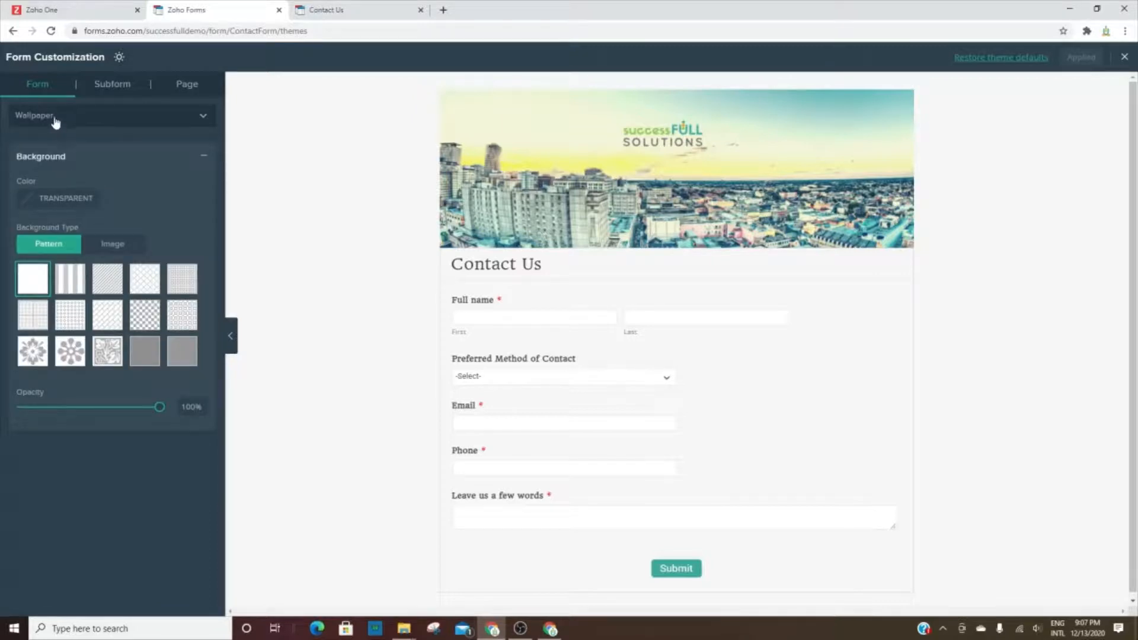
click(109, 115)
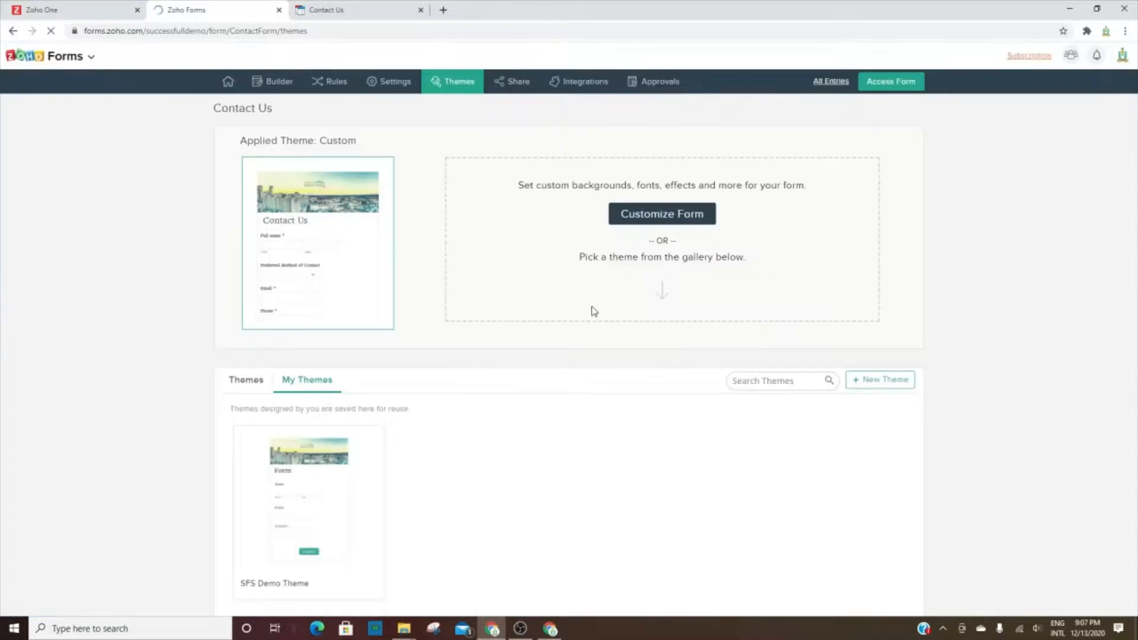
click(245, 379)
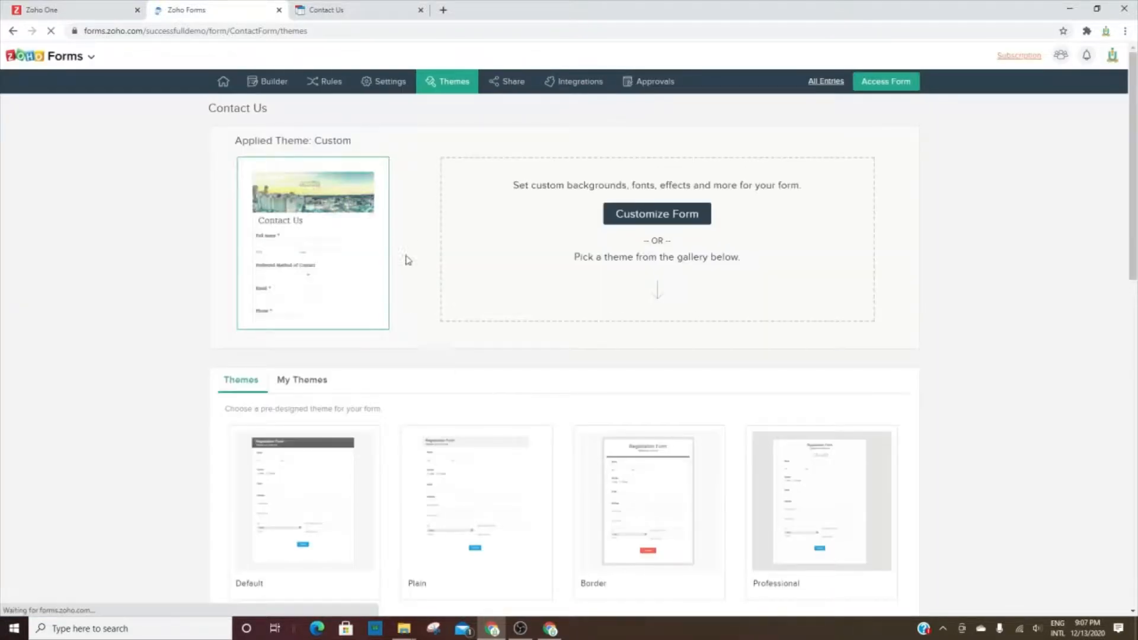
mouse_move(545, 312)
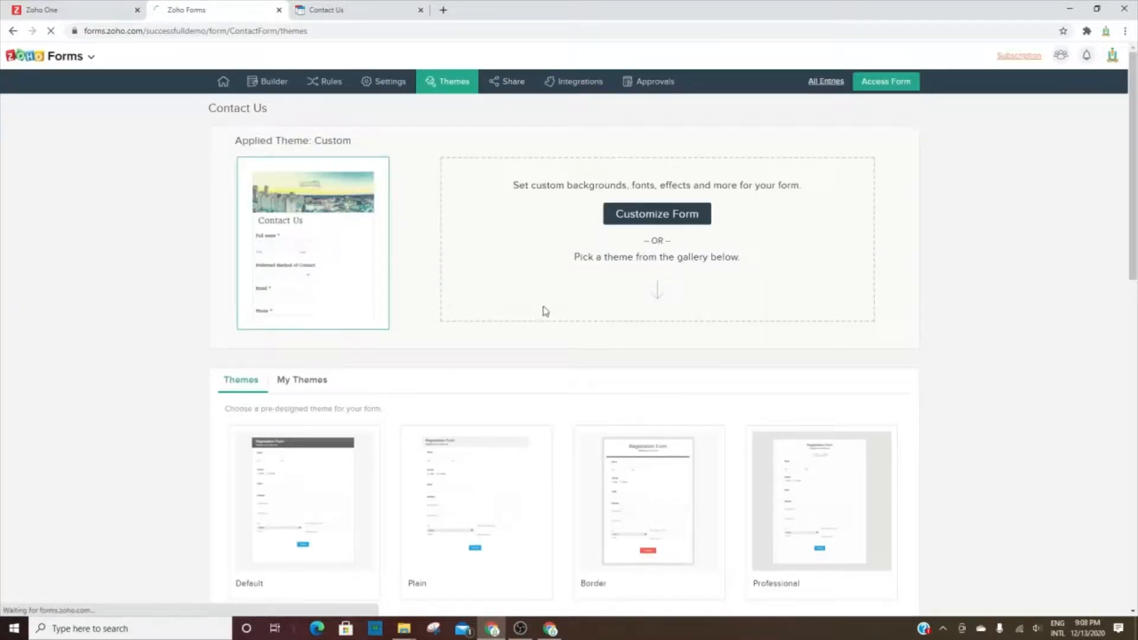
Show the Share Privately options for sharing with Specific Users
click(512, 82)
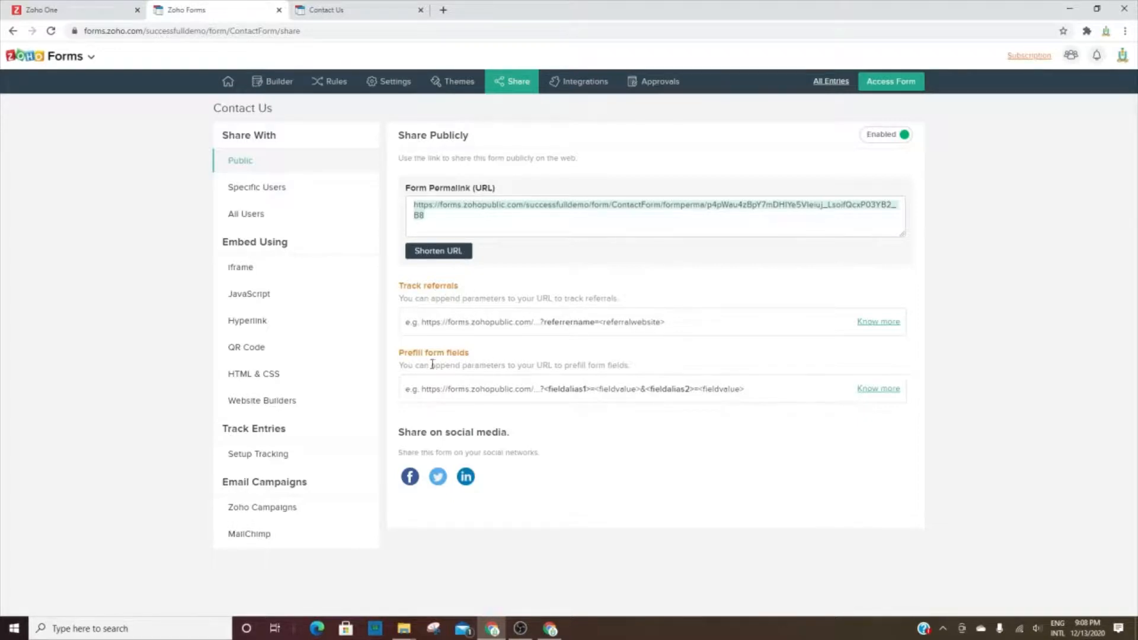
mouse_move(726, 420)
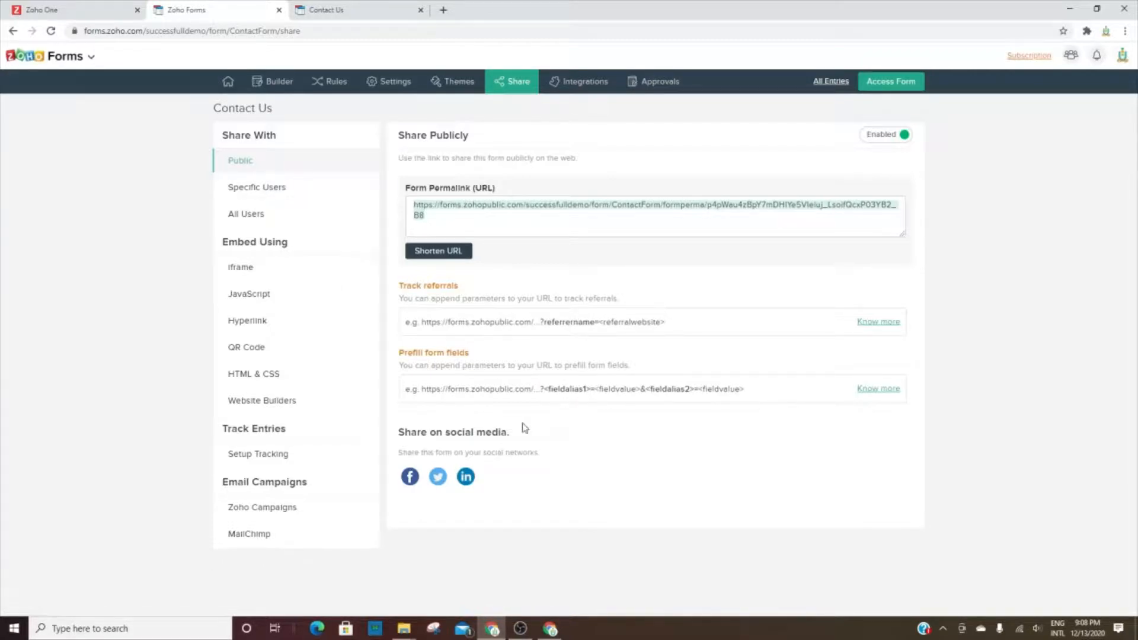
mouse_move(443, 512)
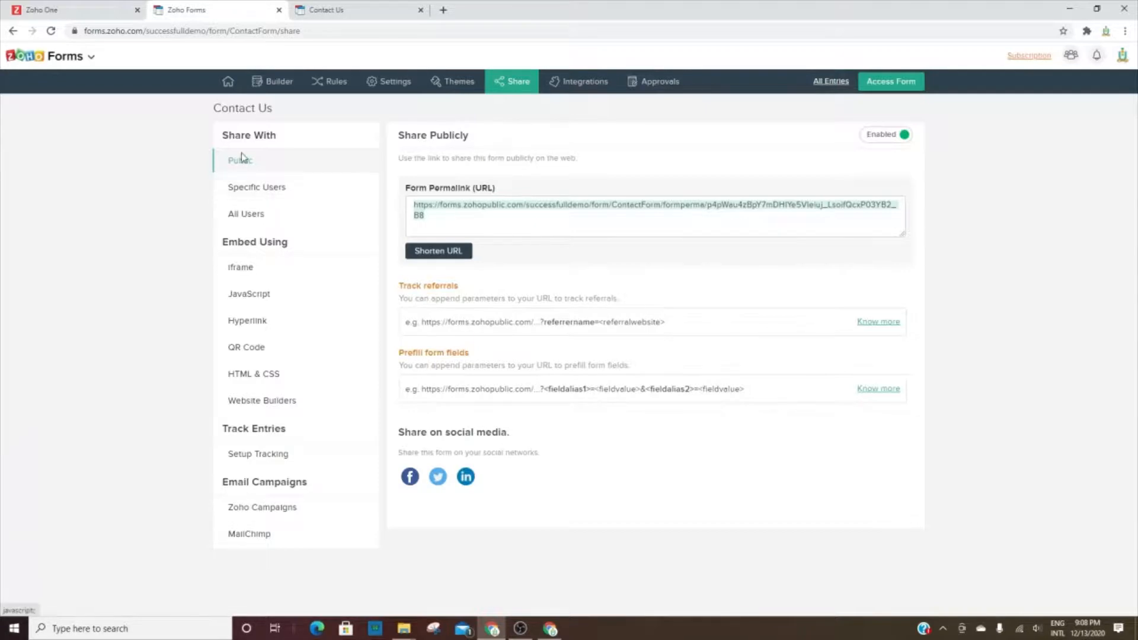
click(256, 186)
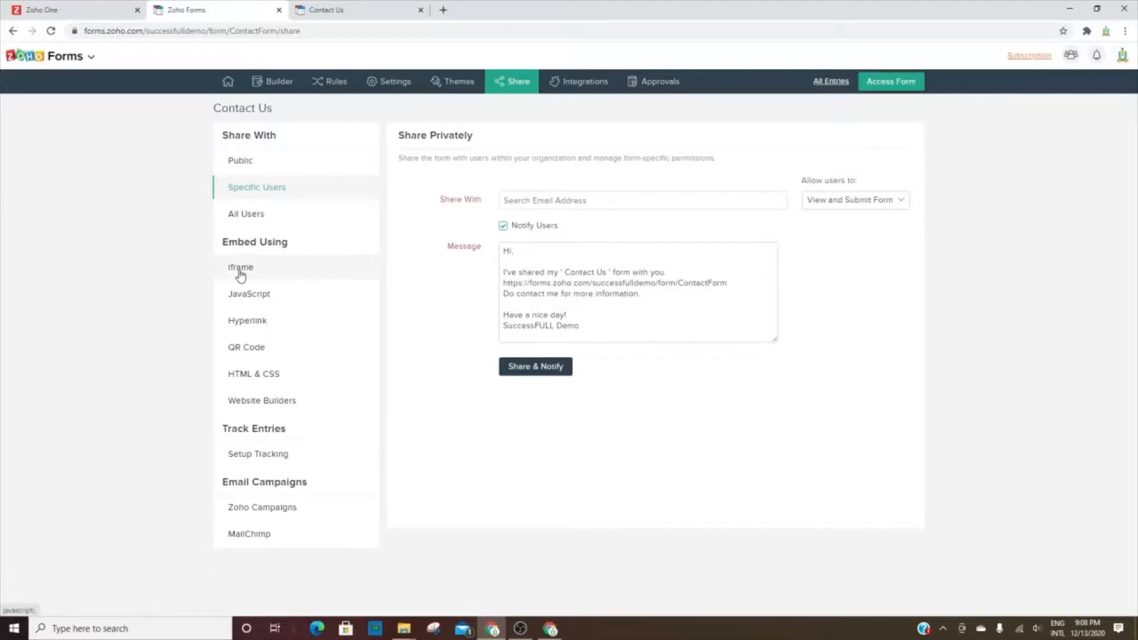
Step through iframe, QR Code, HTML & CSS and Website Builders embeds, ending on Zoho Campaigns
click(240, 267)
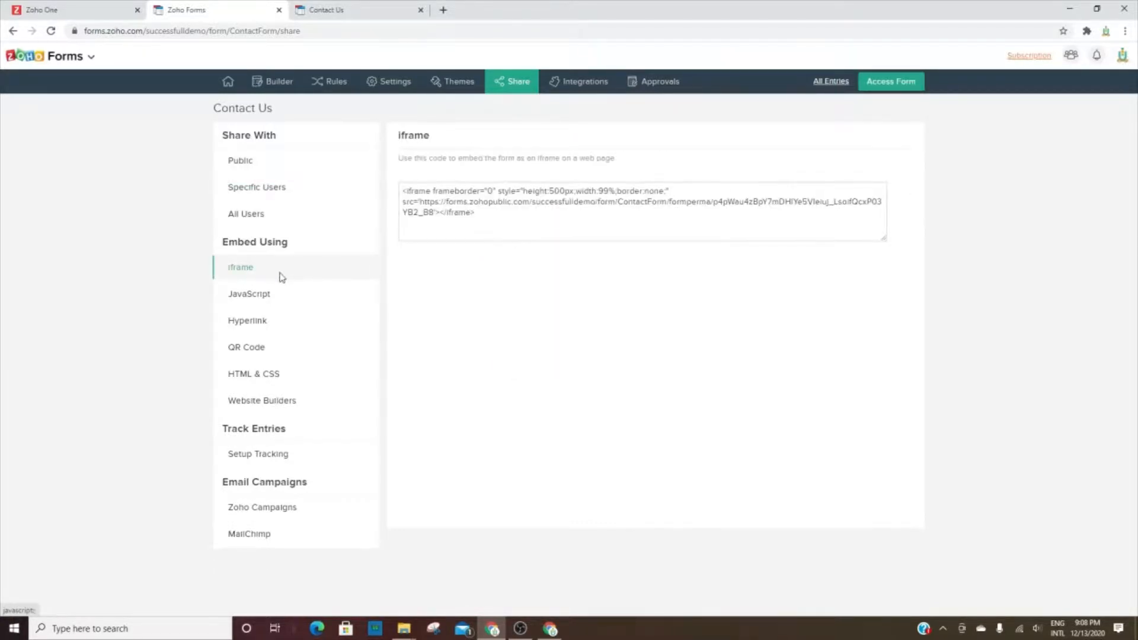
mouse_move(249, 294)
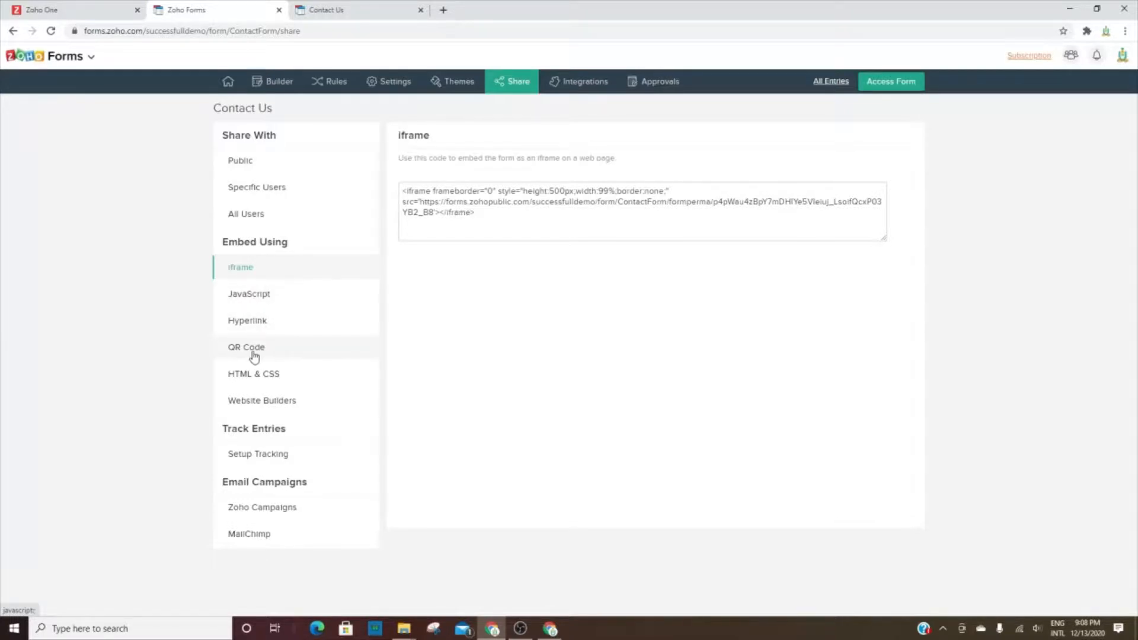
click(246, 348)
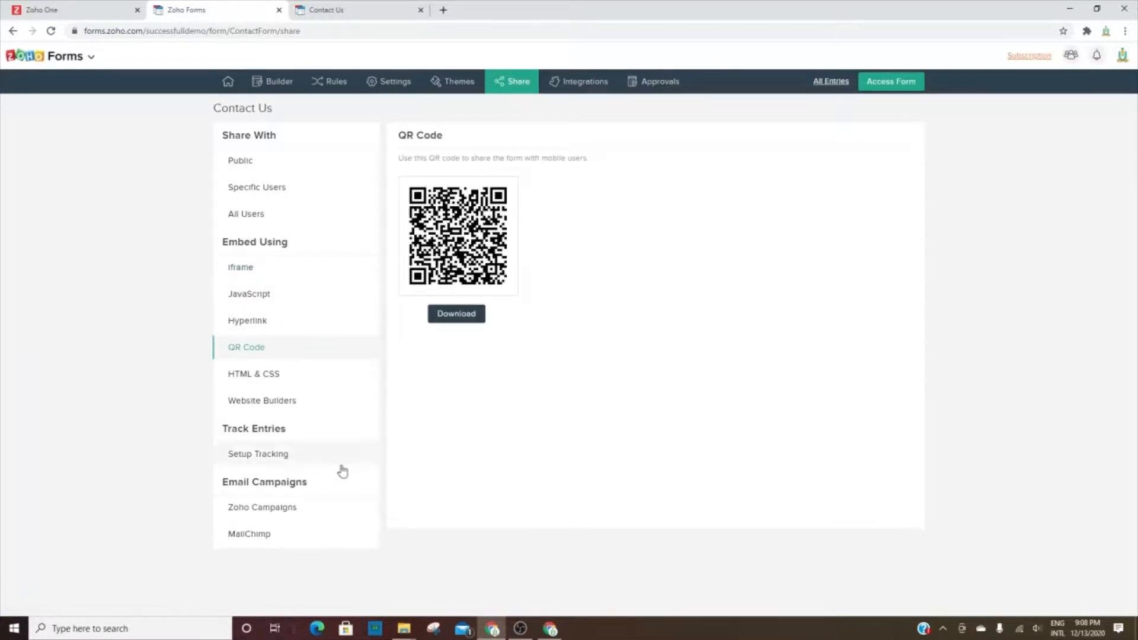
click(253, 373)
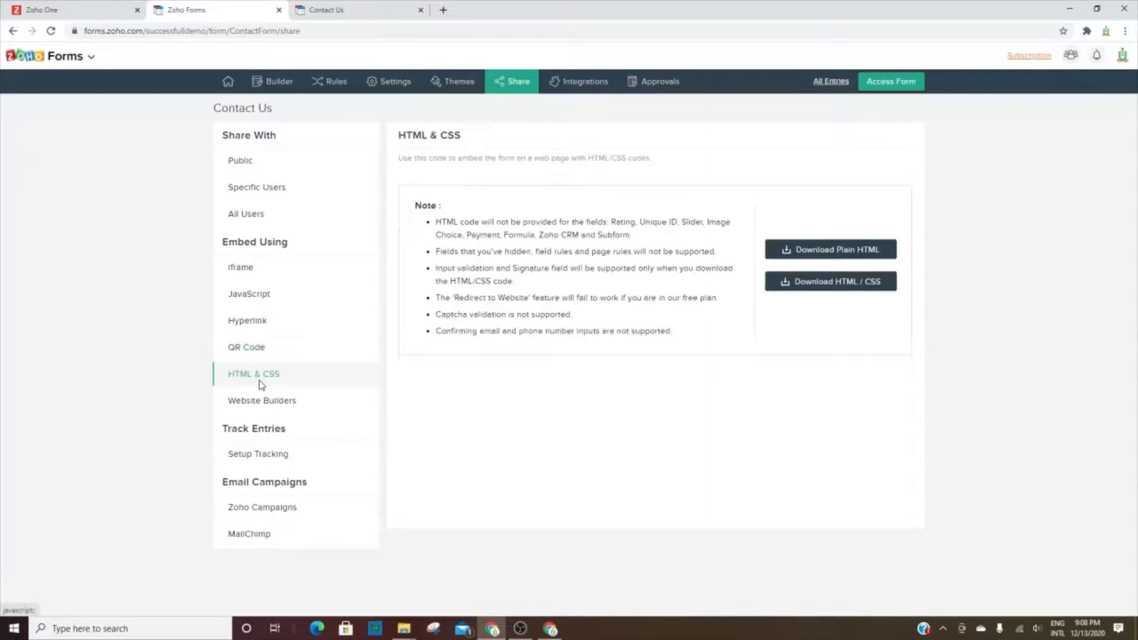
click(261, 400)
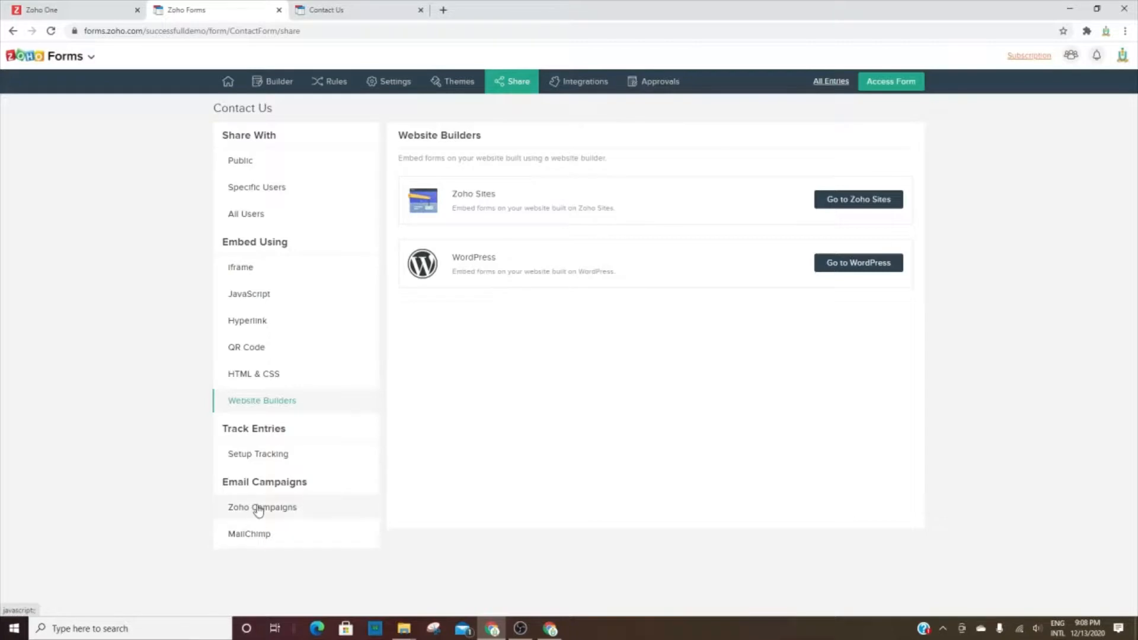
click(262, 506)
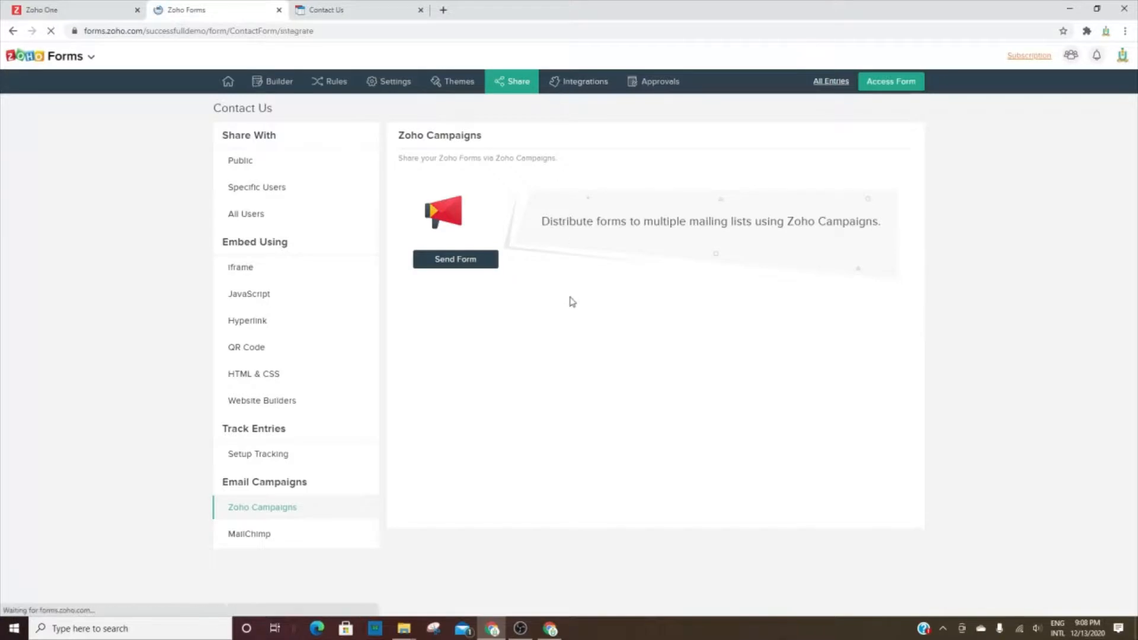
Show the Integrations page with the Zoho CRM connection option
click(578, 82)
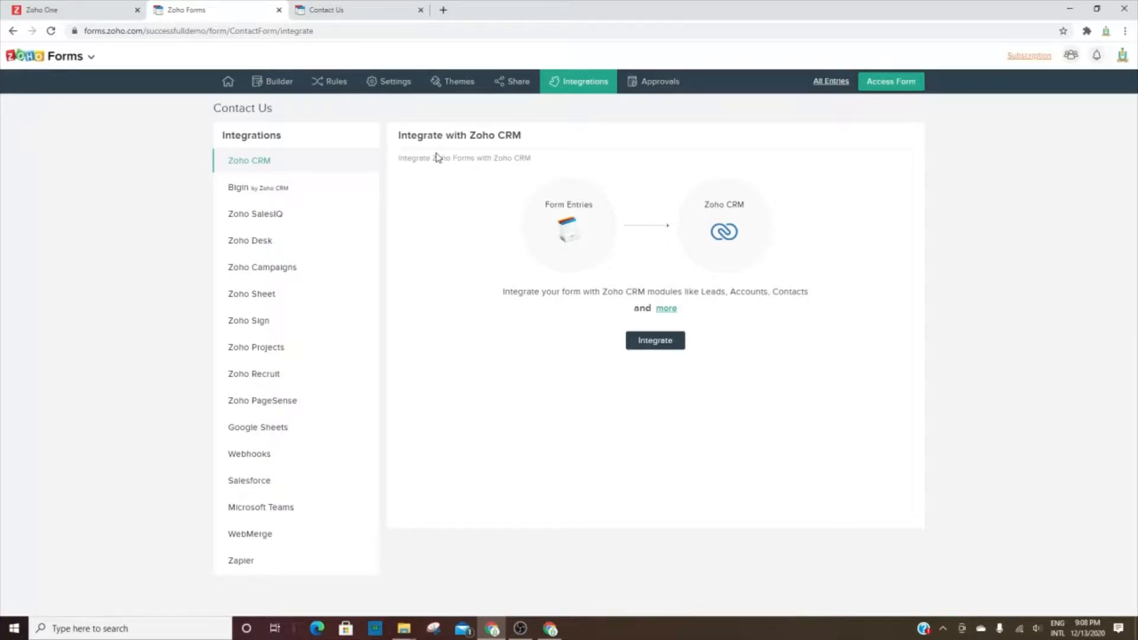
mouse_move(299, 179)
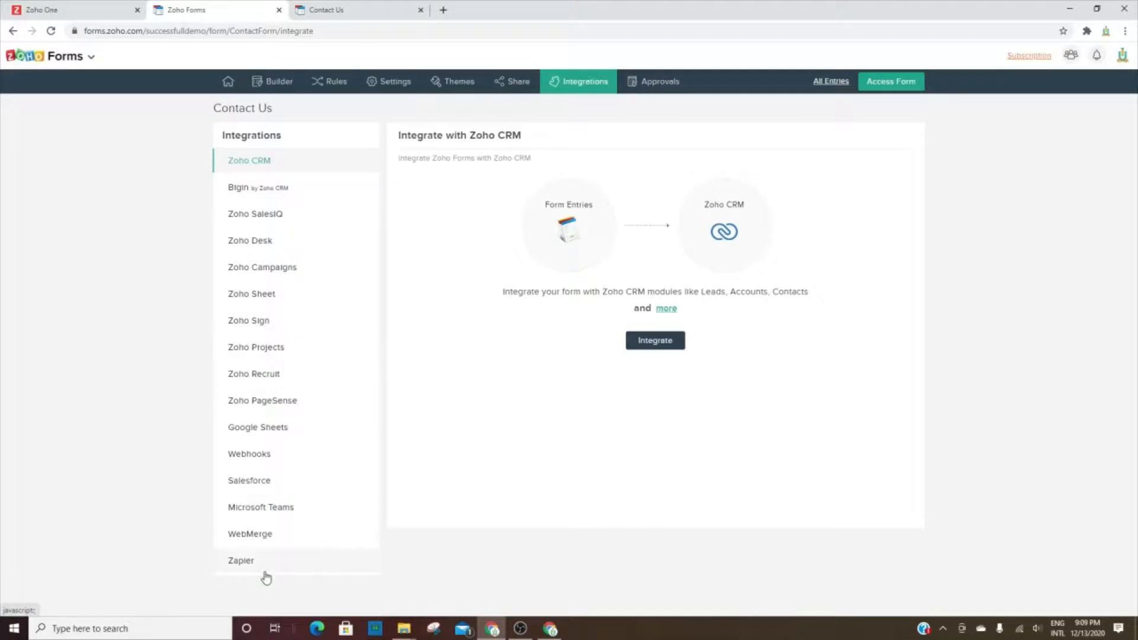
mouse_move(257, 426)
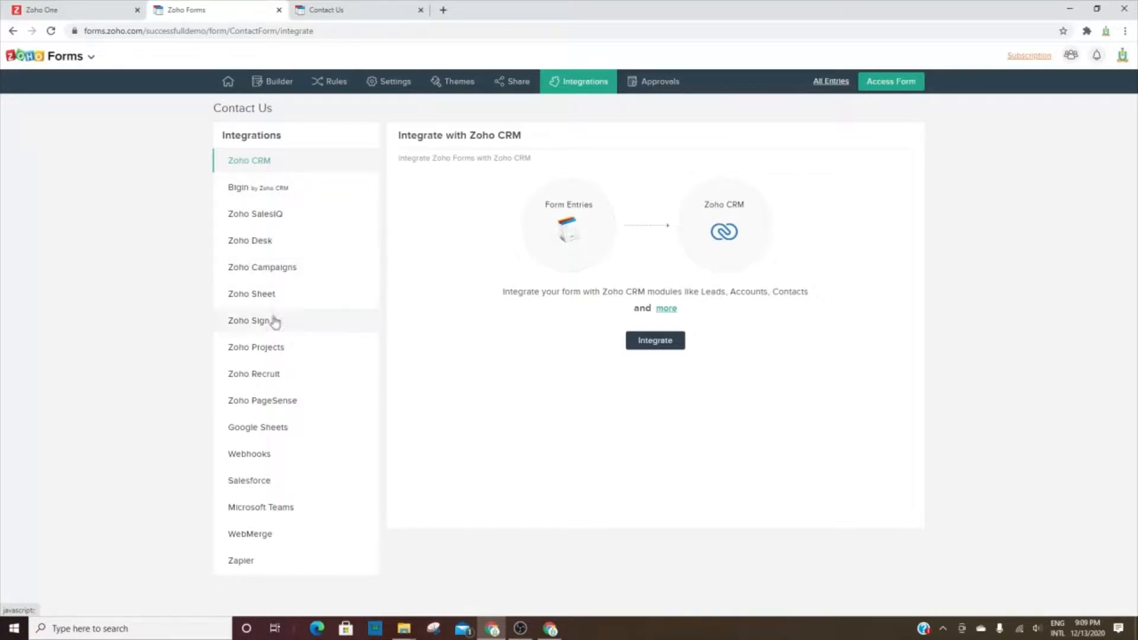
mouse_move(257, 427)
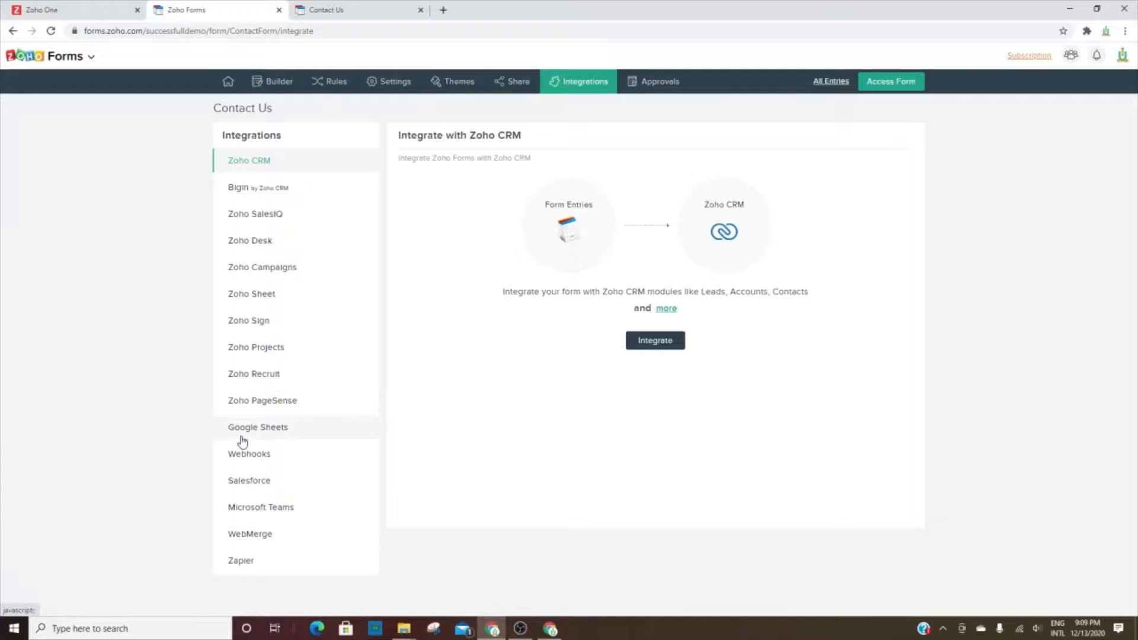
mouse_move(261, 464)
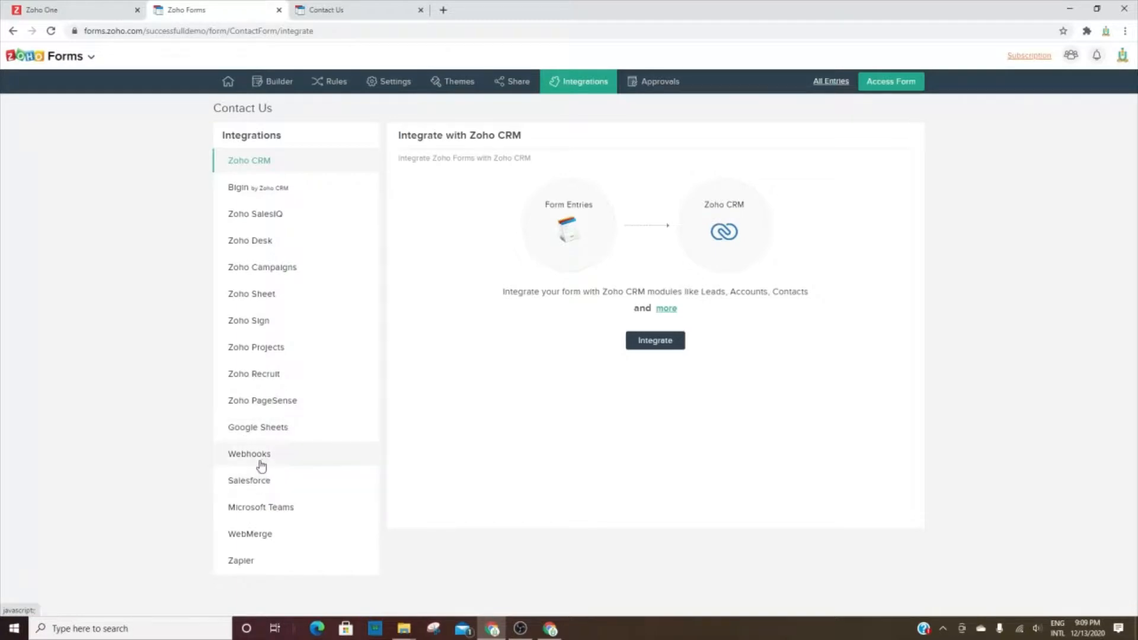
mouse_move(289, 524)
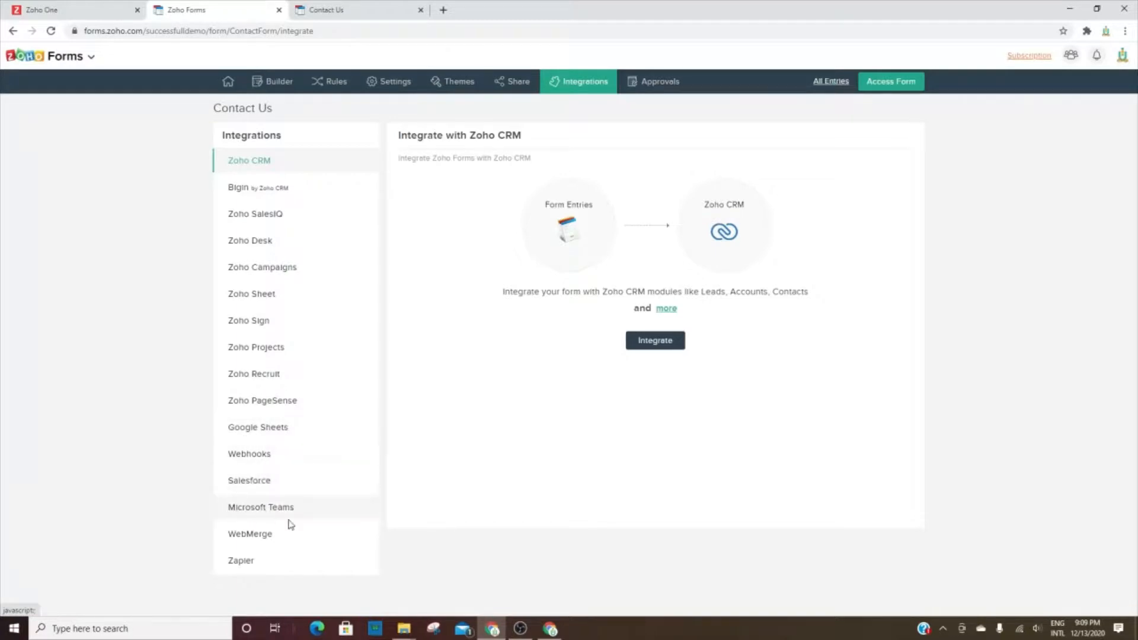
mouse_move(485, 496)
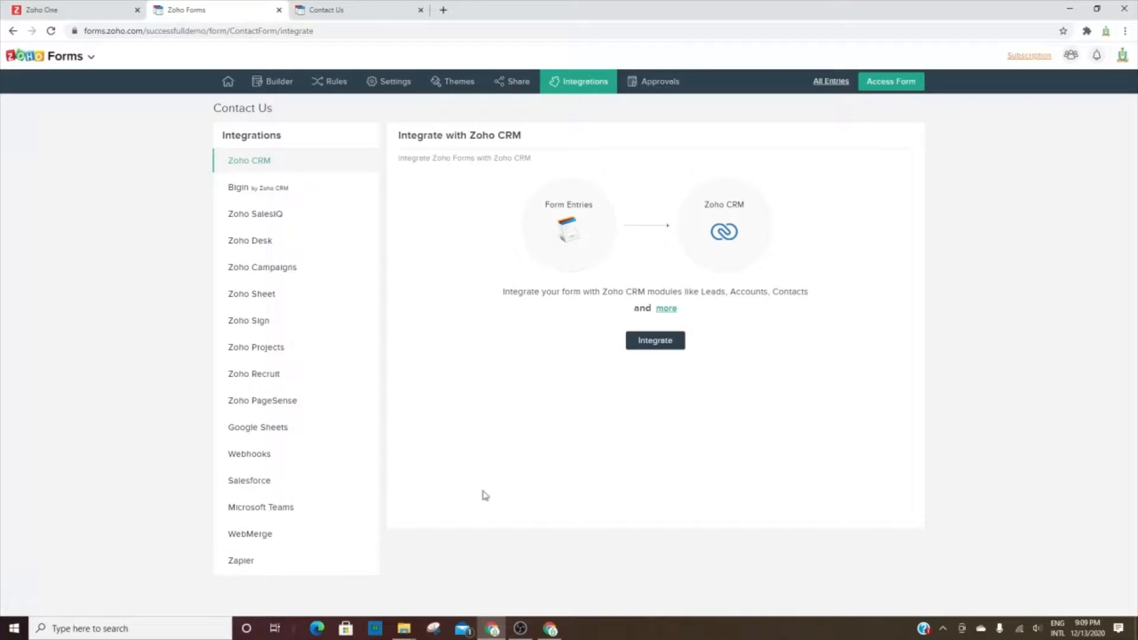
mouse_move(358, 281)
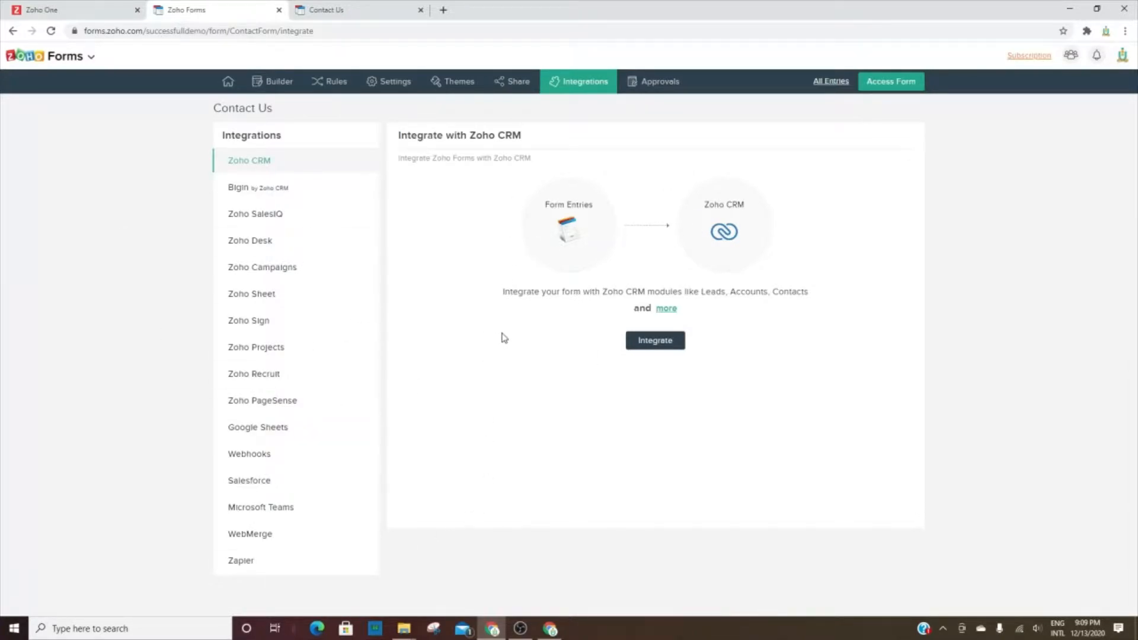
mouse_move(509, 369)
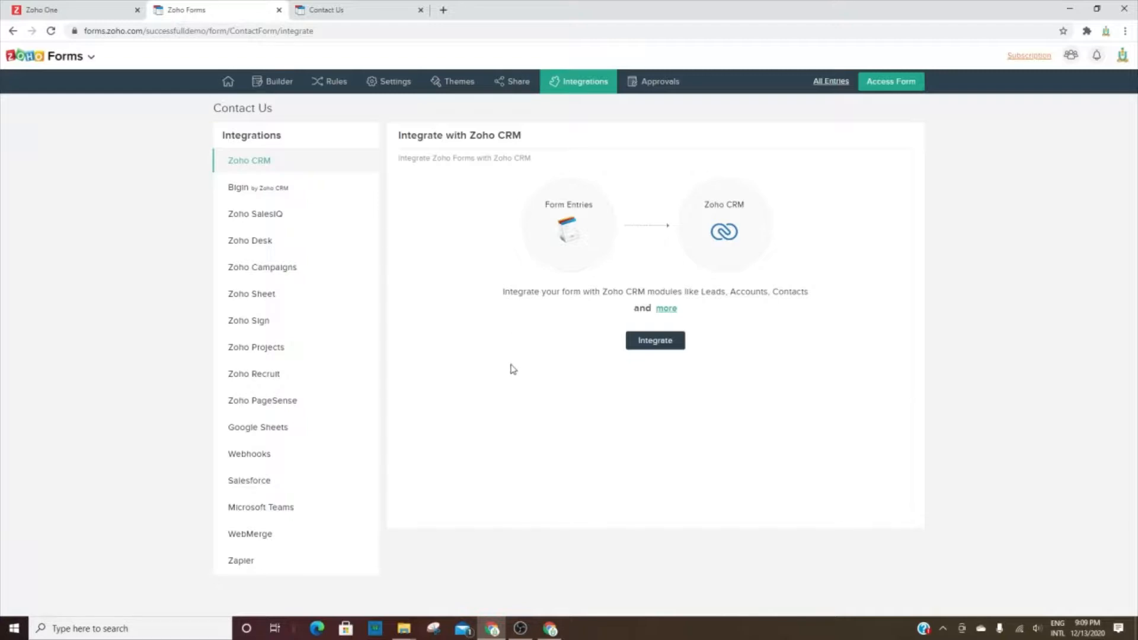
mouse_move(571, 345)
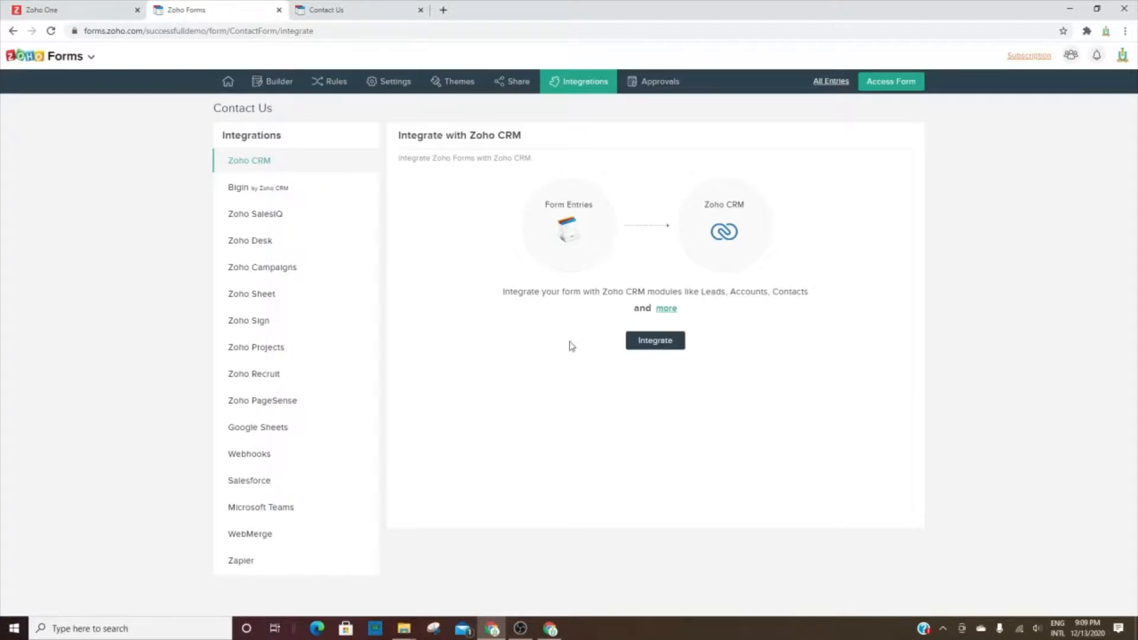
mouse_move(594, 400)
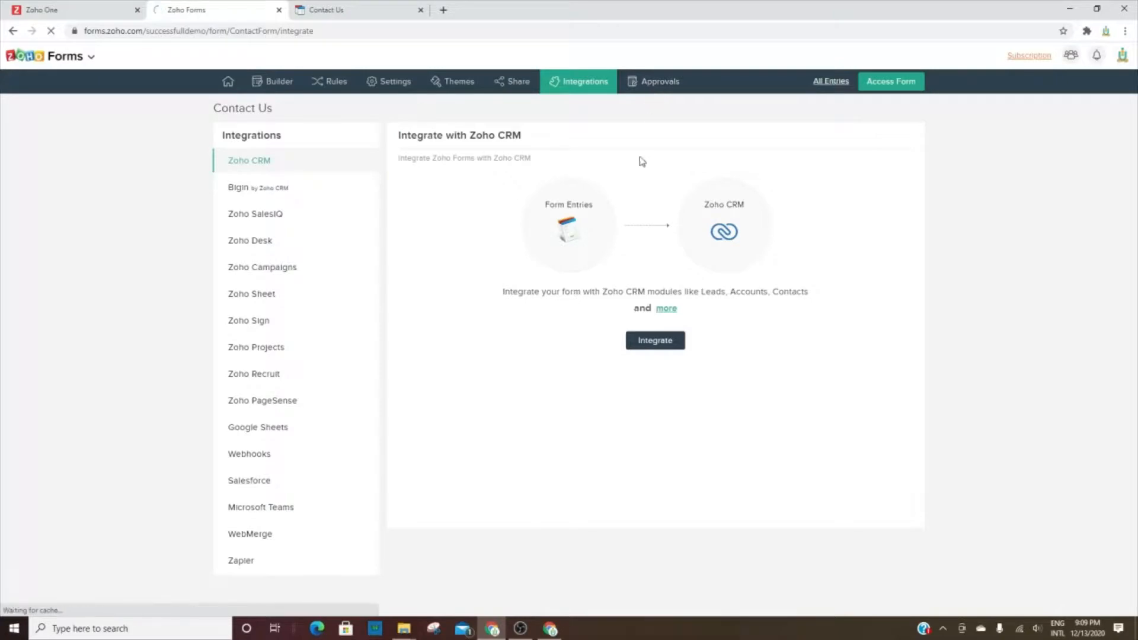
Show the Approvals workflow down to the Admin level and its approver
click(650, 80)
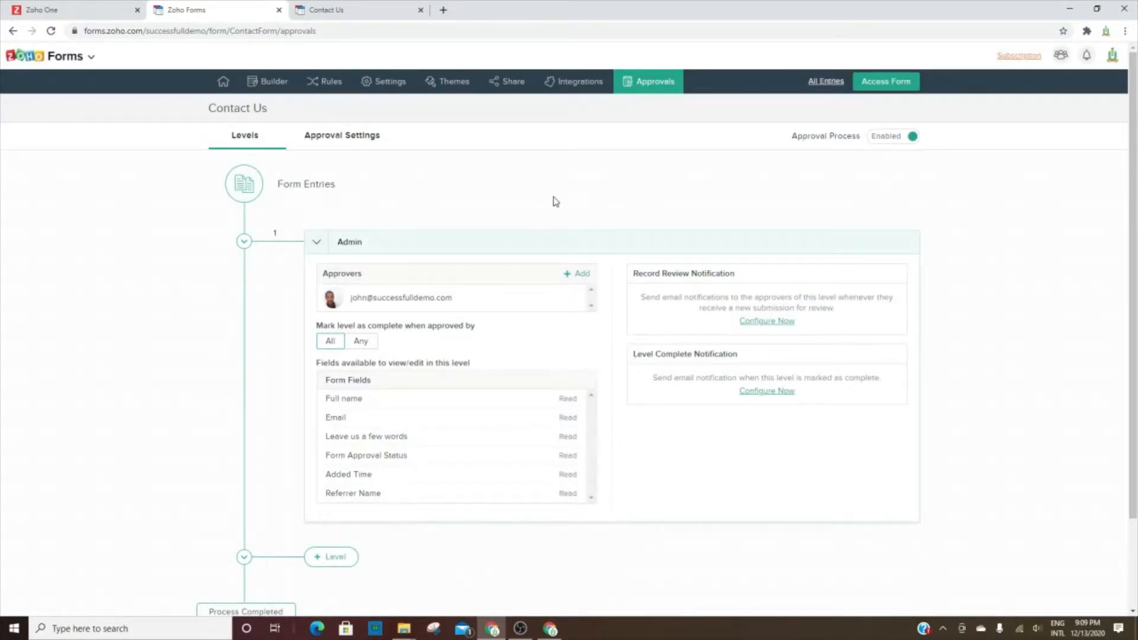
mouse_move(532, 234)
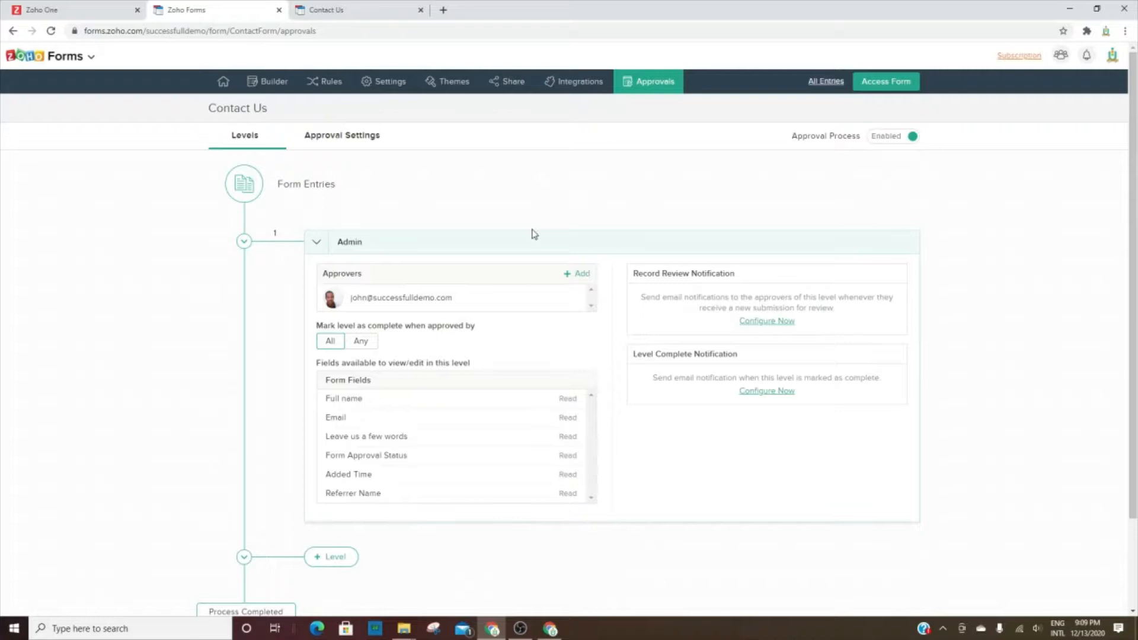
scroll(down, 3)
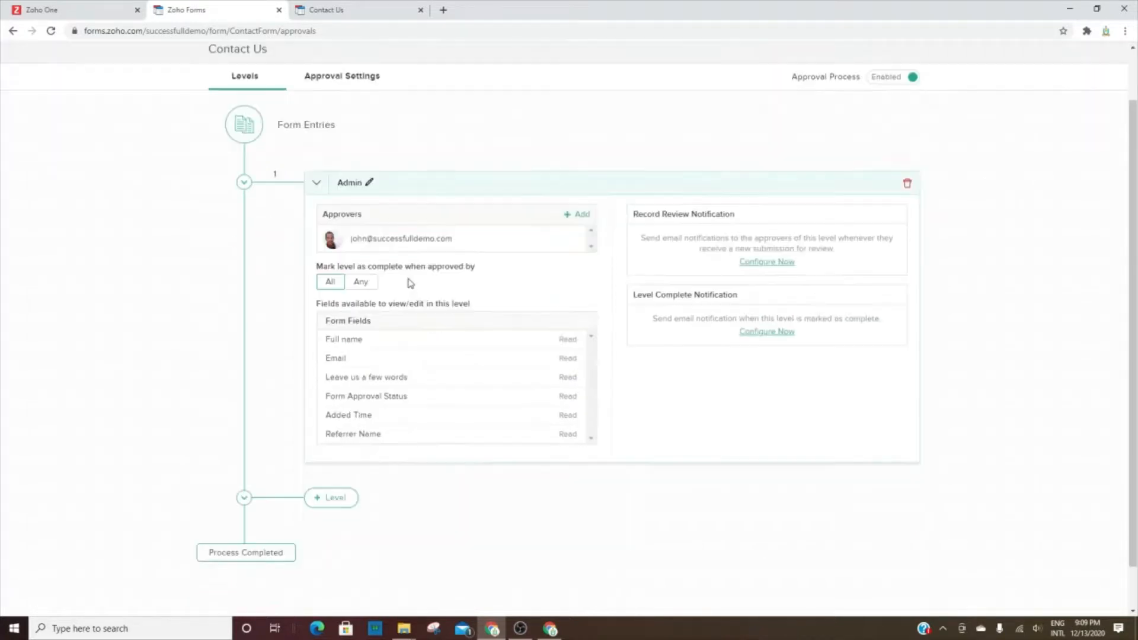
mouse_move(399, 238)
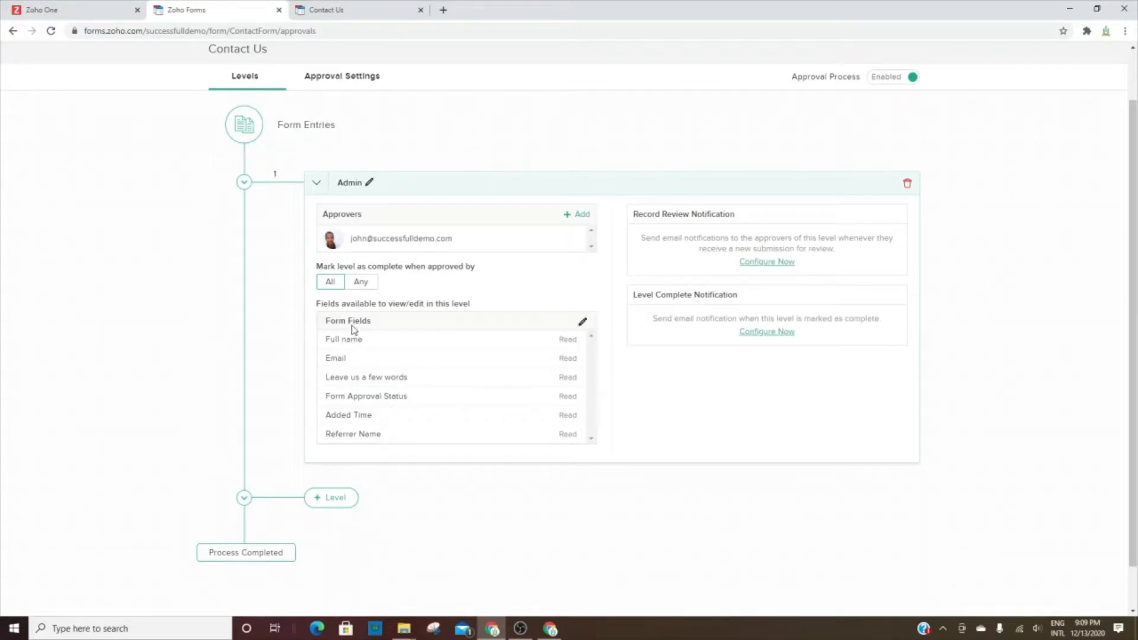
mouse_move(568, 428)
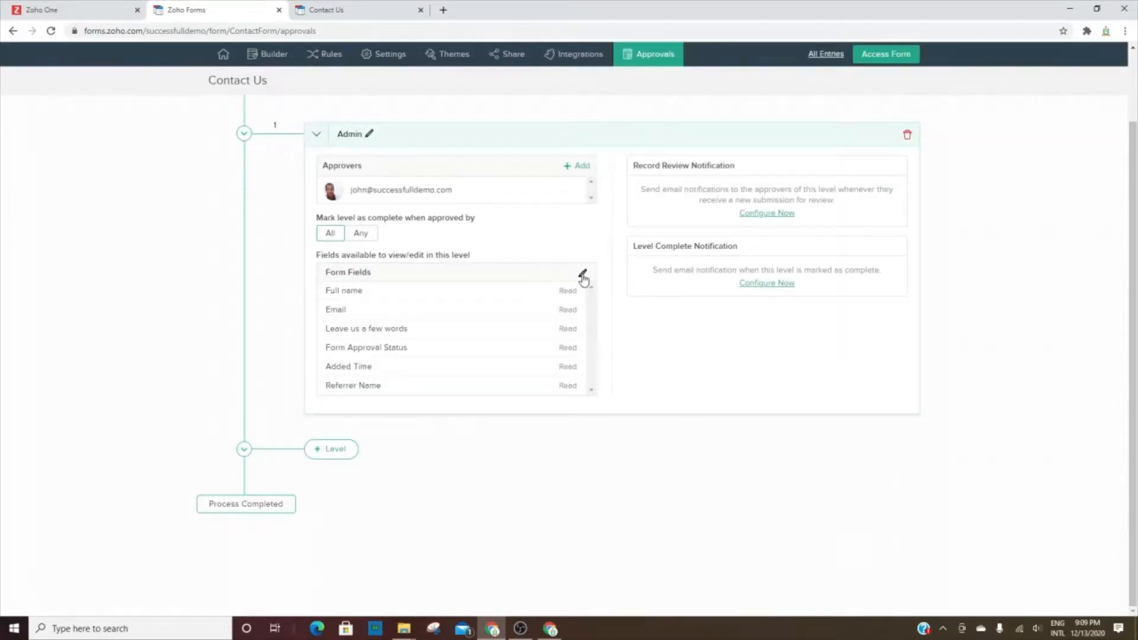
Review the Admin level's Field Permission dialog and cancel without changes
click(583, 277)
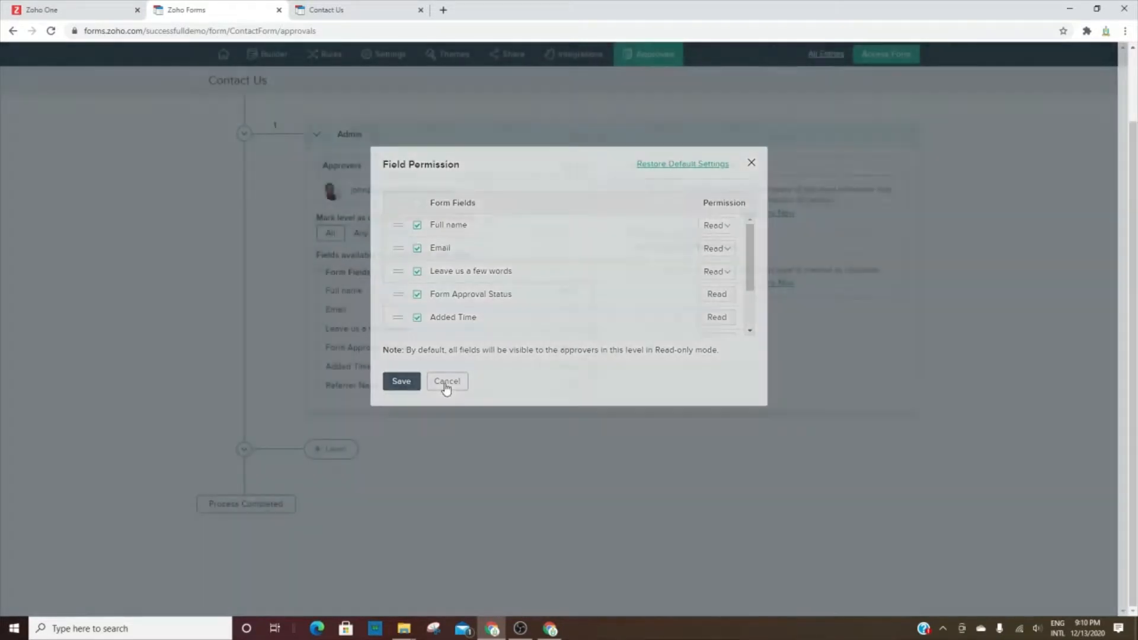
click(447, 380)
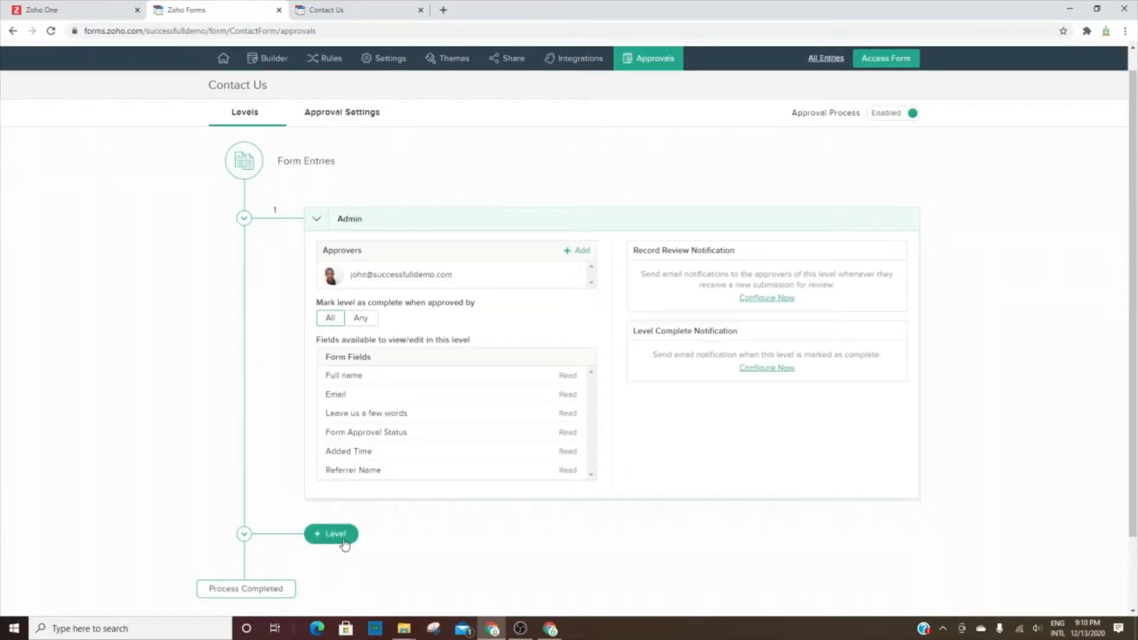
mouse_move(885, 185)
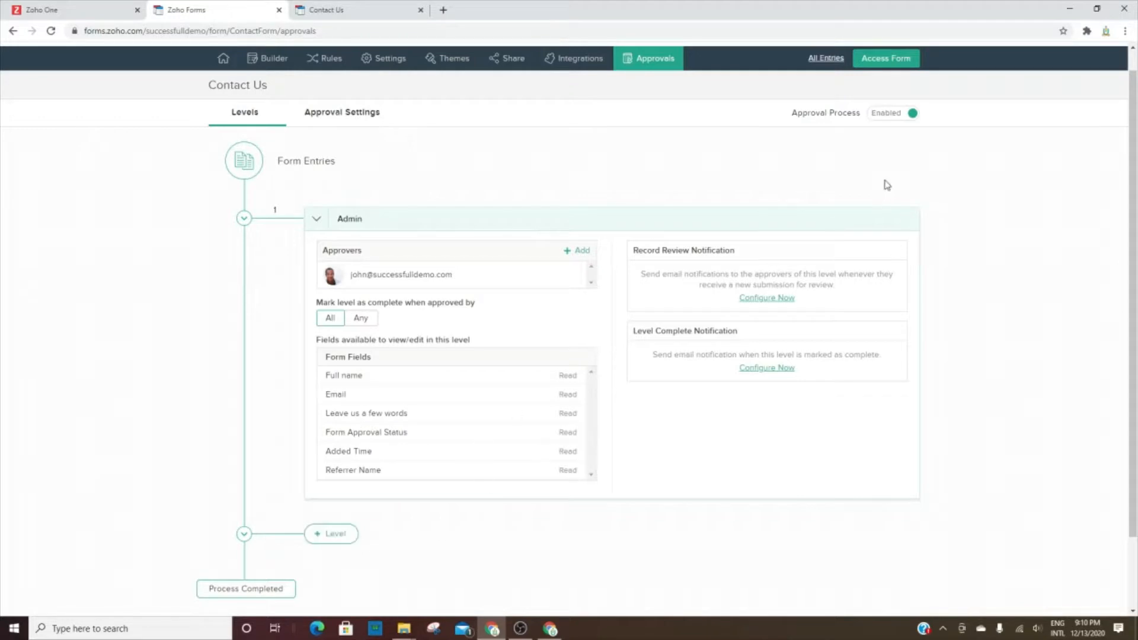
mouse_move(598, 163)
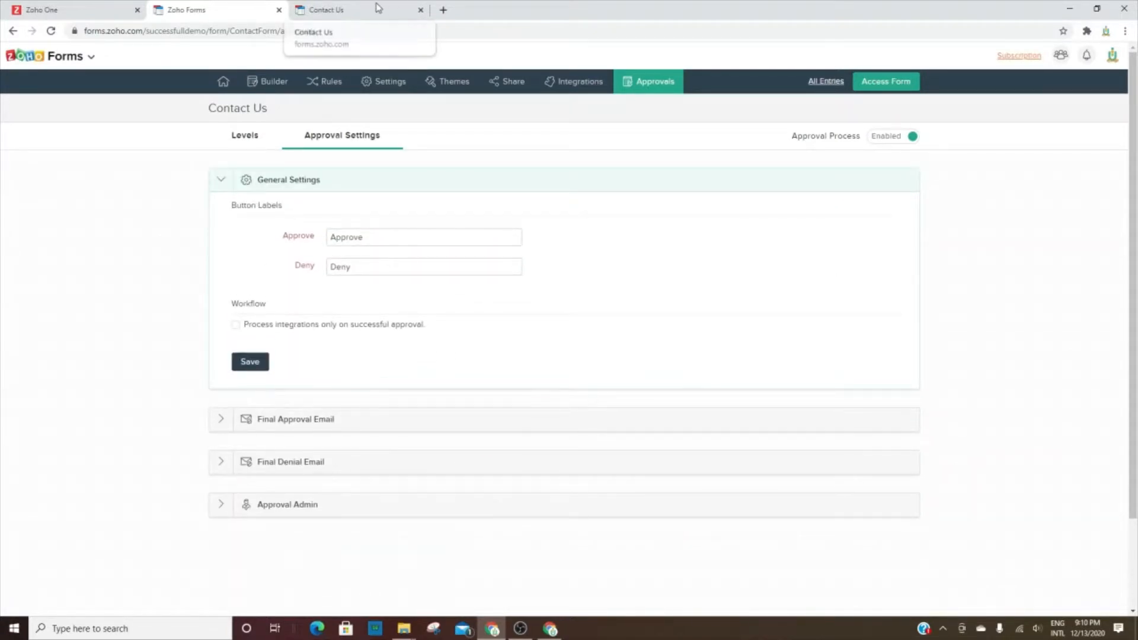
Switch to the live Contact Us form and enter first name 'Jess'
click(359, 9)
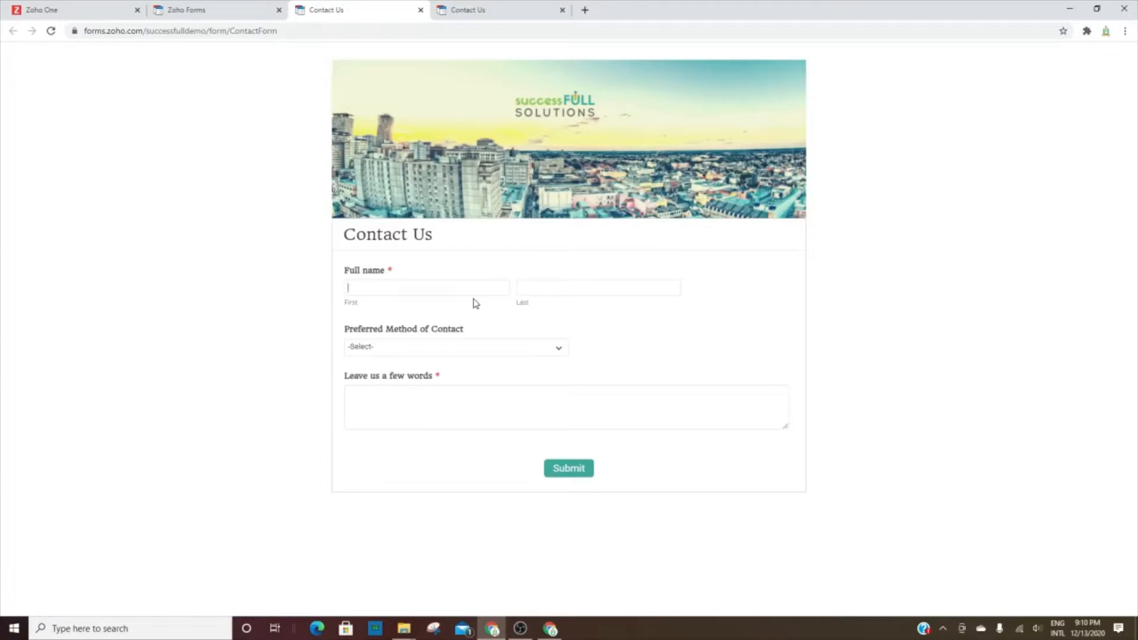
text(Jess)
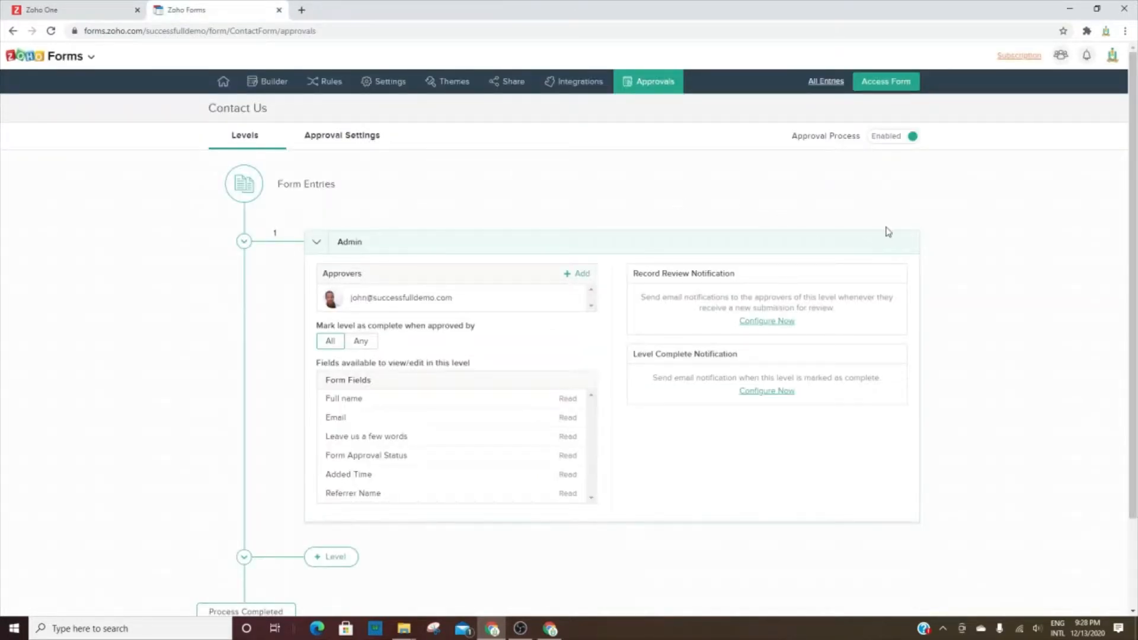
click(884, 81)
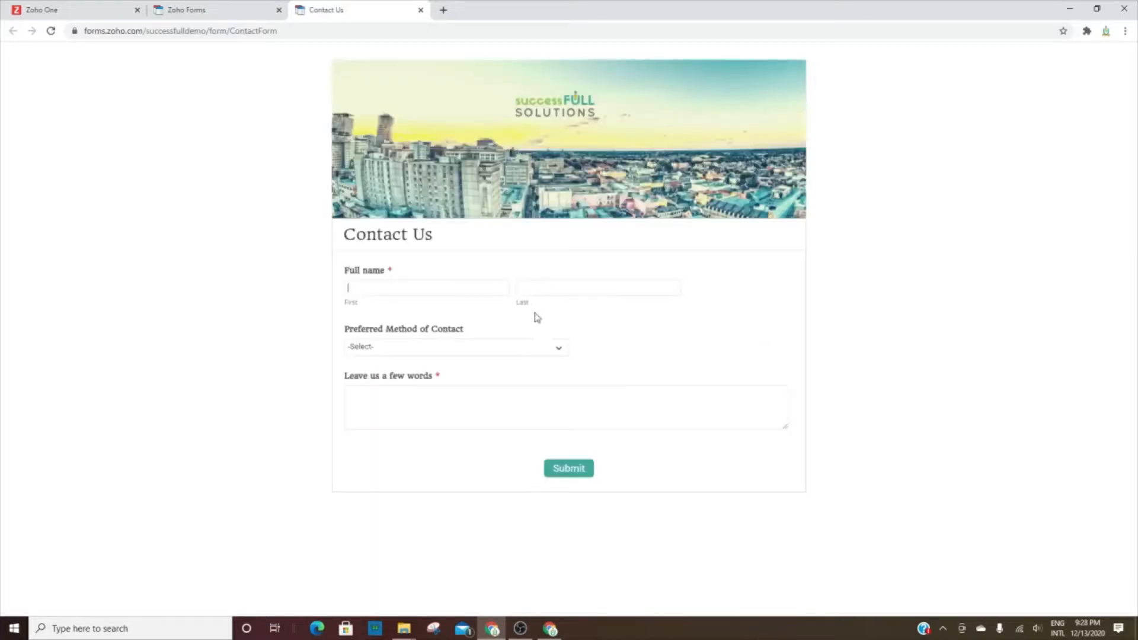
Fill in Jack Jackson's name and choose Text as the preferred contact method
text(.)
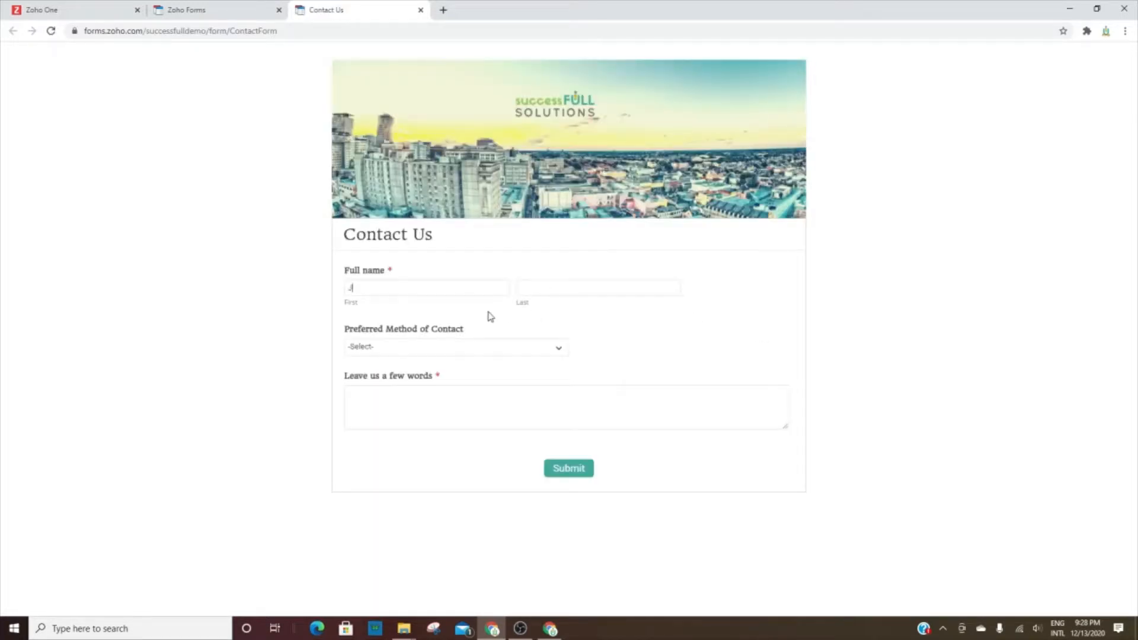
text(Jack)
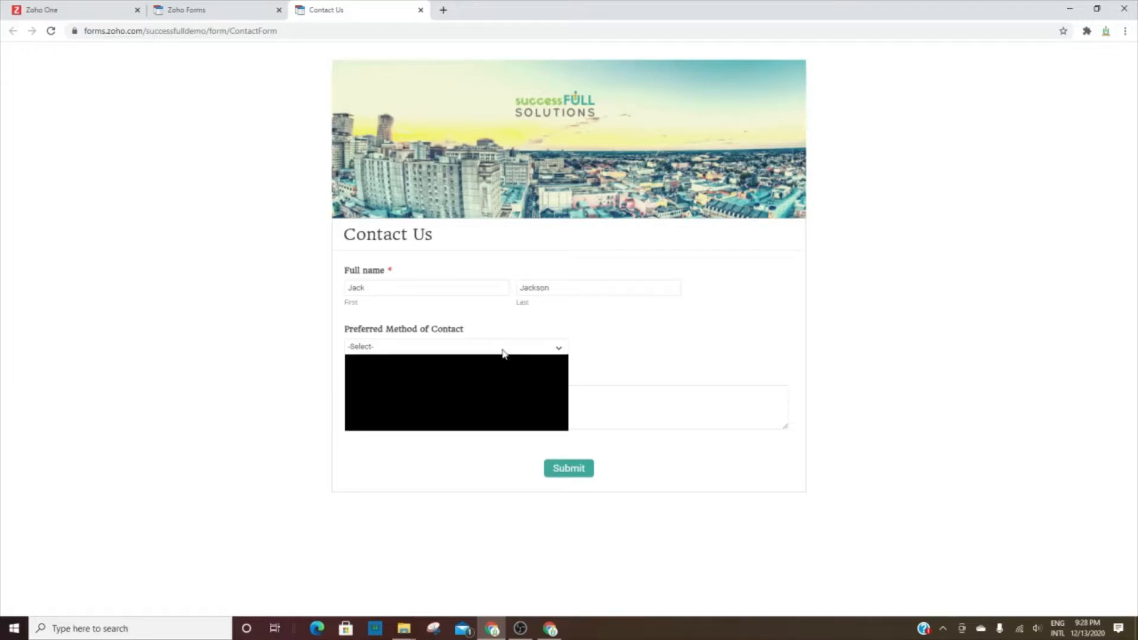
click(455, 346)
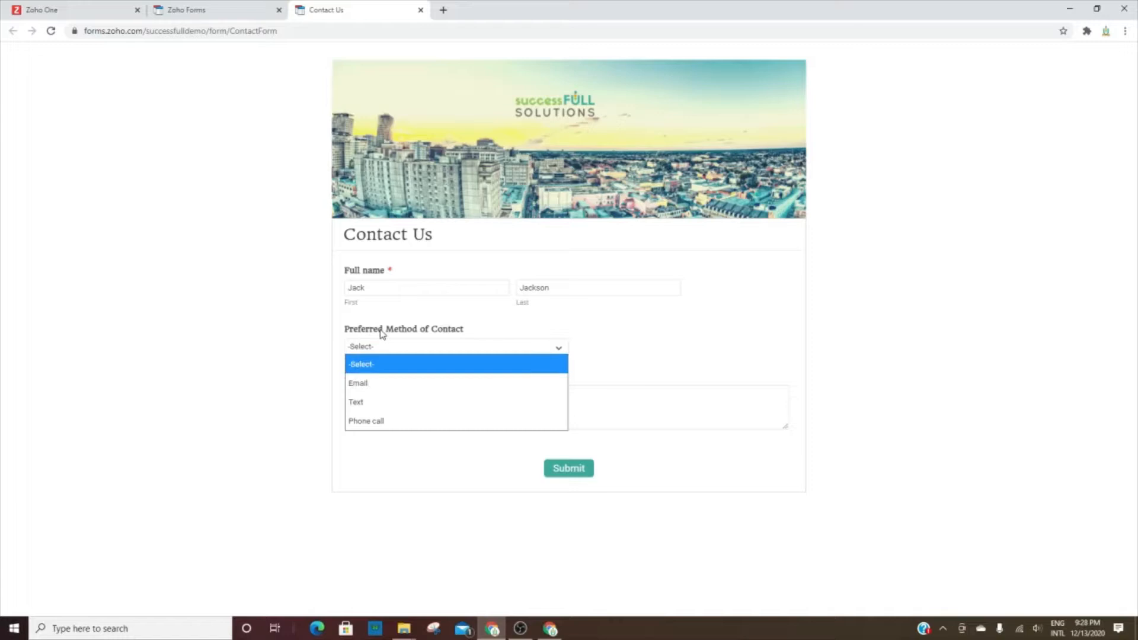
mouse_move(601, 338)
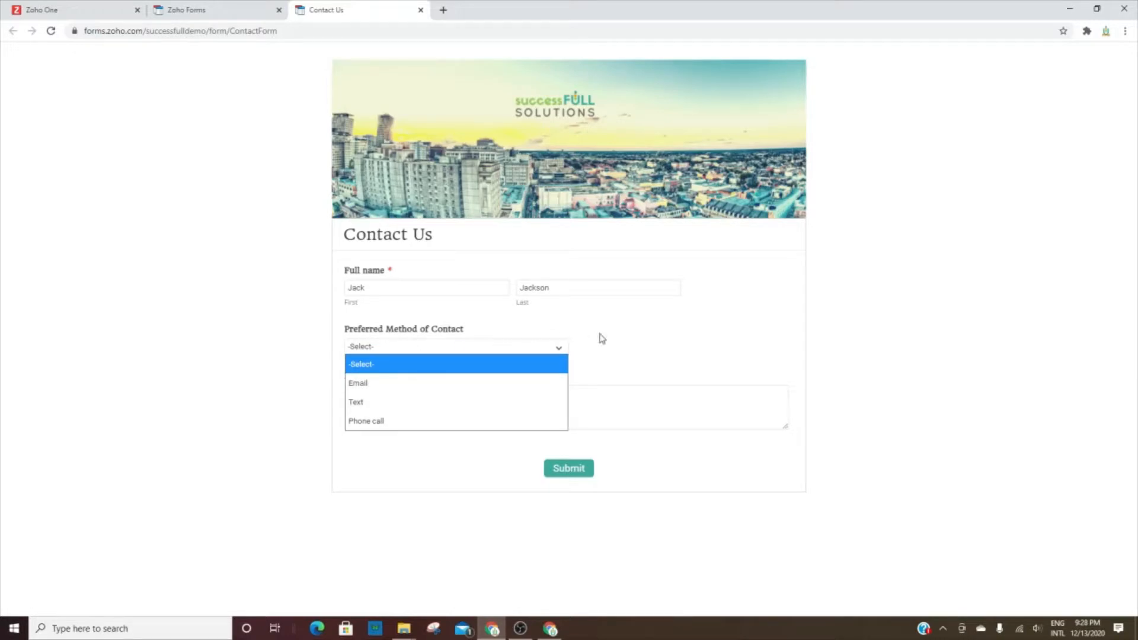
click(360, 364)
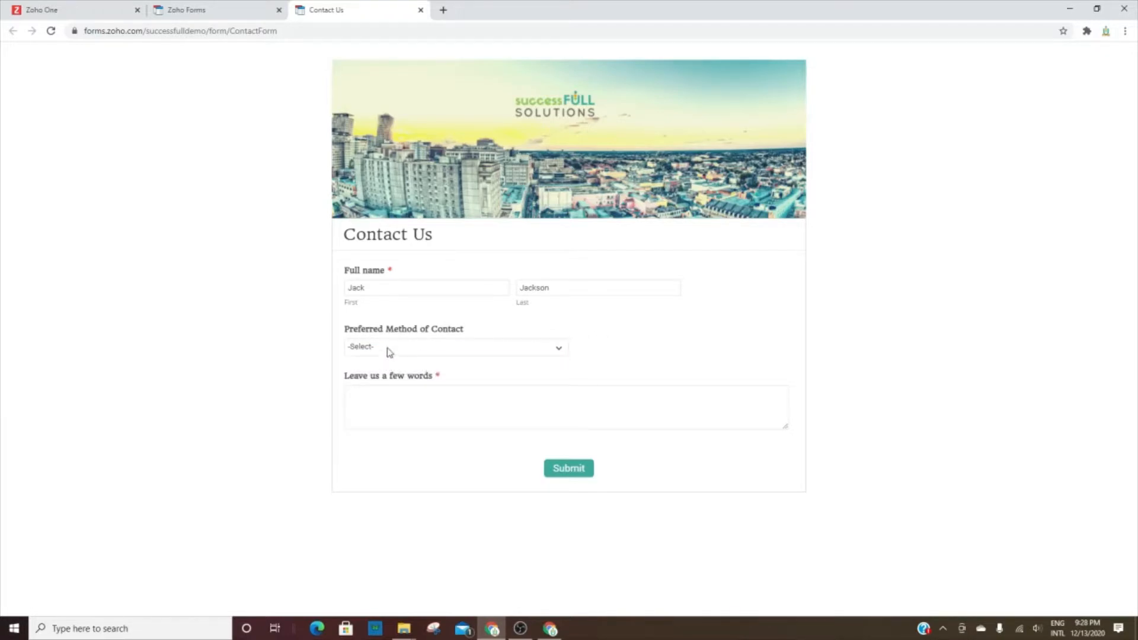
click(455, 348)
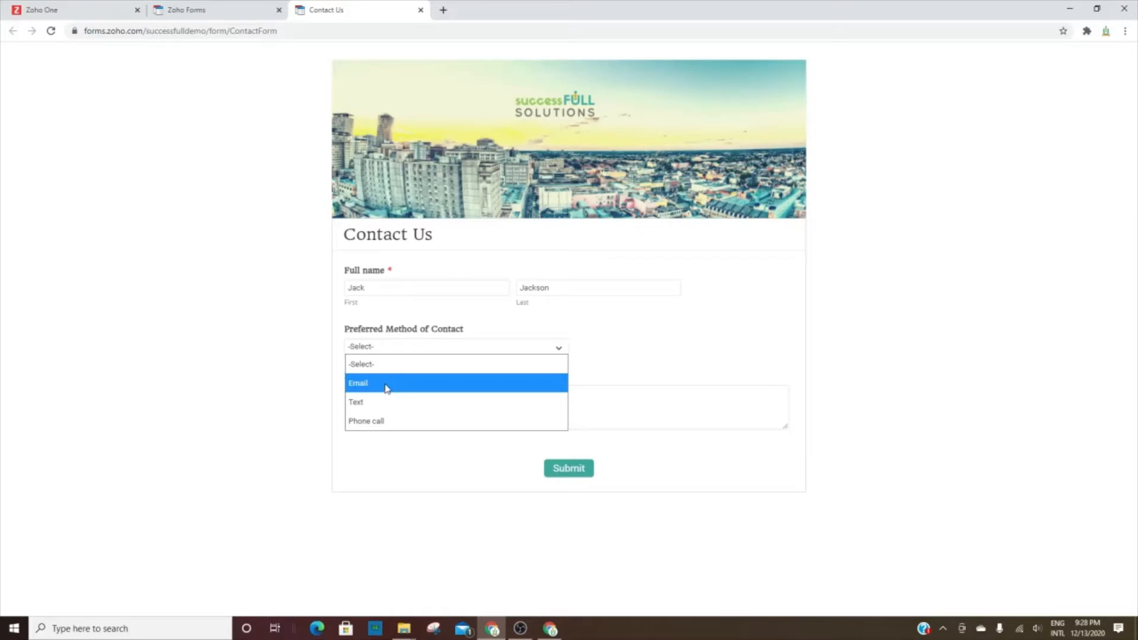
click(357, 383)
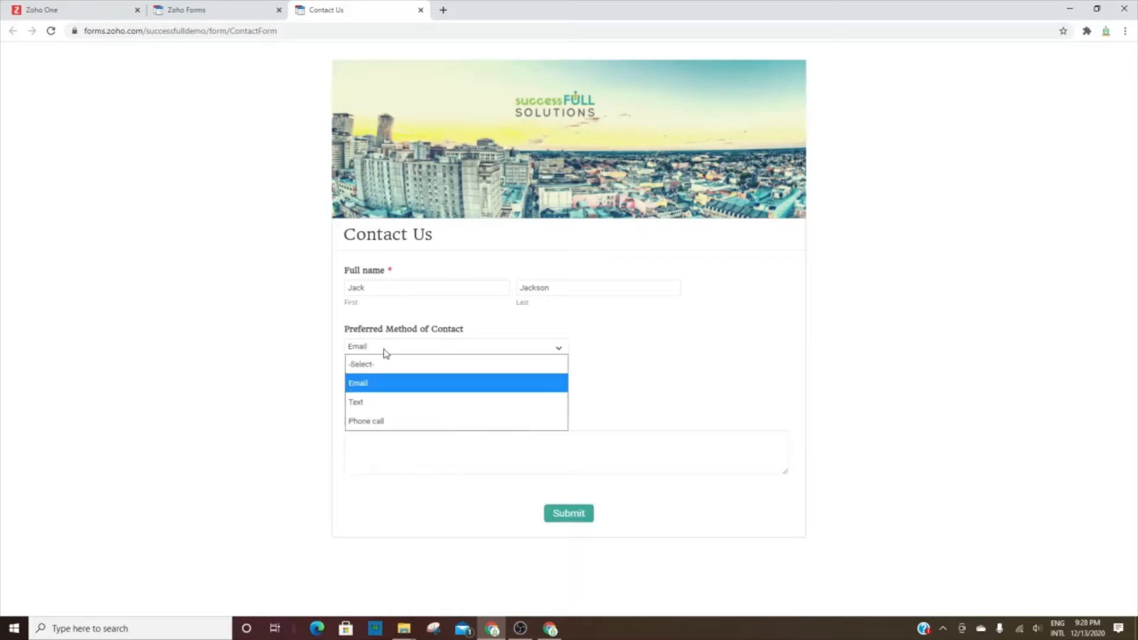
click(355, 402)
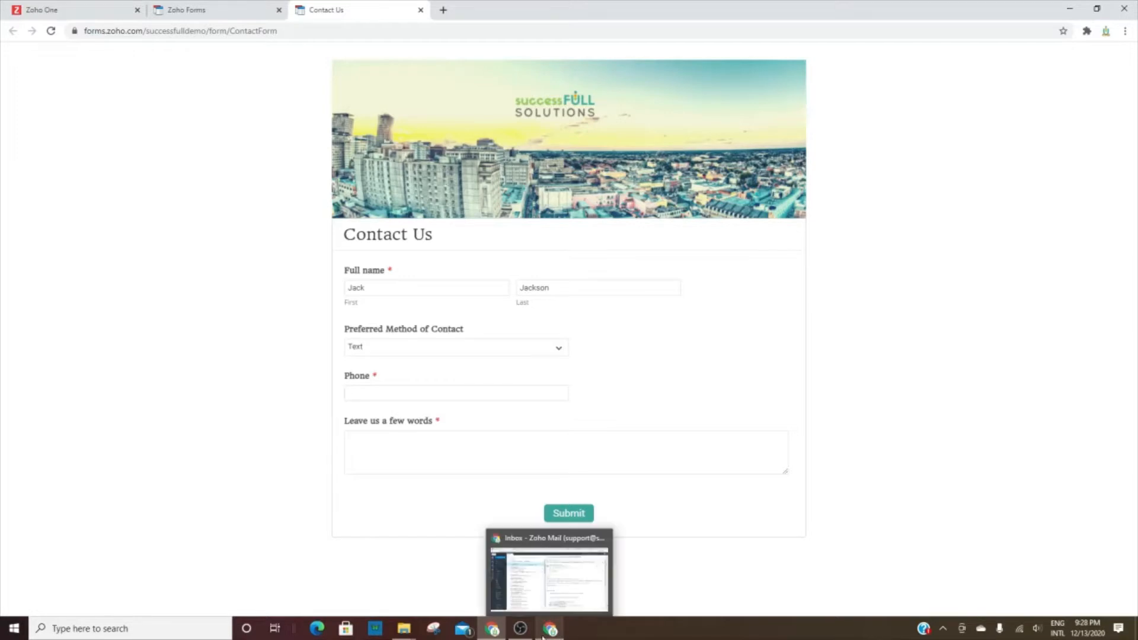
text(111-111-1111)
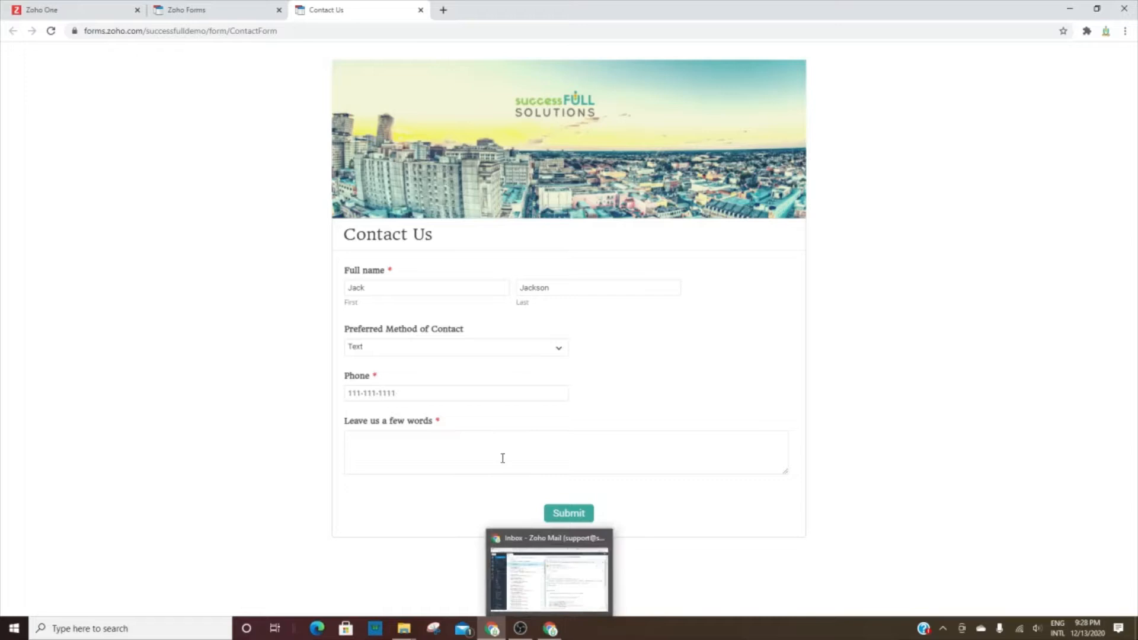
text(Testi)
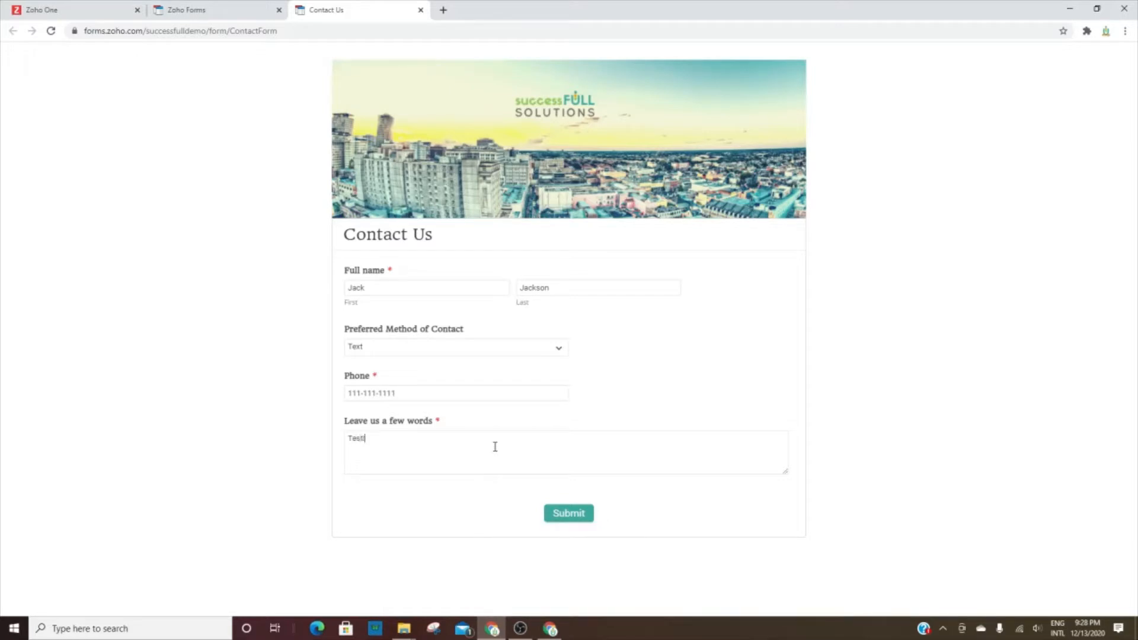
click(568, 513)
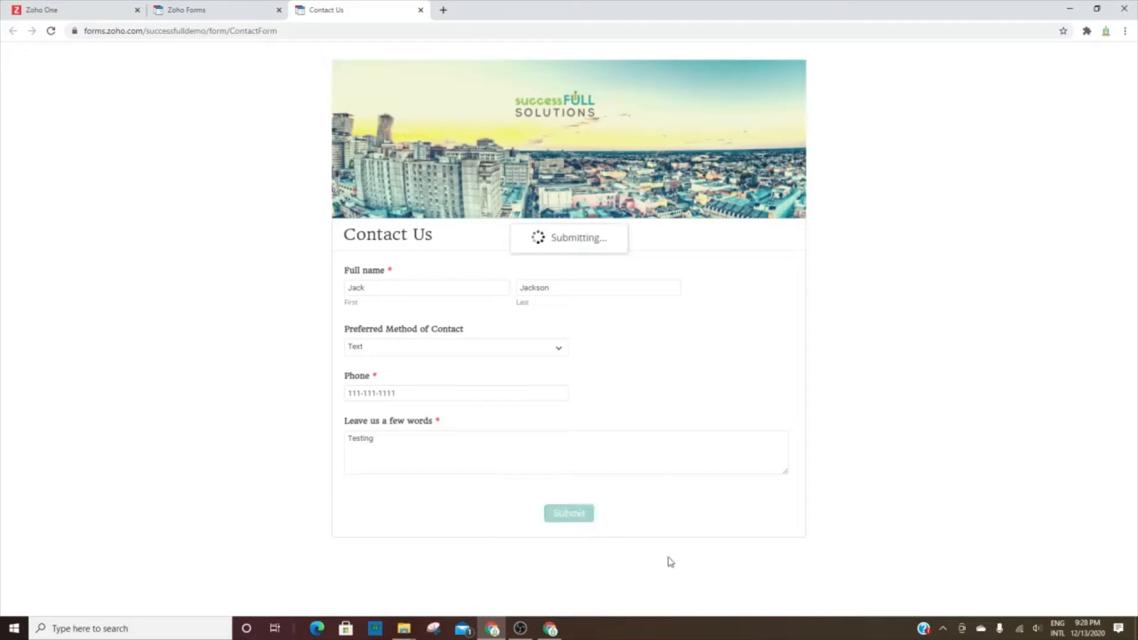
click(568, 513)
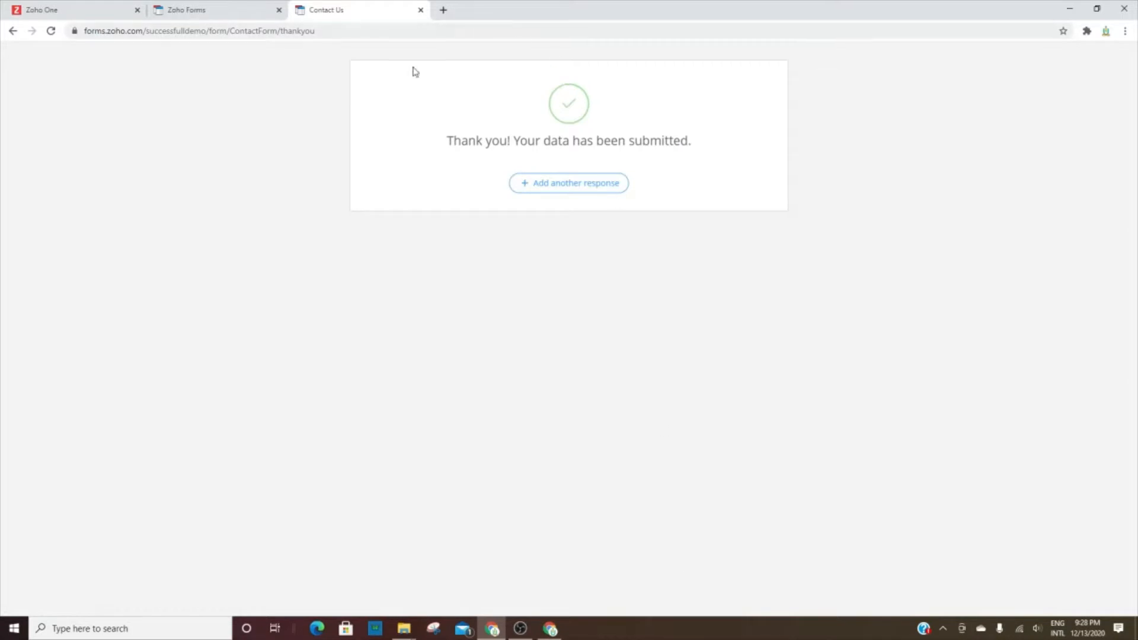
mouse_move(606, 131)
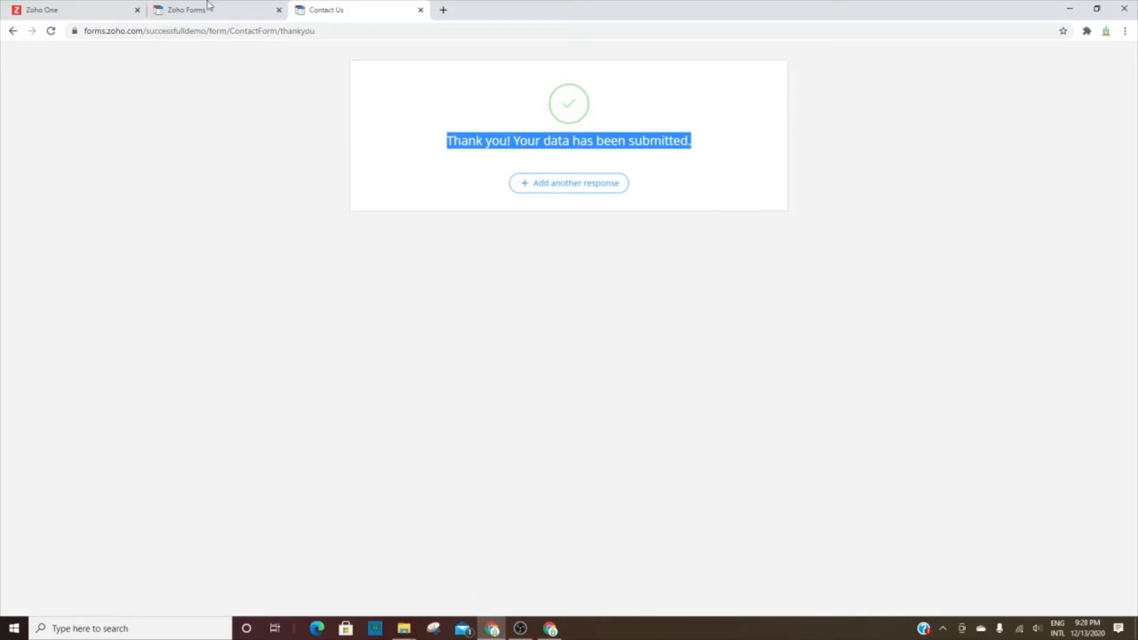
Return to the Contact Us form's Approvals page showing the Admin approval level
click(183, 9)
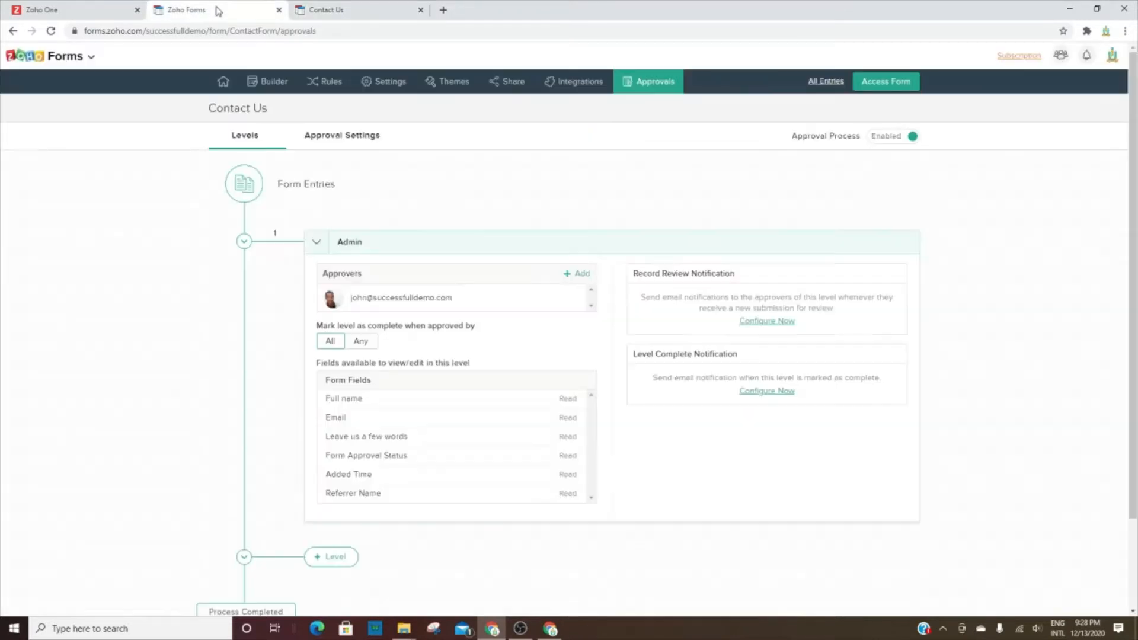
mouse_move(225, 102)
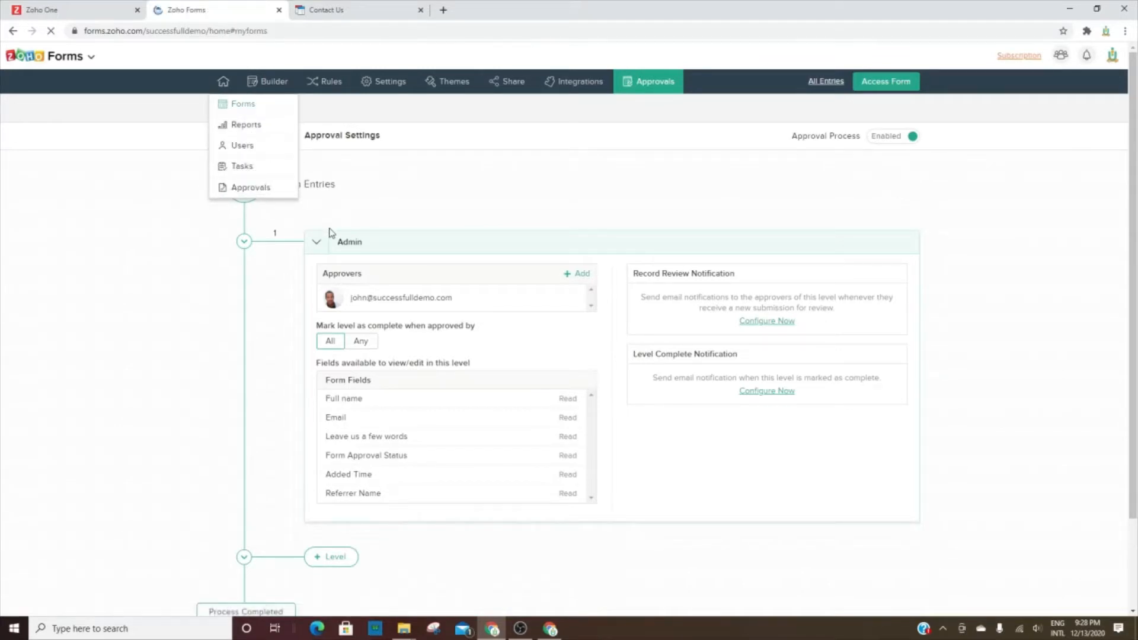
Go to the forms list and view the Contact Us form's All Entries report
click(241, 103)
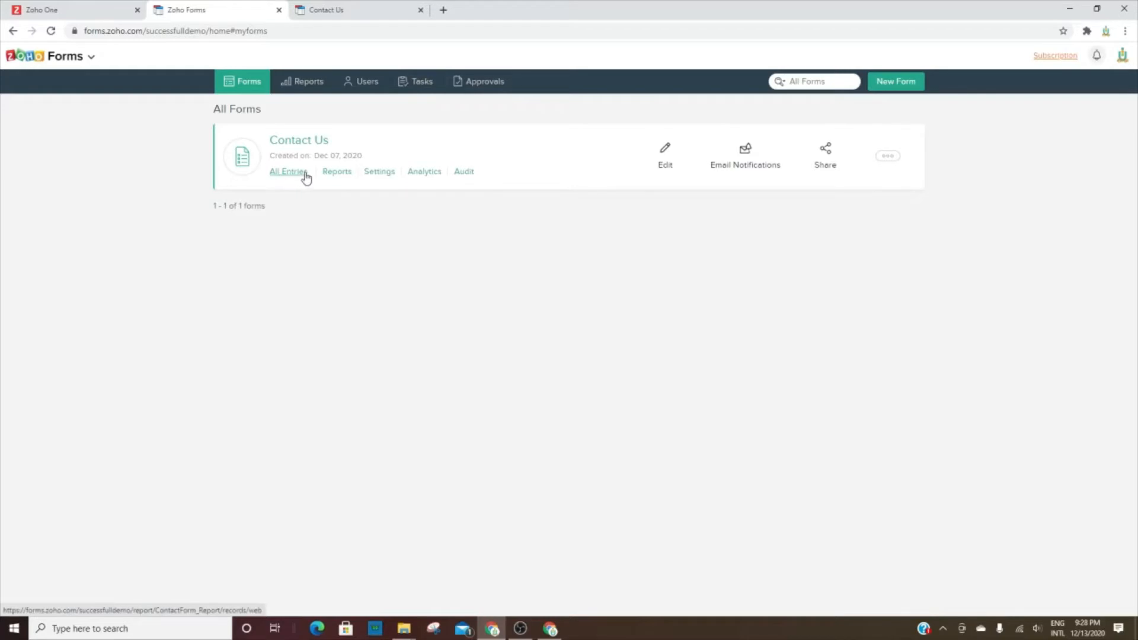
mouse_move(463, 175)
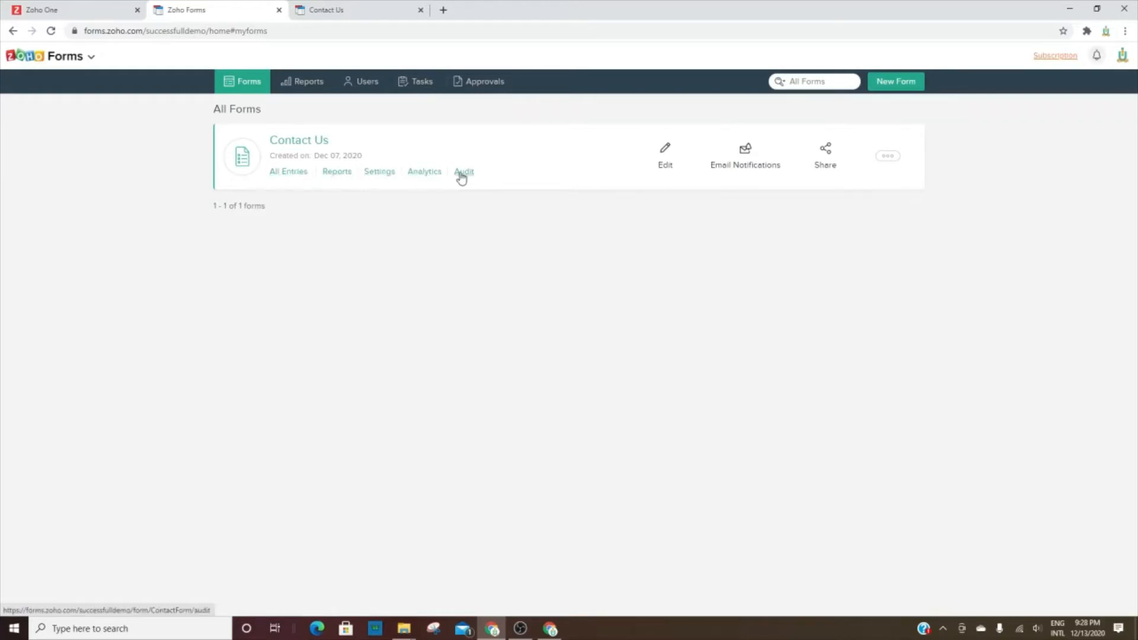
click(288, 171)
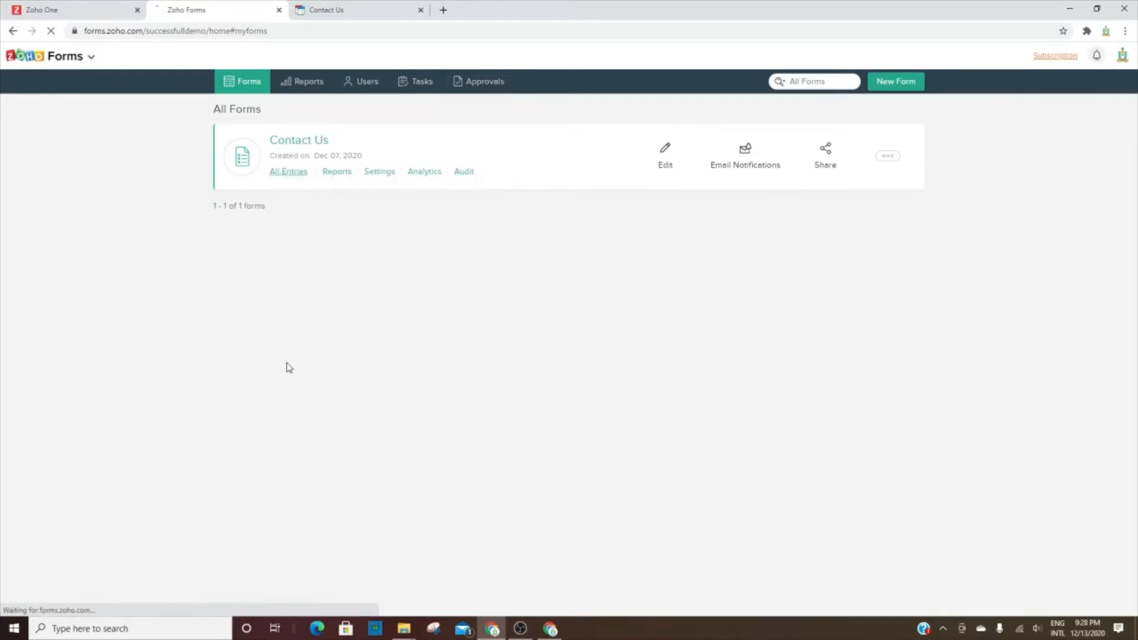
click(288, 171)
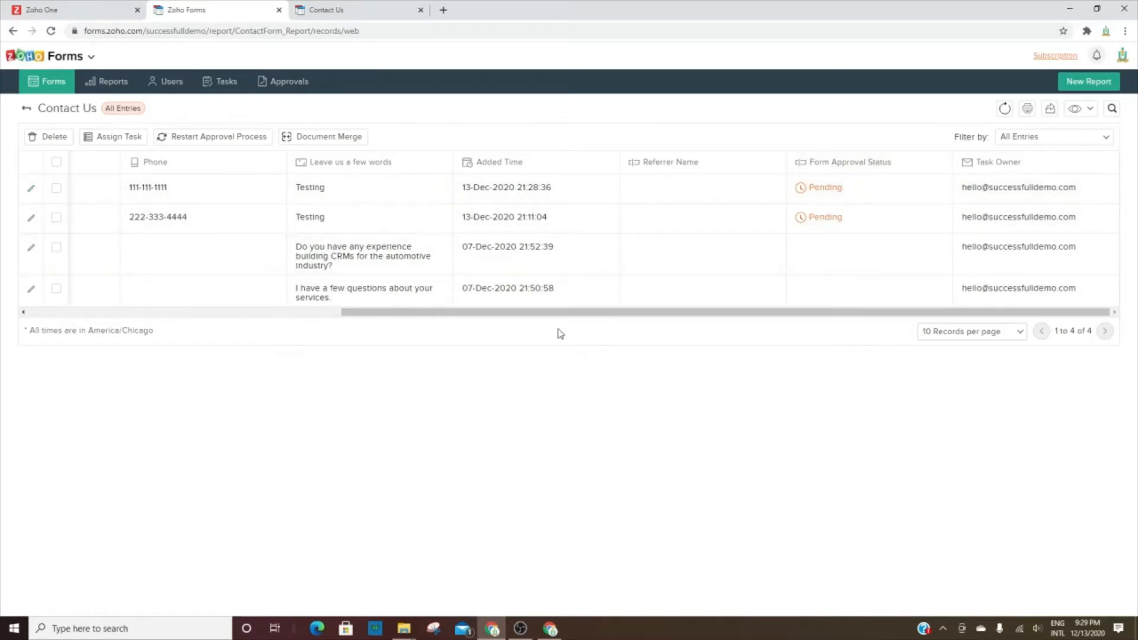
scroll(left, 3)
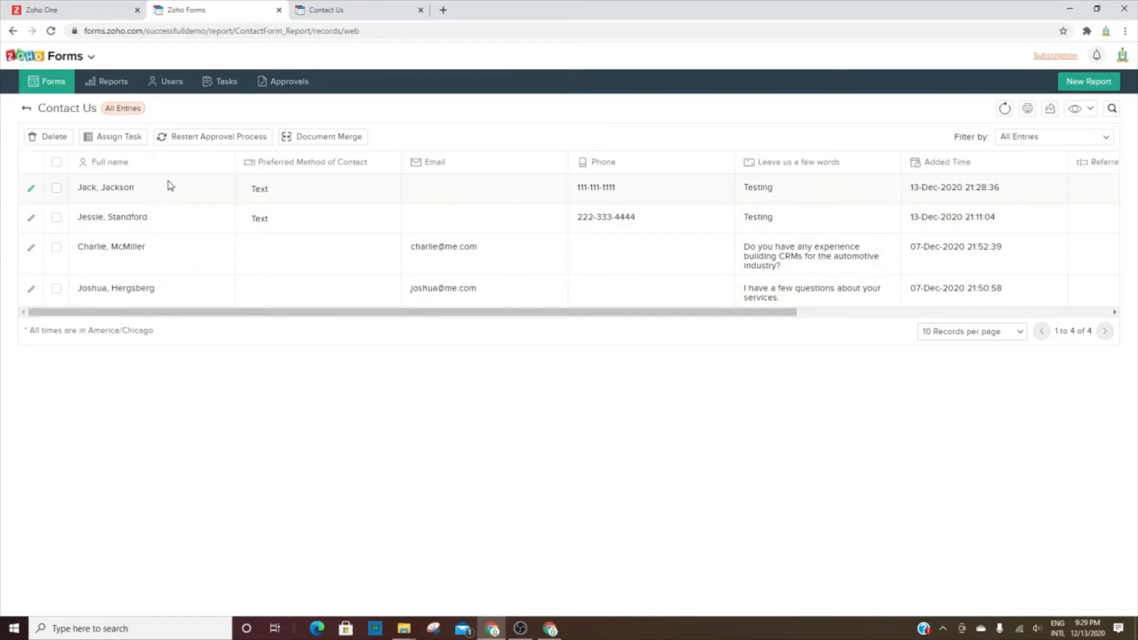
mouse_move(186, 205)
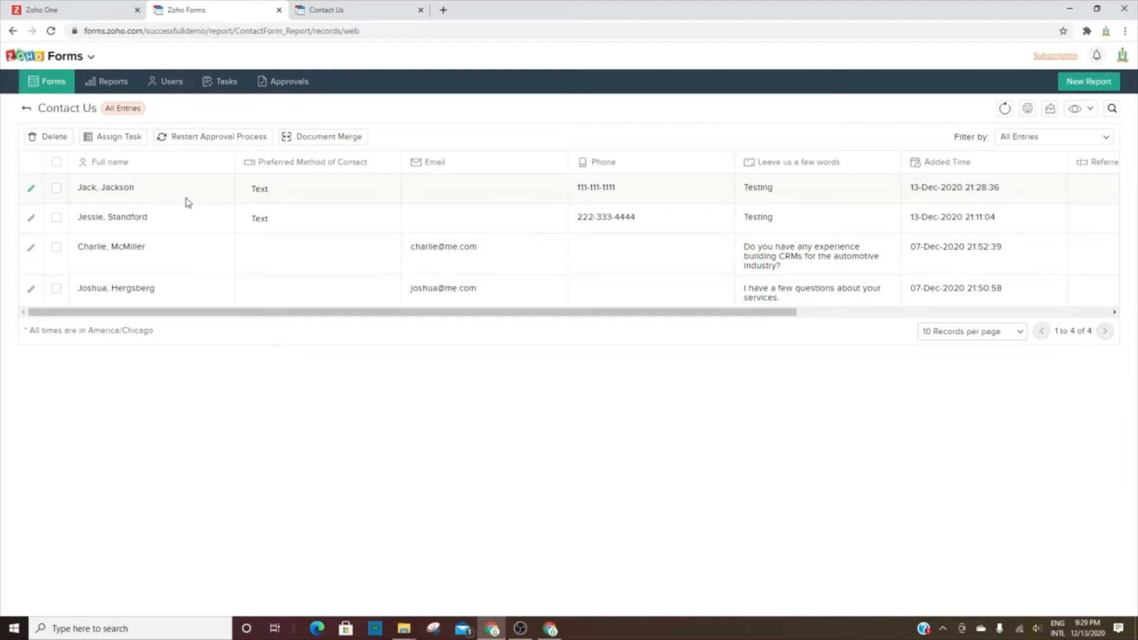
mouse_move(498, 203)
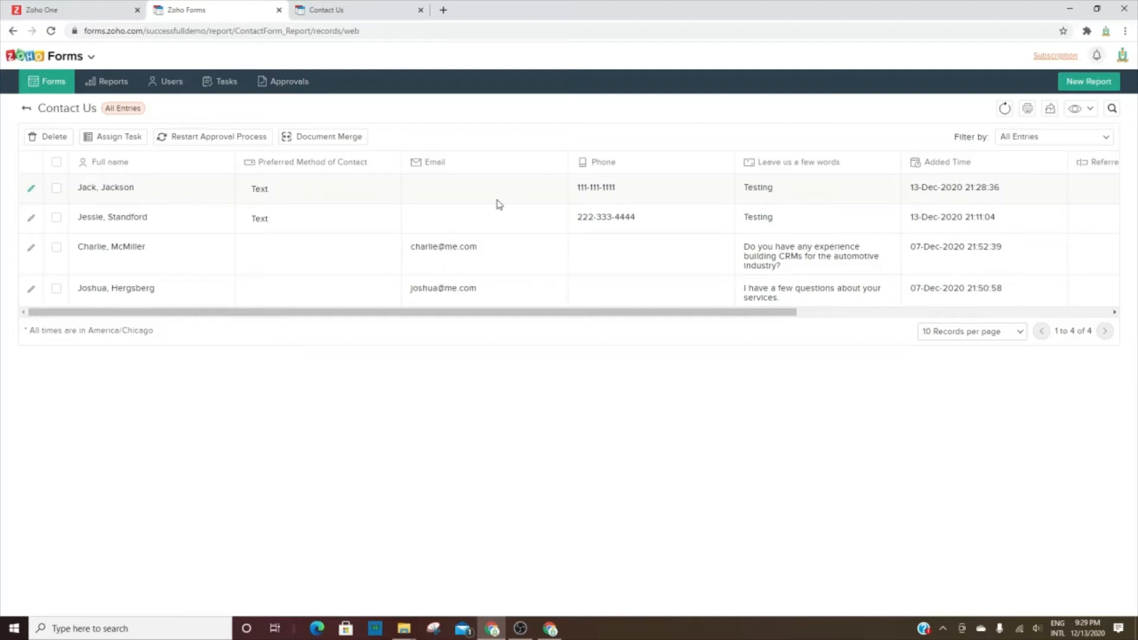
scroll(right, 3)
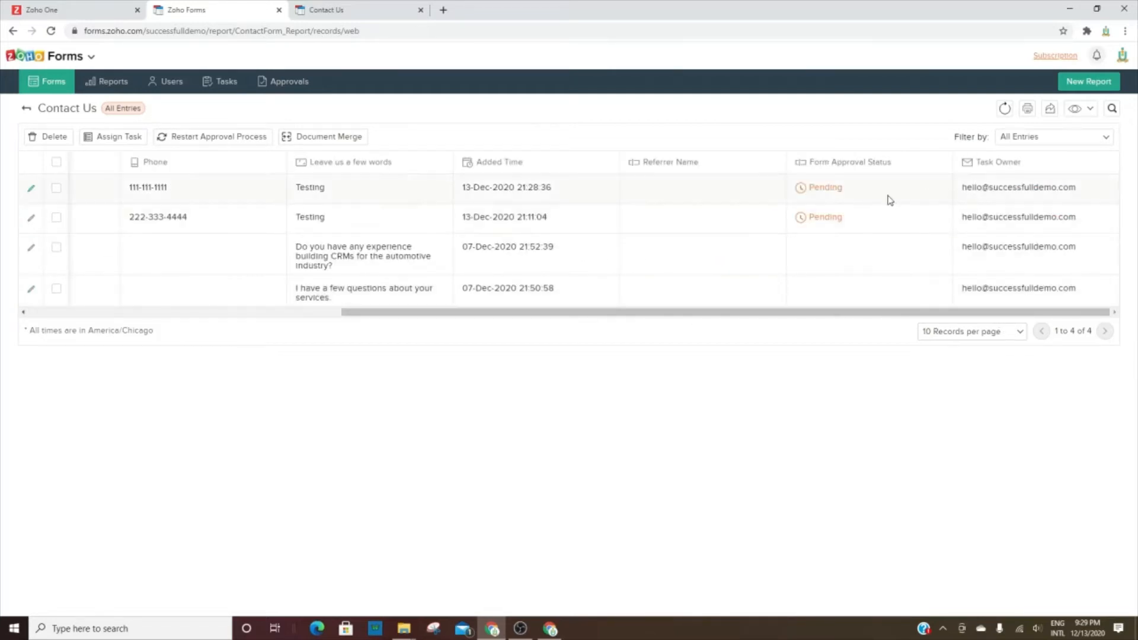
mouse_move(767, 347)
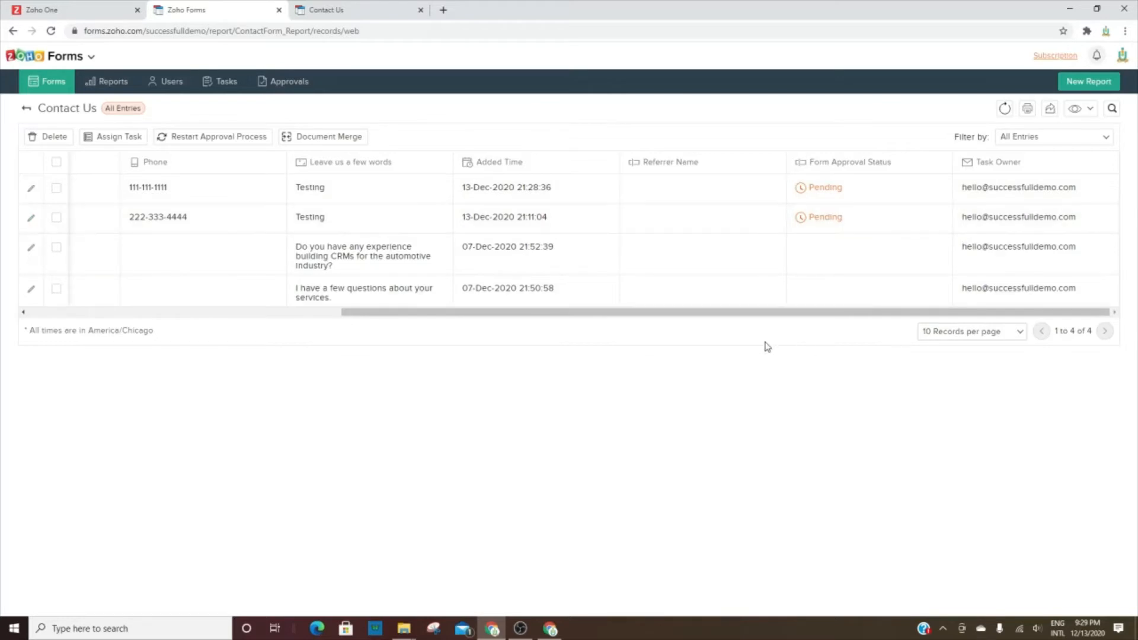
mouse_move(508, 540)
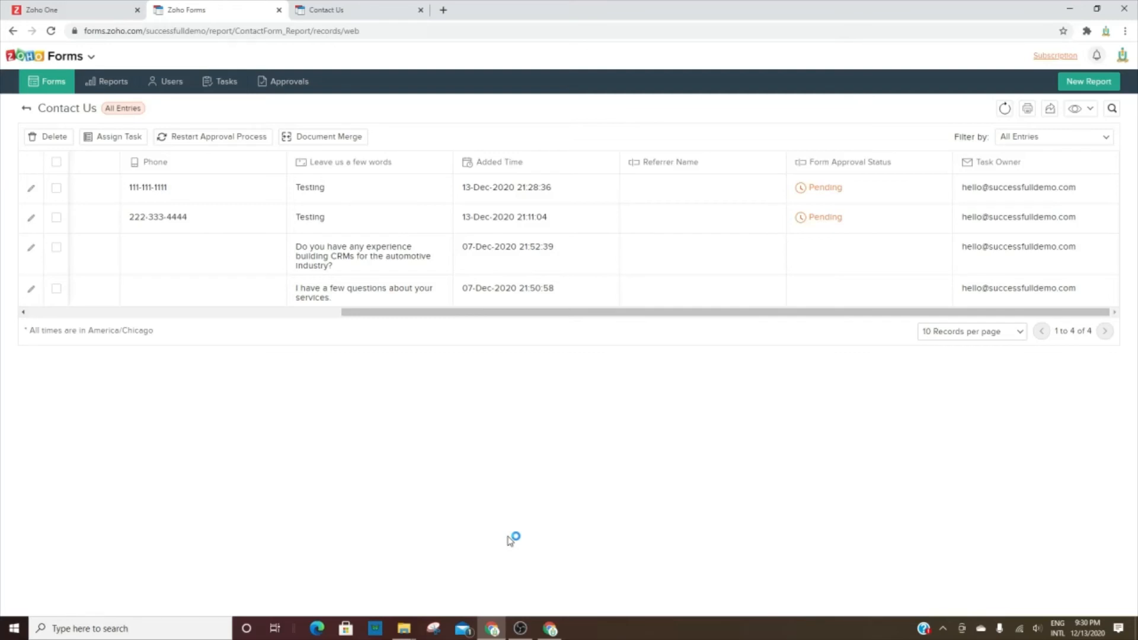
mouse_move(508, 540)
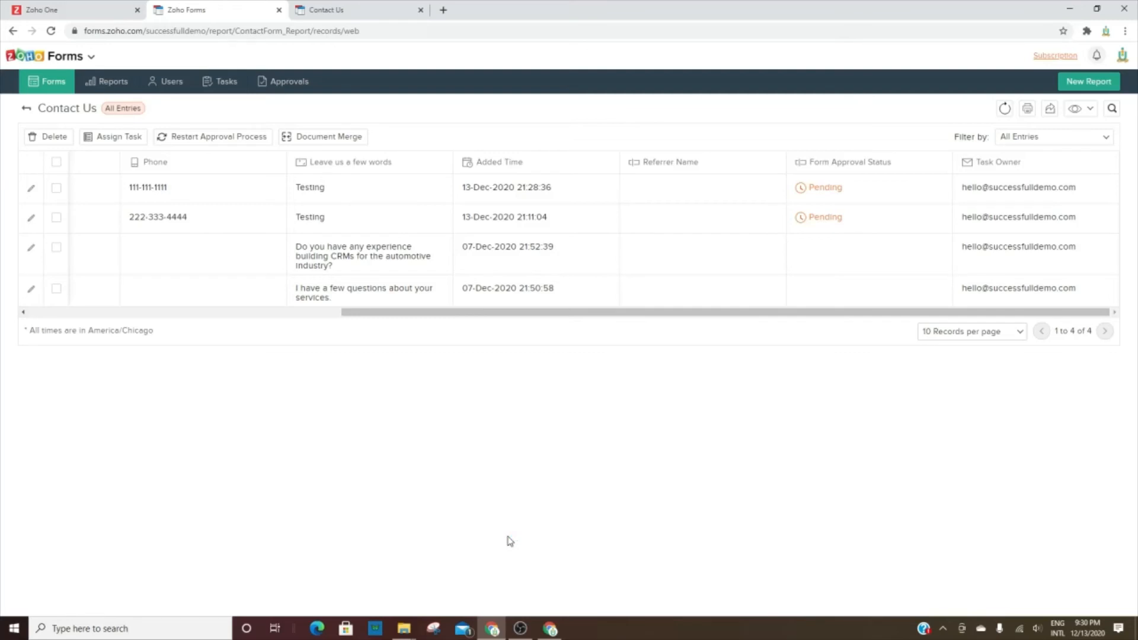